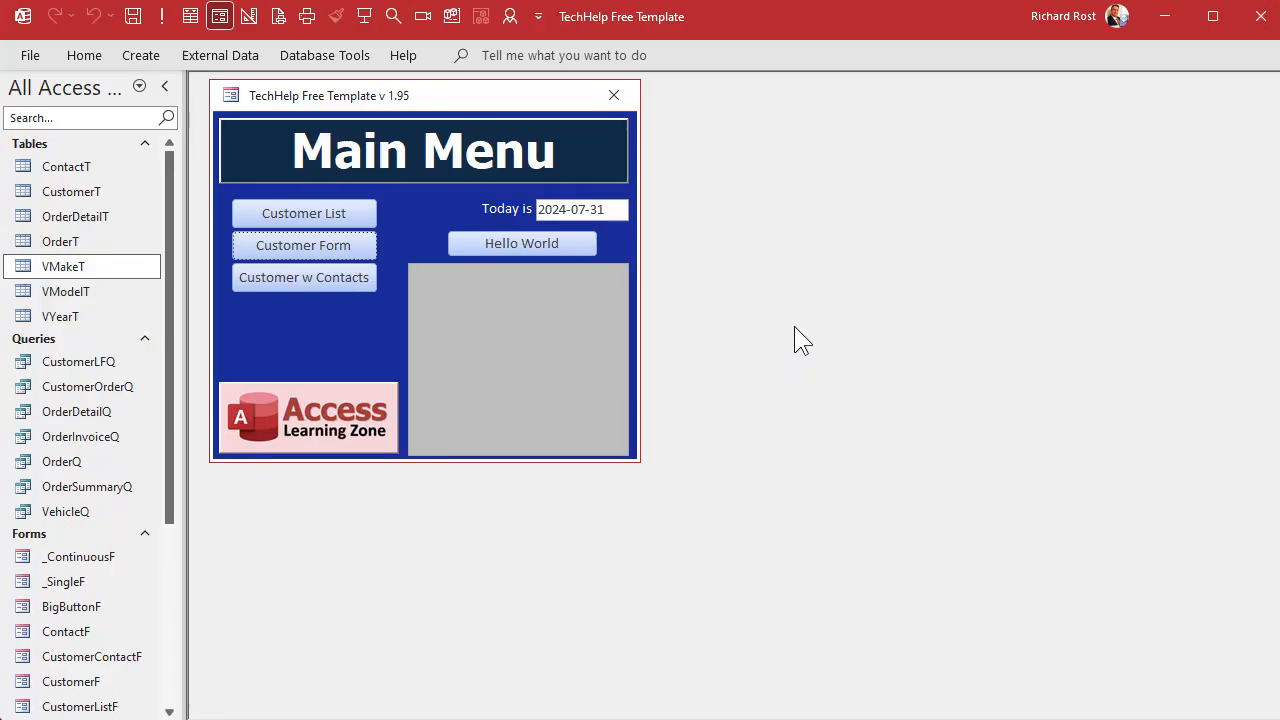
{"action": "mouse_move", "coordinate": [356, 250]}
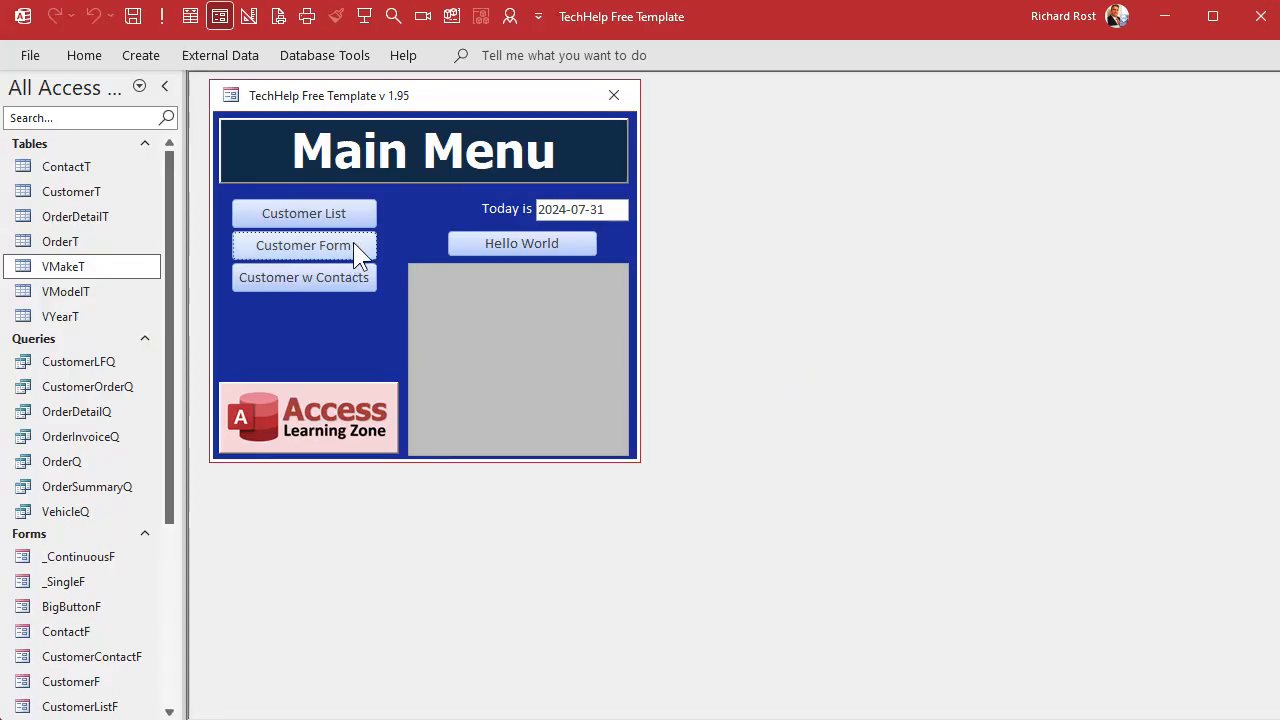
From the main menu, run the customer form's vehicle picker, choose a make, and back out of the Year popup
{"action": "left_click", "coordinate": [304, 244]}
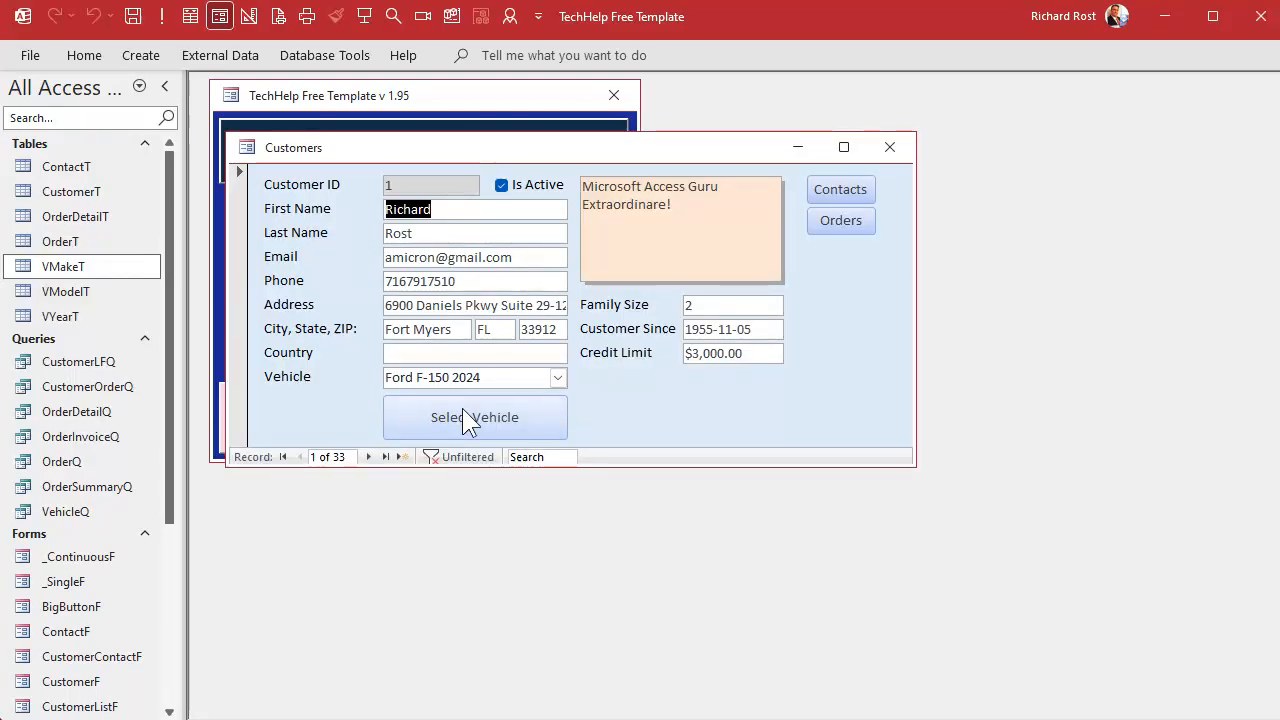
{"action": "left_click", "coordinate": [474, 418]}
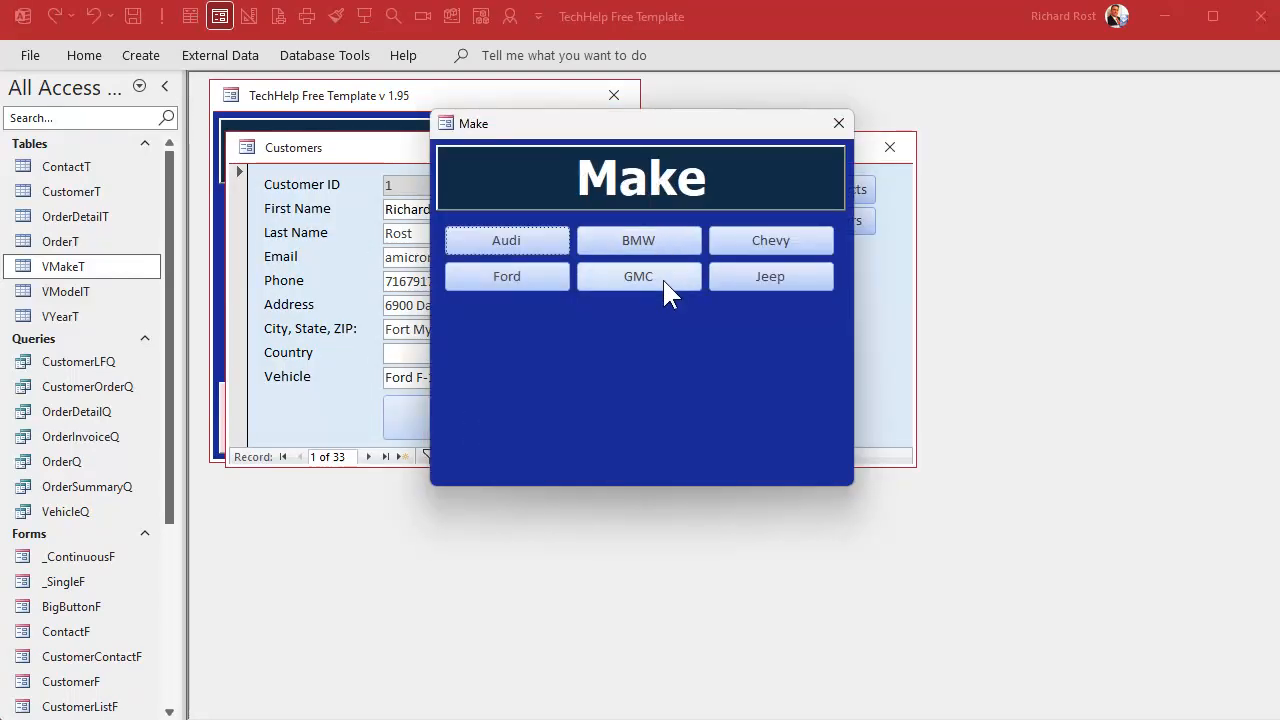
{"action": "left_click", "coordinate": [638, 276]}
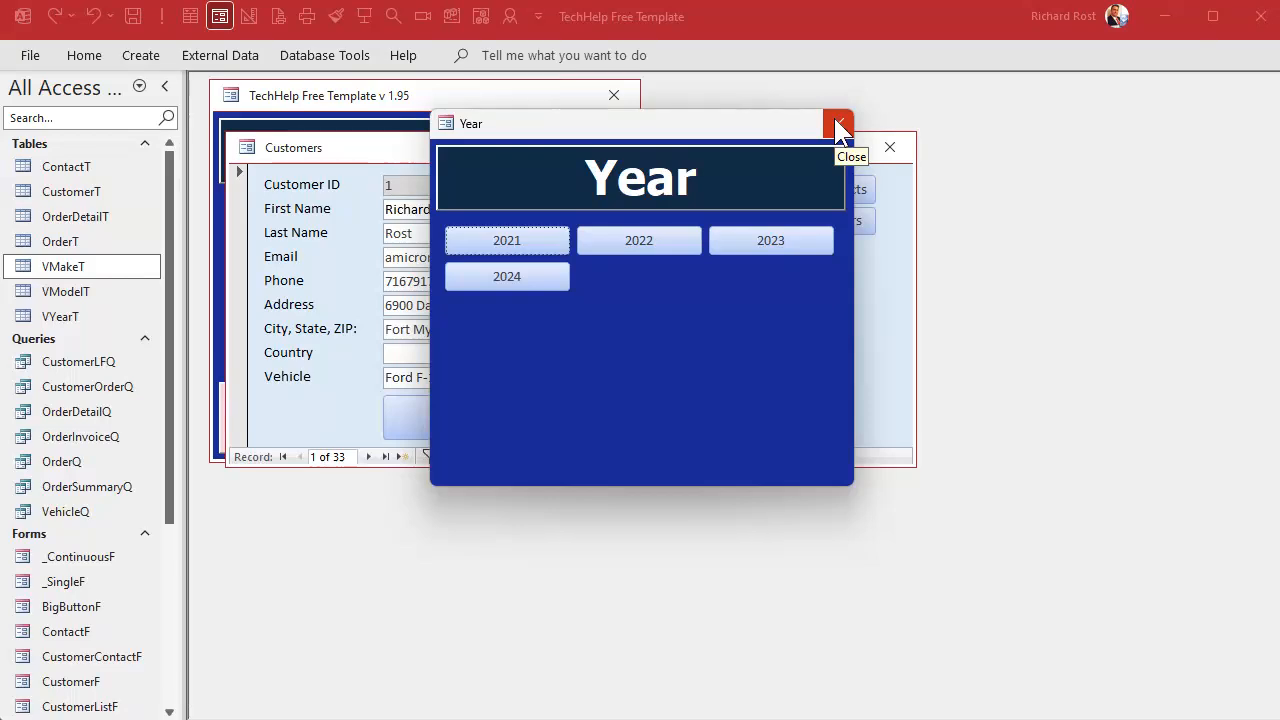
{"action": "left_click", "coordinate": [838, 124]}
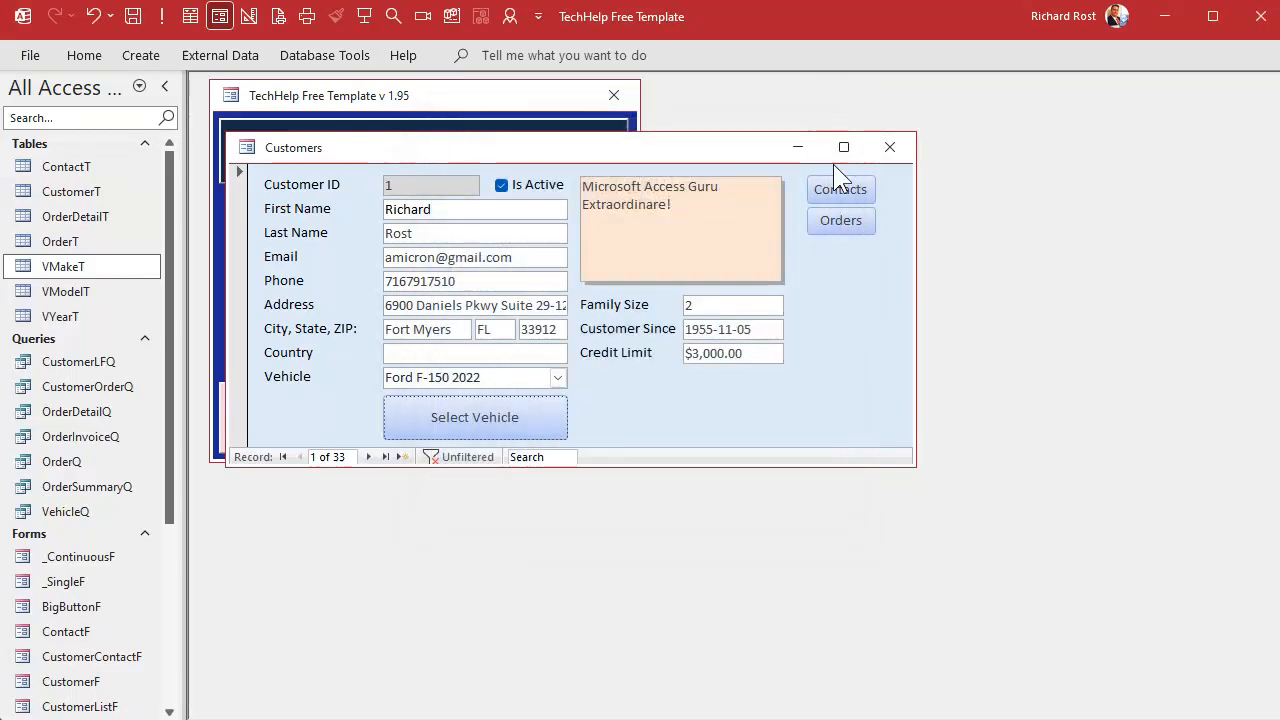
{"action": "mouse_move", "coordinate": [688, 392]}
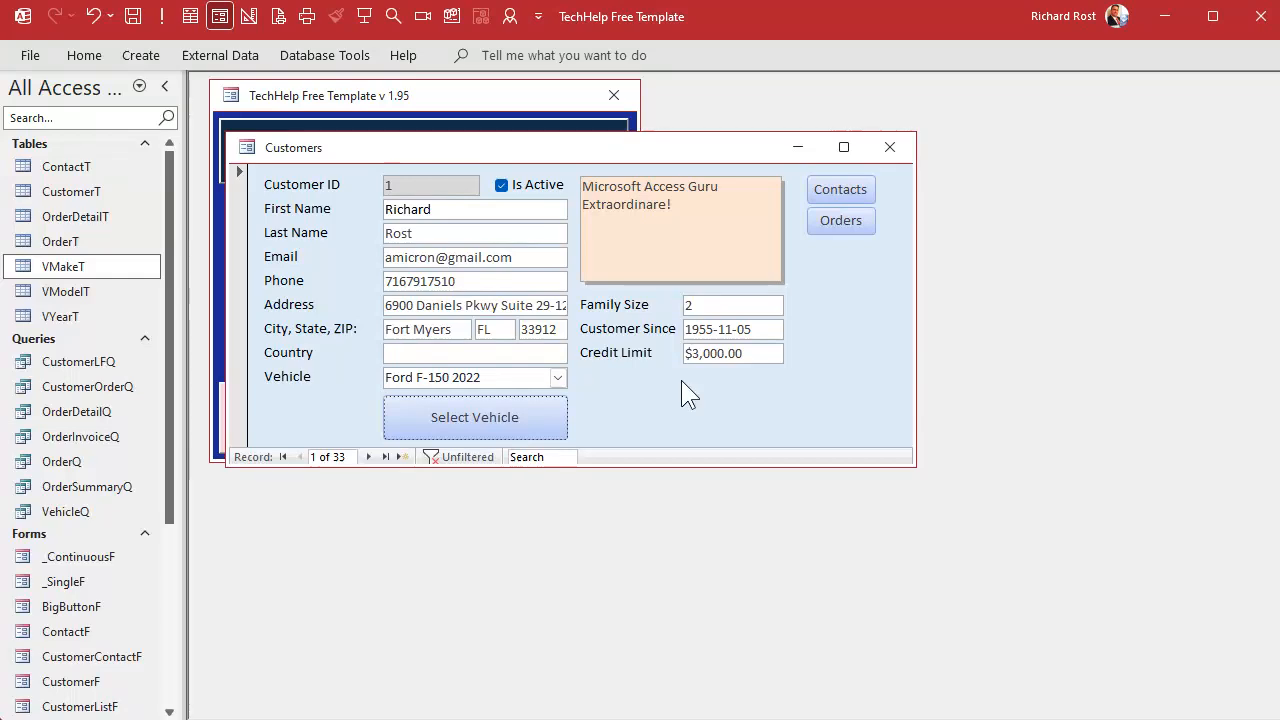
Run Select Vehicle again and back out at the Model popup, leaving Ford F-150 2022 in place
{"action": "left_click", "coordinate": [474, 418]}
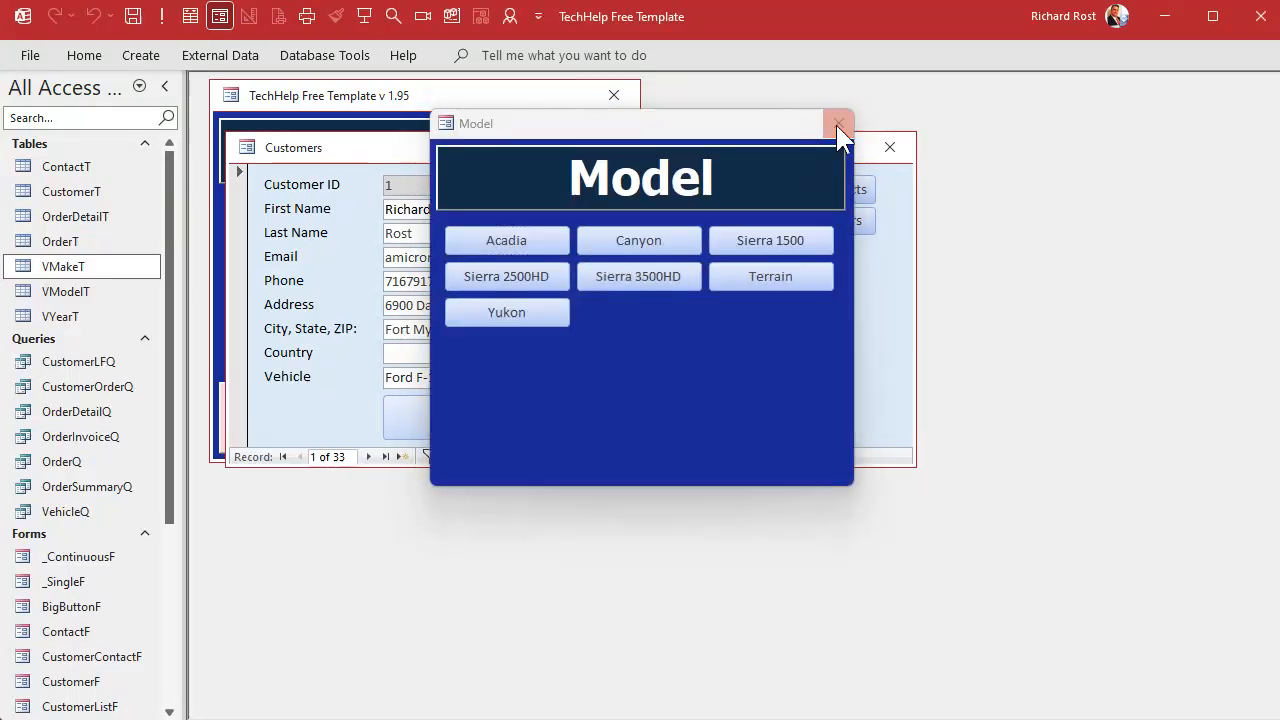
{"action": "left_click", "coordinate": [838, 124]}
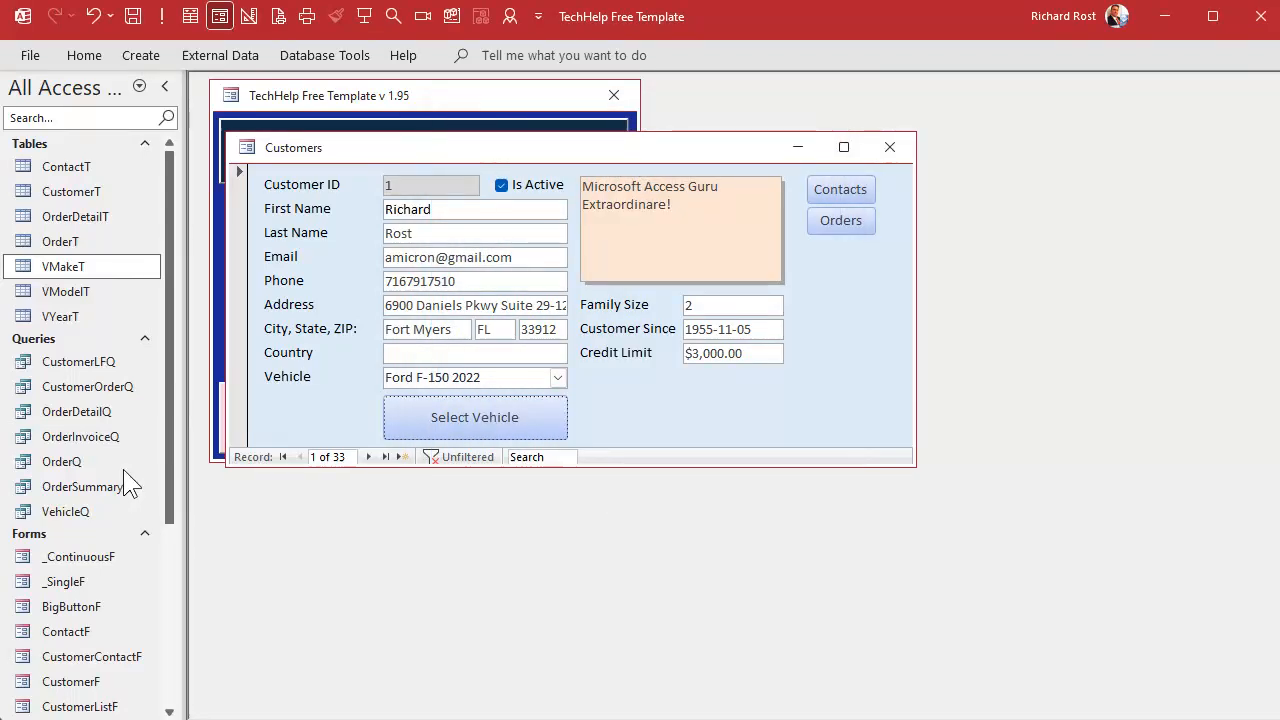
Bring BigButtonF up in Design View from the navigation pane's Forms group
{"action": "scroll", "scroll_direction": "down", "scroll_amount": 3}
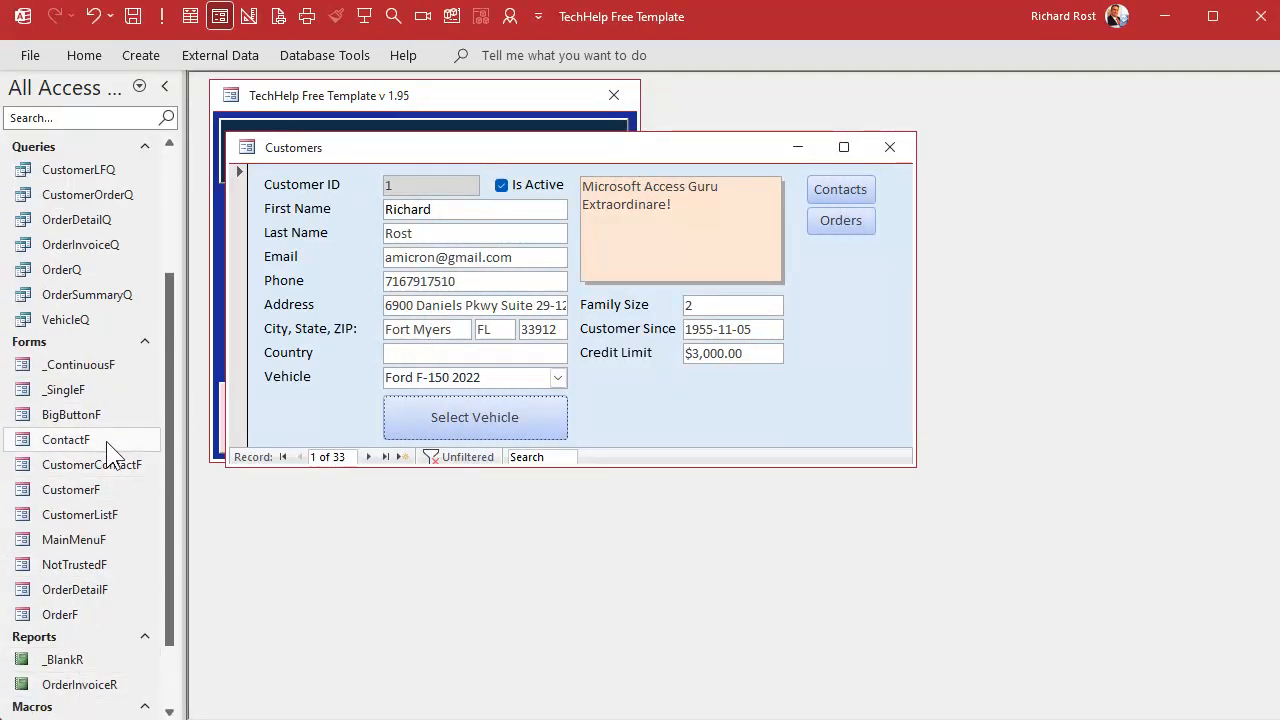
{"action": "mouse_move", "coordinate": [108, 456]}
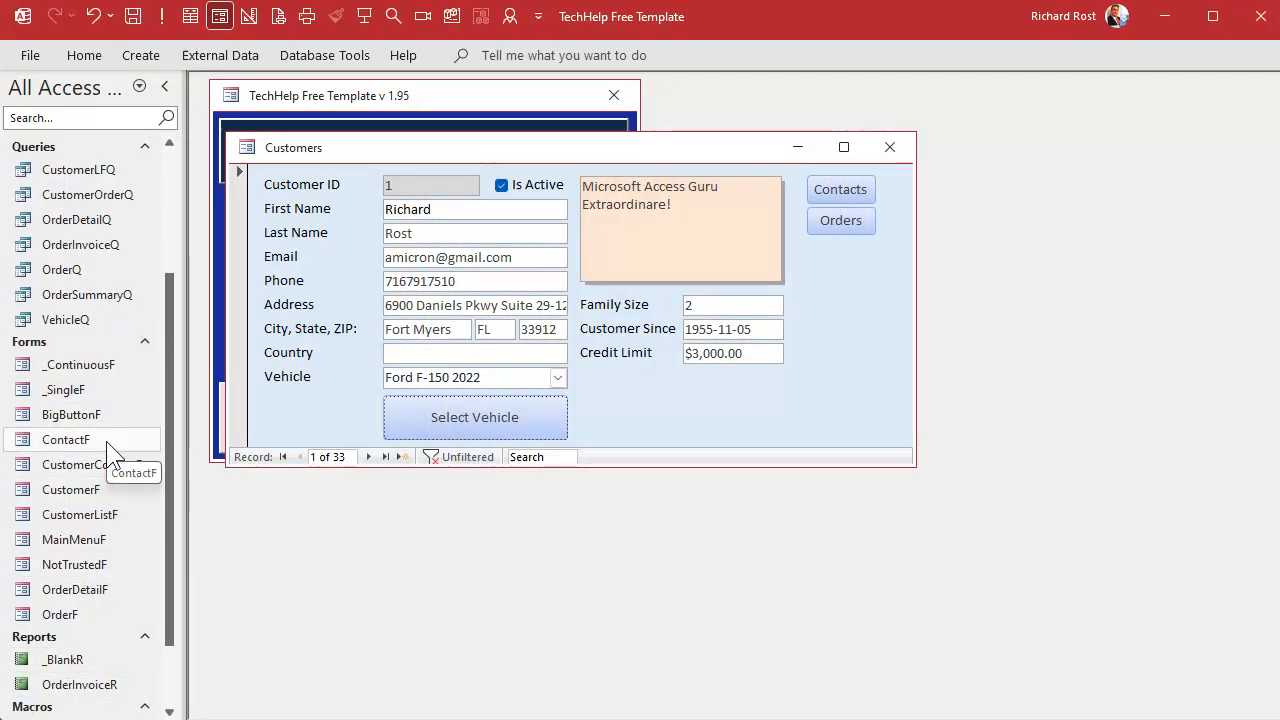
{"action": "mouse_move", "coordinate": [250, 564]}
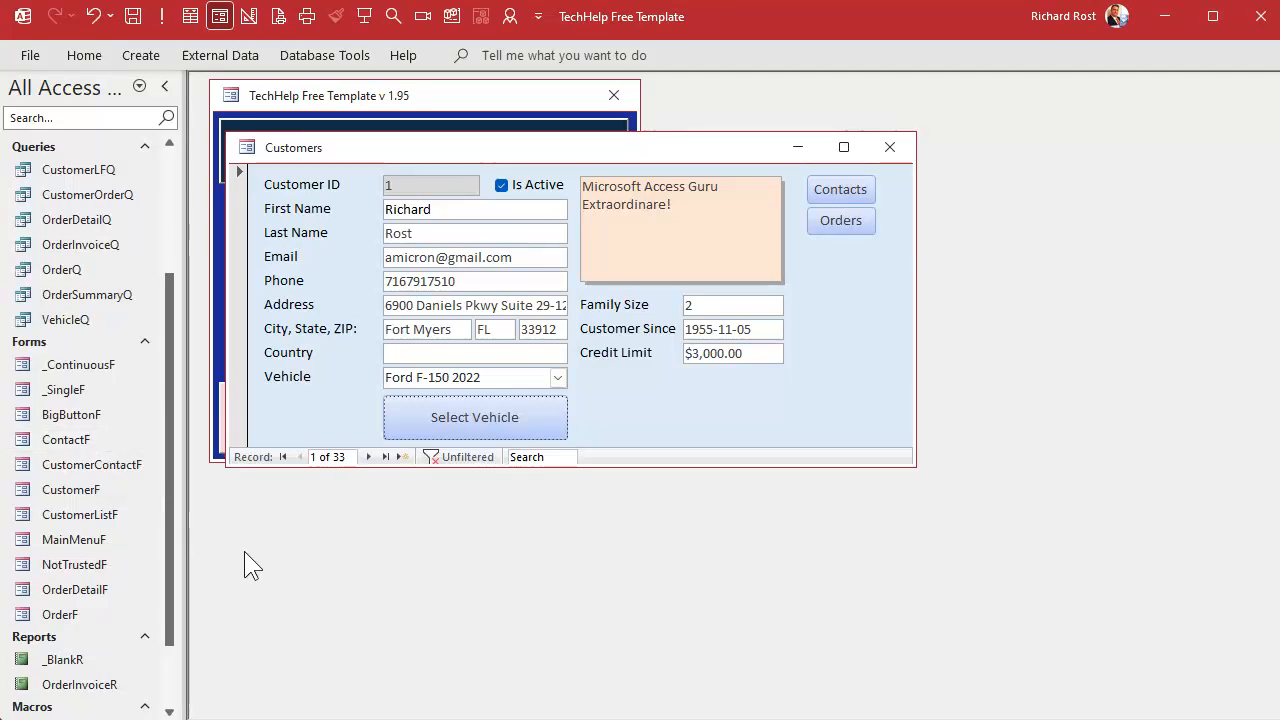
{"action": "right_click", "coordinate": [72, 414]}
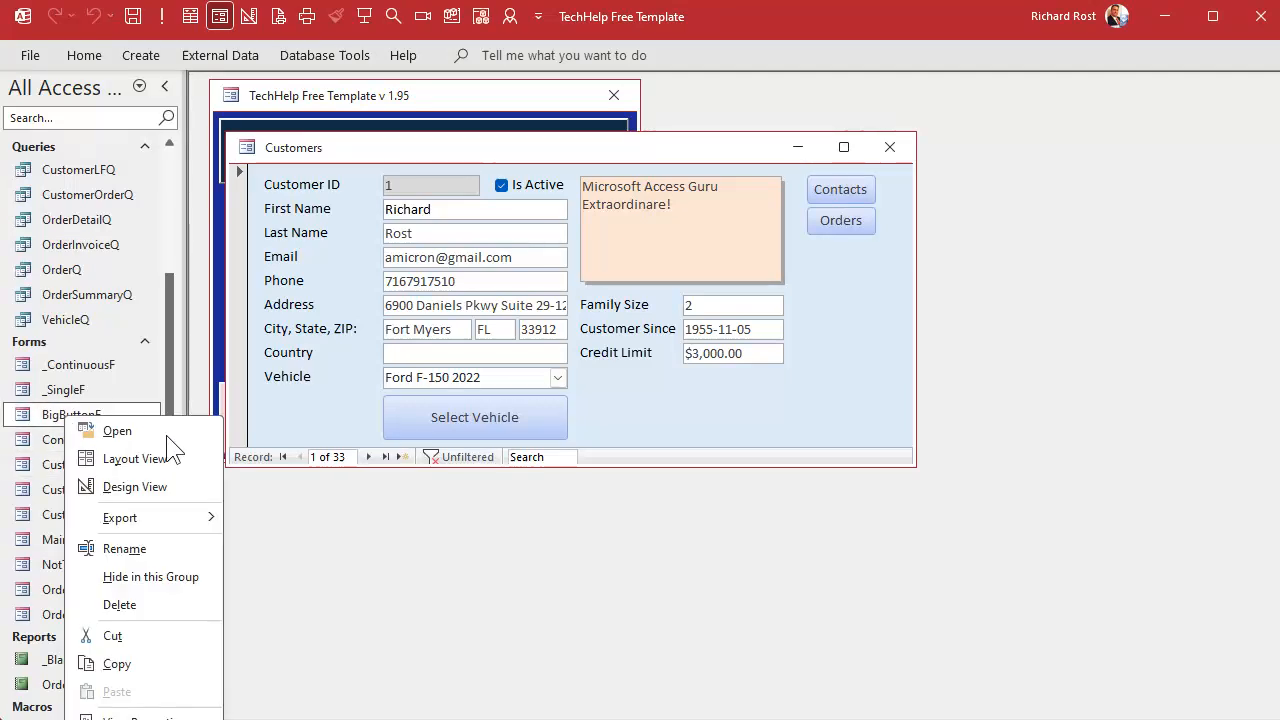
{"action": "left_click", "coordinate": [134, 486]}
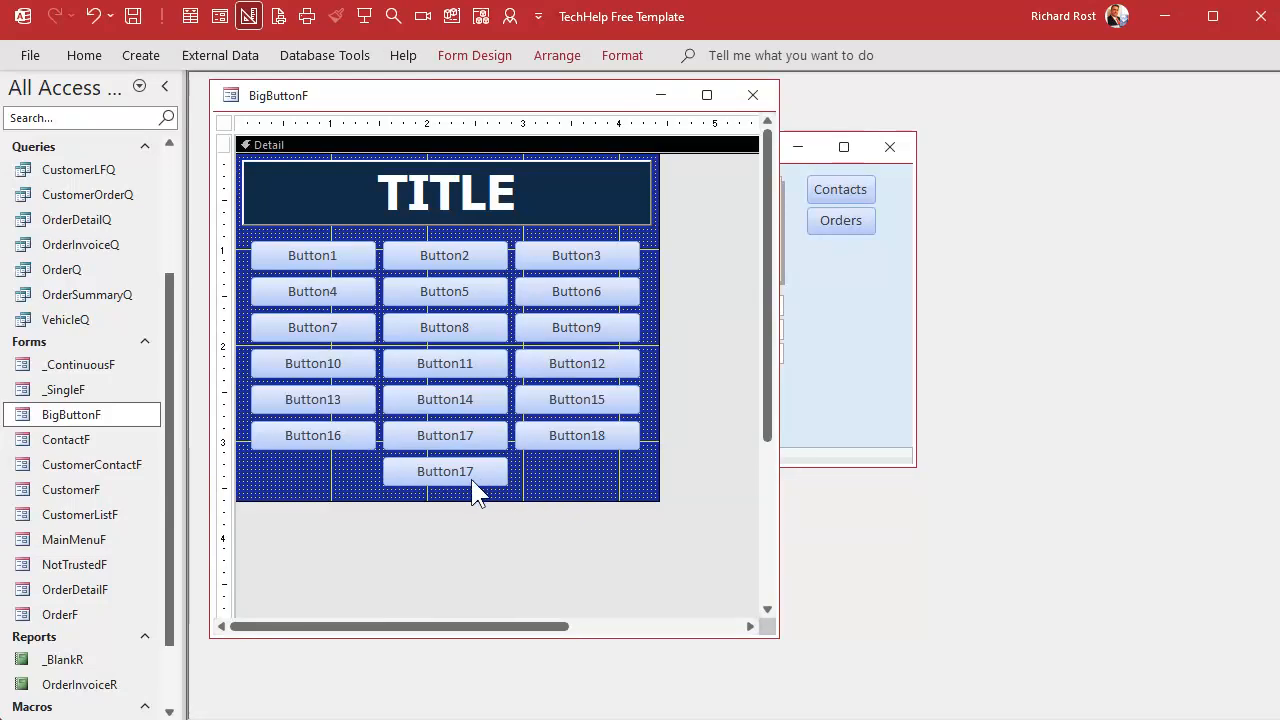
{"action": "mouse_move", "coordinate": [610, 350]}
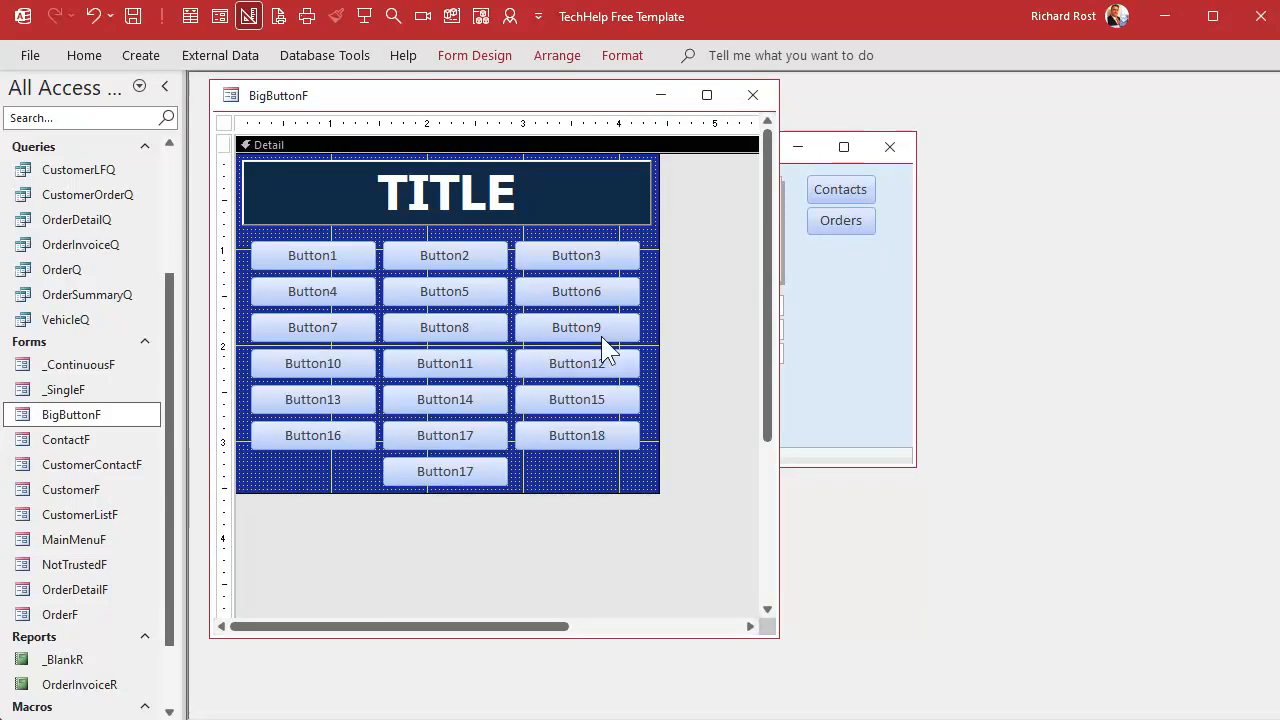
{"action": "mouse_move", "coordinate": [556, 486]}
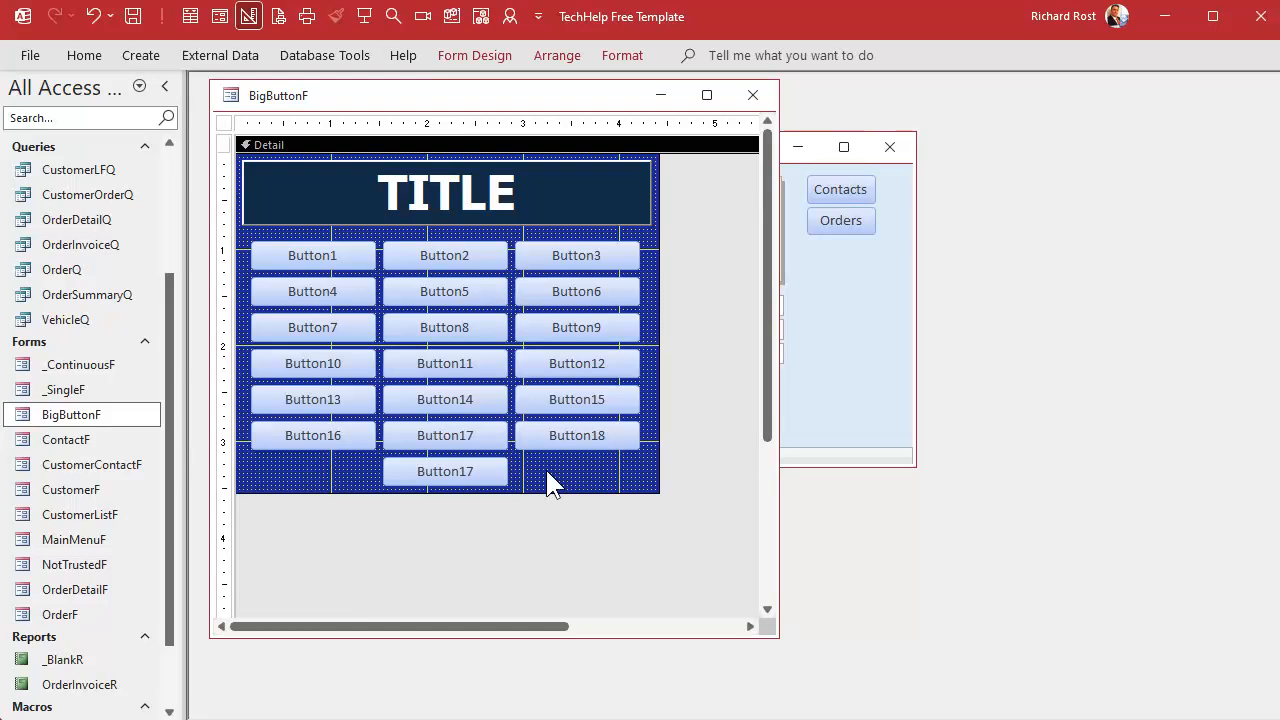
{"action": "mouse_move", "coordinate": [540, 456]}
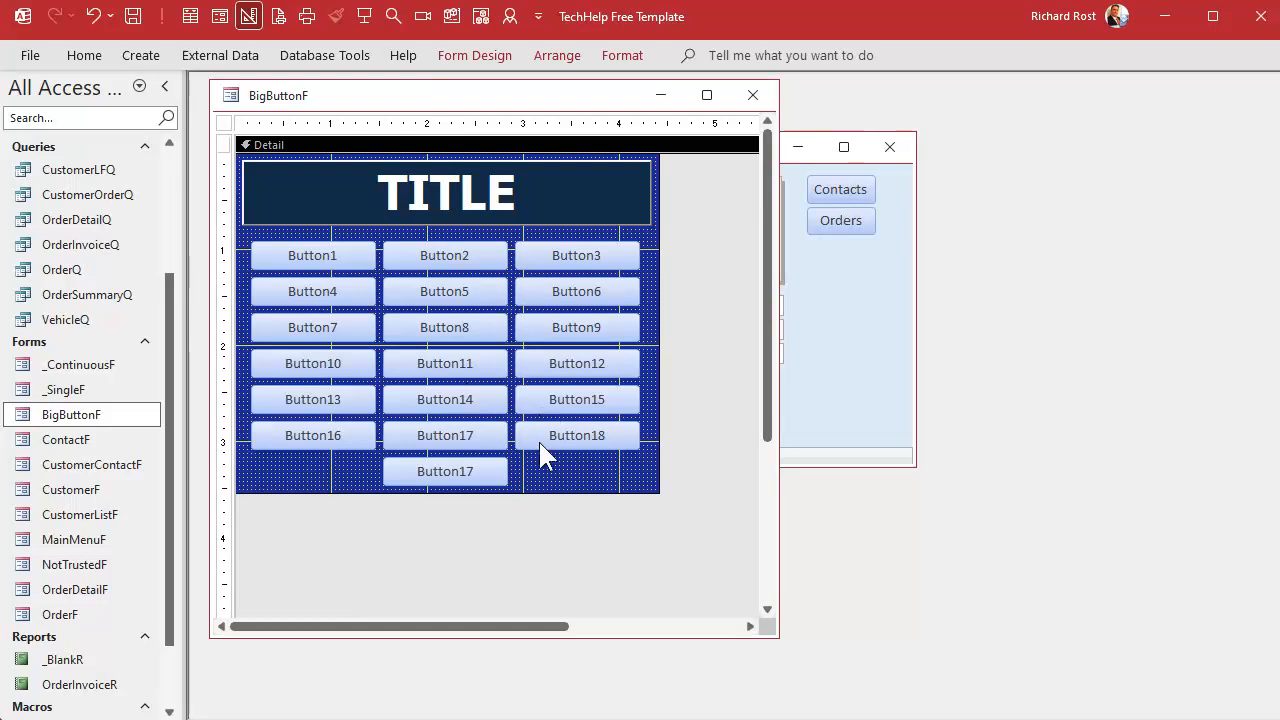
{"action": "mouse_move", "coordinate": [578, 464]}
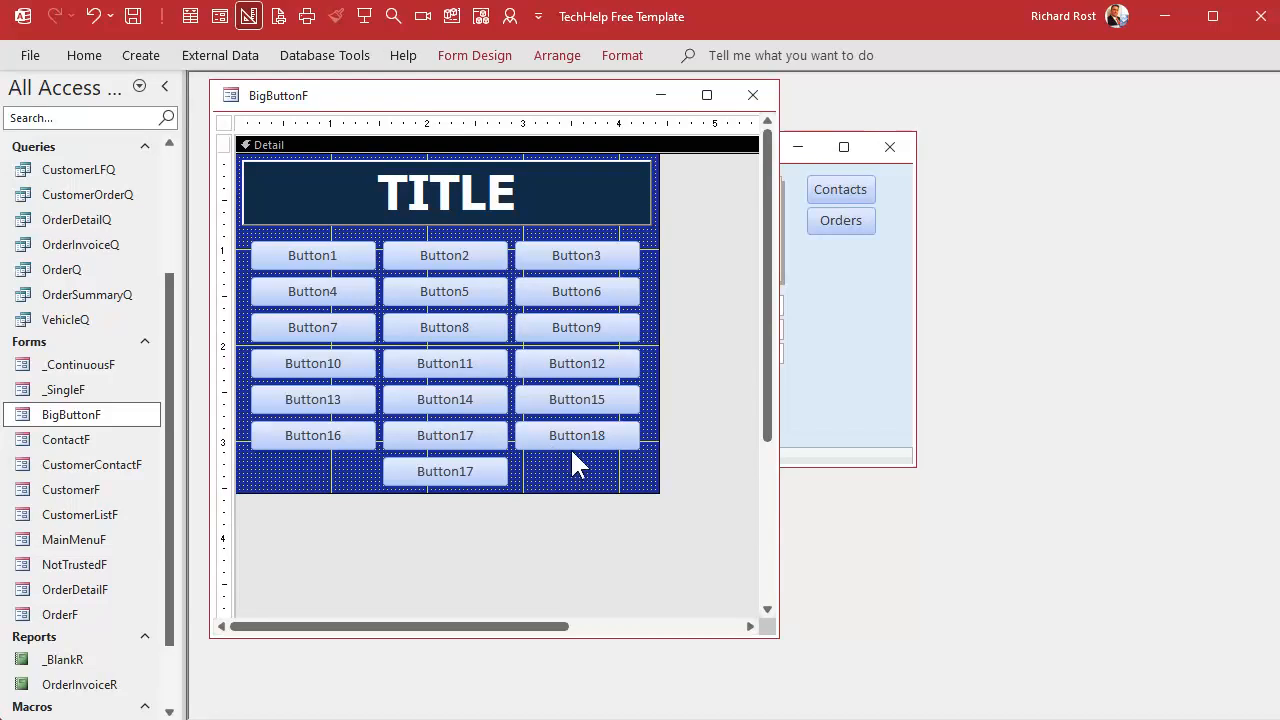
{"action": "mouse_move", "coordinate": [580, 478]}
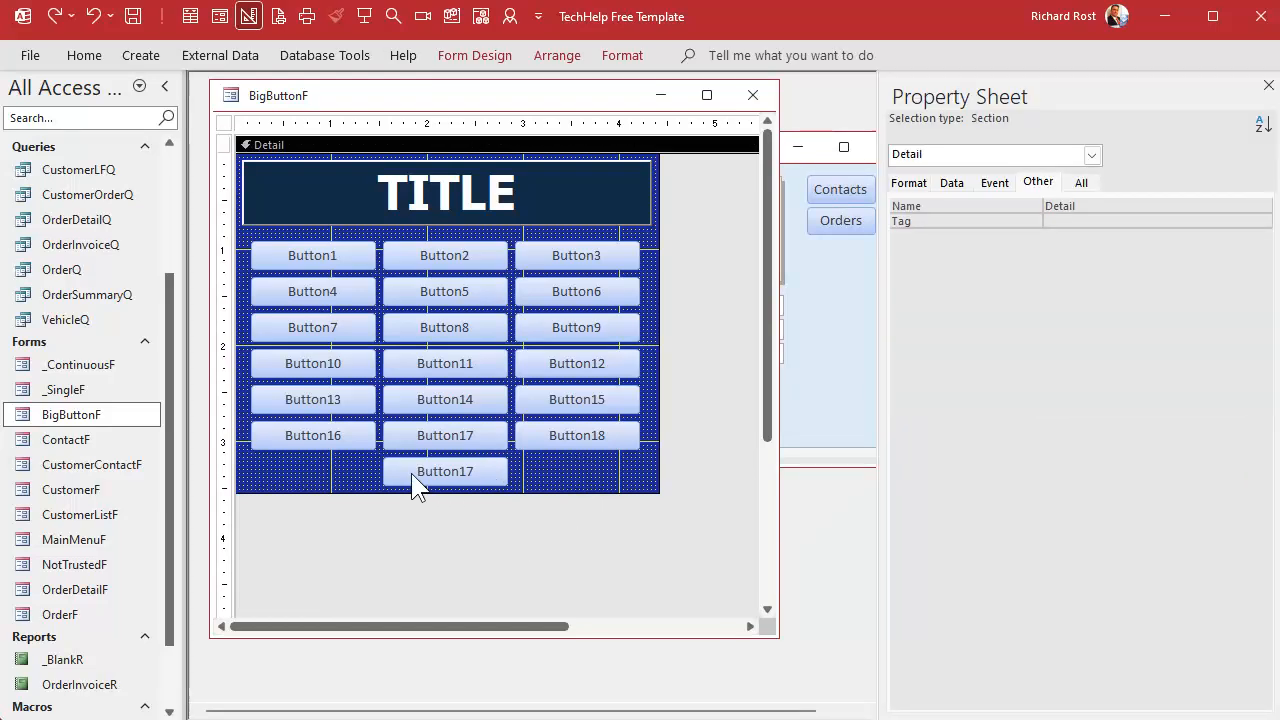
Caption the extra bottom button 'Cancel' and name it CancelBtn
{"action": "left_click", "coordinate": [444, 472]}
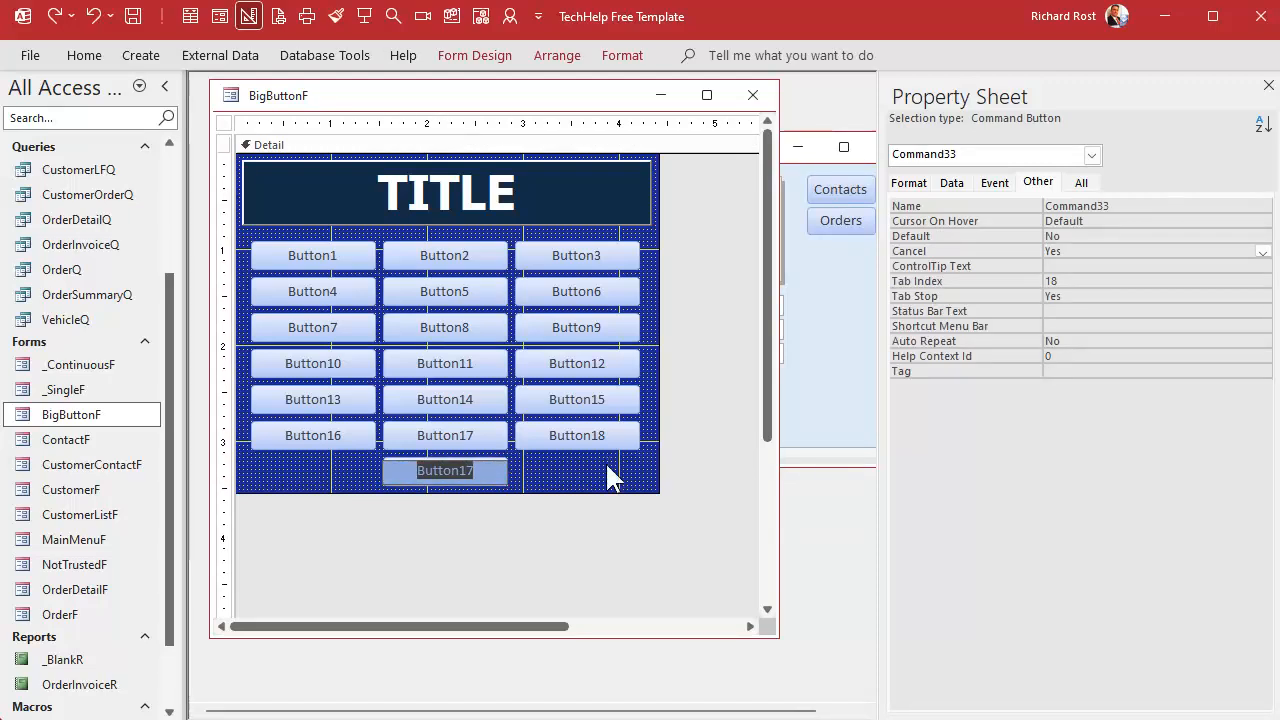
{"action": "type", "text": "Cancel"}
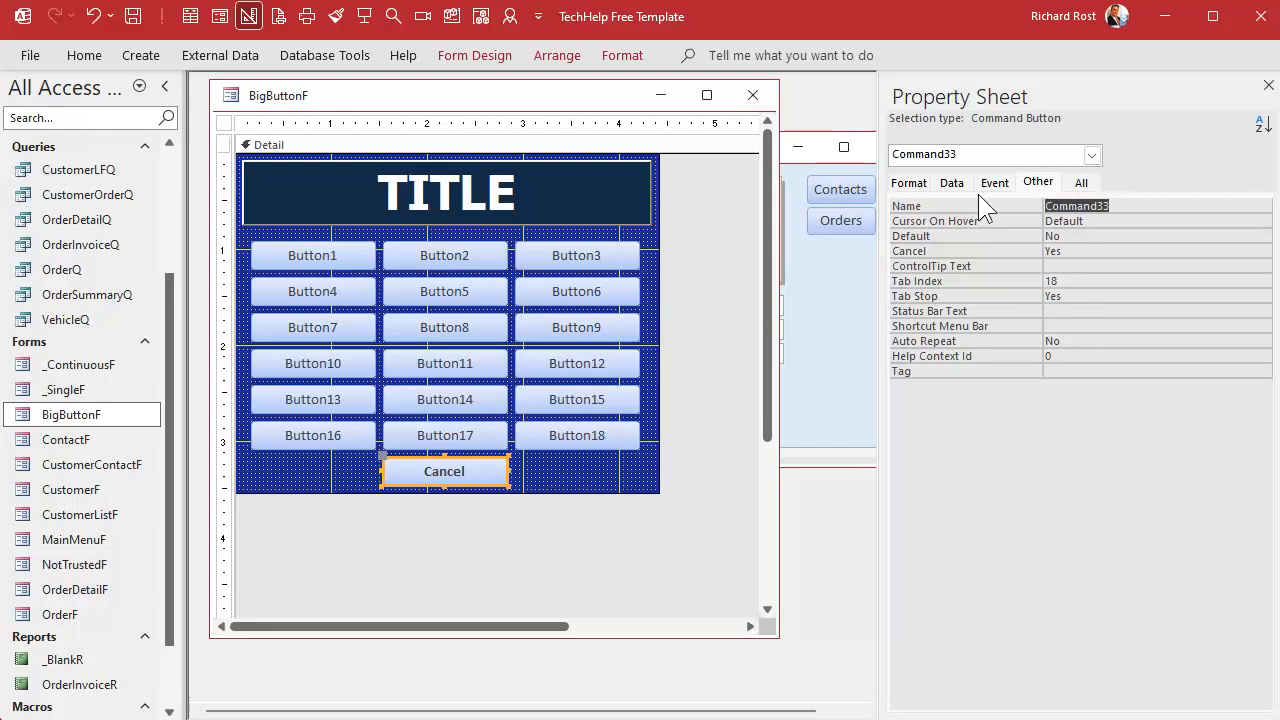
{"action": "type", "text": "CancelBtn"}
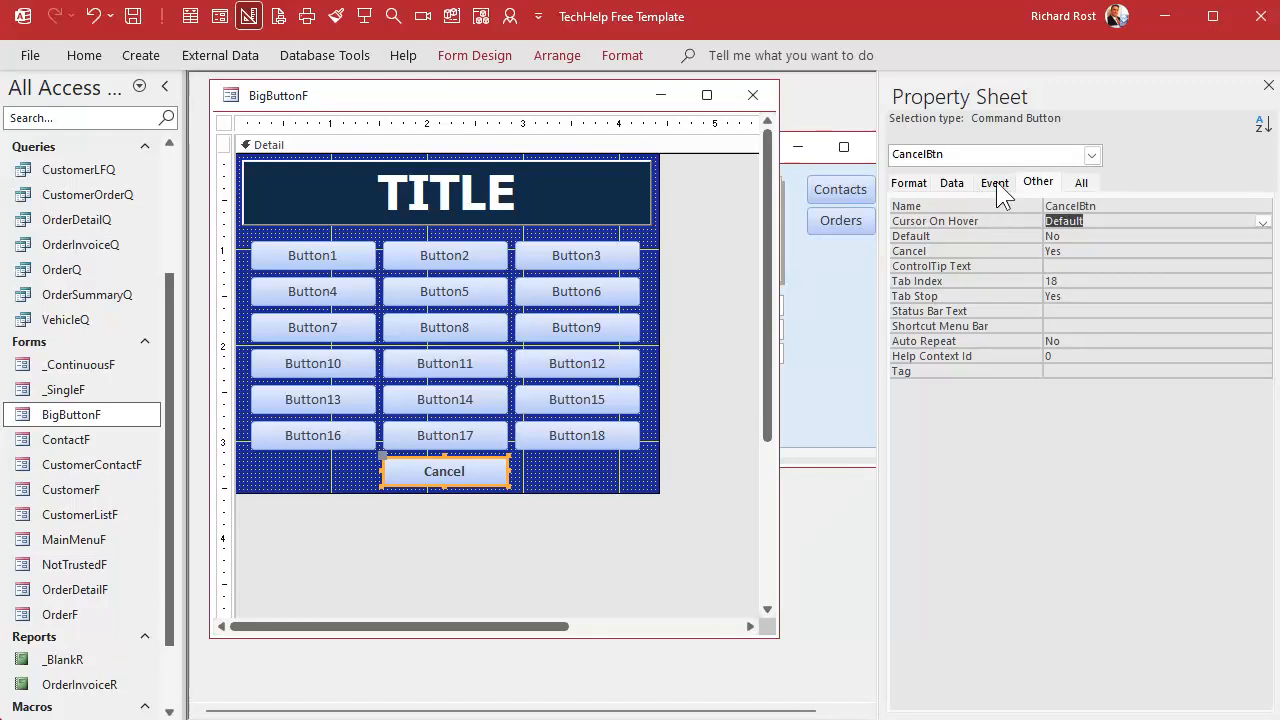
Check the button's event settings, give it a Tag of 0, then deselect it
{"action": "left_click", "coordinate": [994, 182]}
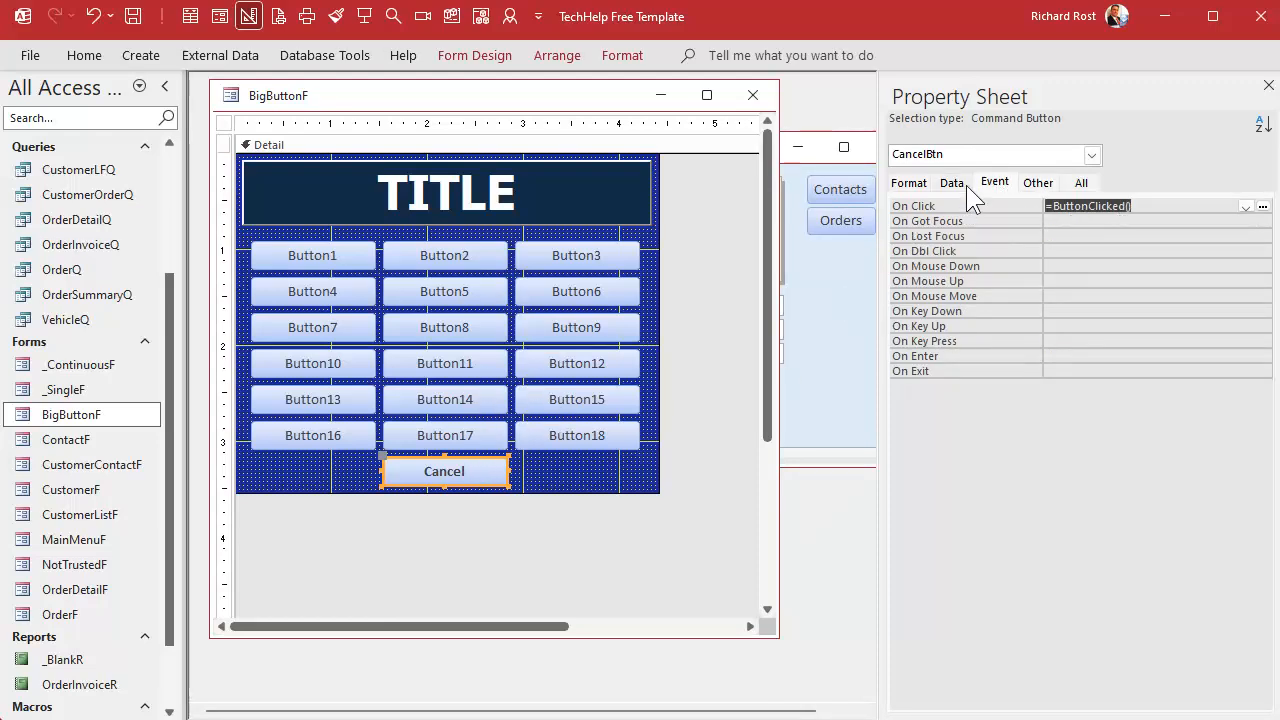
{"action": "left_click", "coordinate": [1038, 182]}
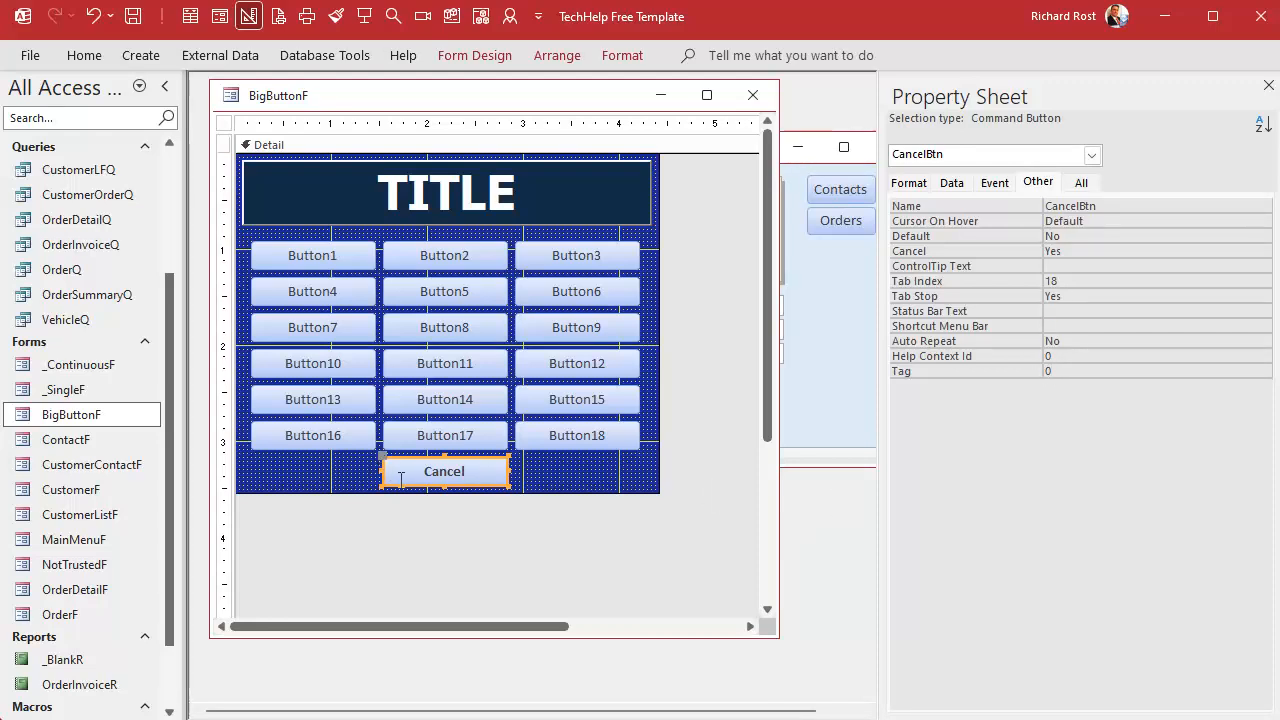
{"action": "mouse_move", "coordinate": [500, 528]}
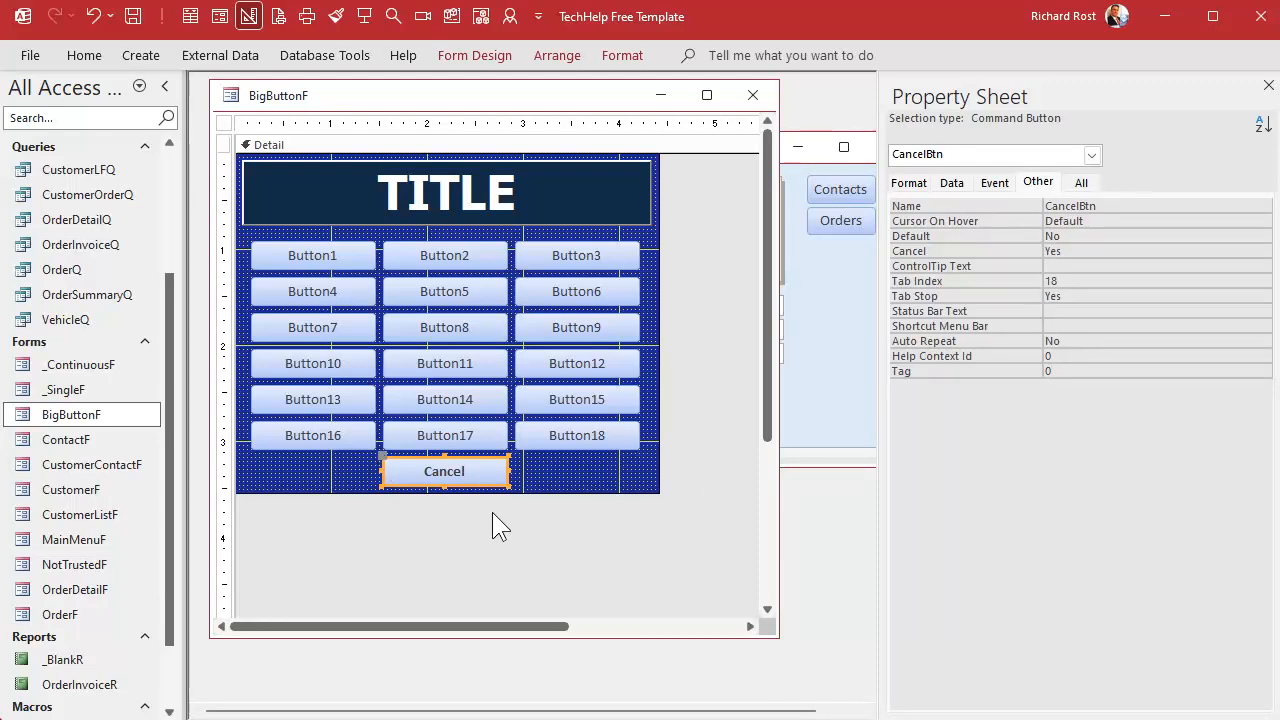
{"action": "left_click", "coordinate": [1150, 370]}
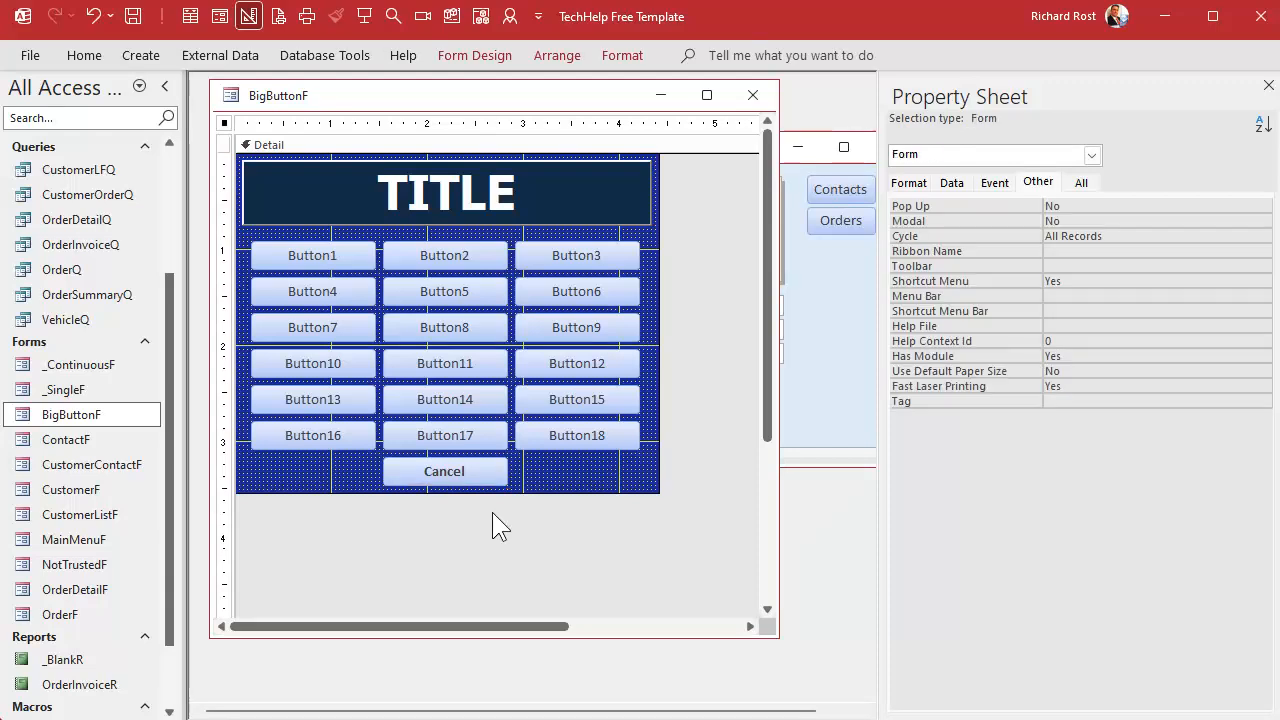
{"action": "mouse_move", "coordinate": [650, 388]}
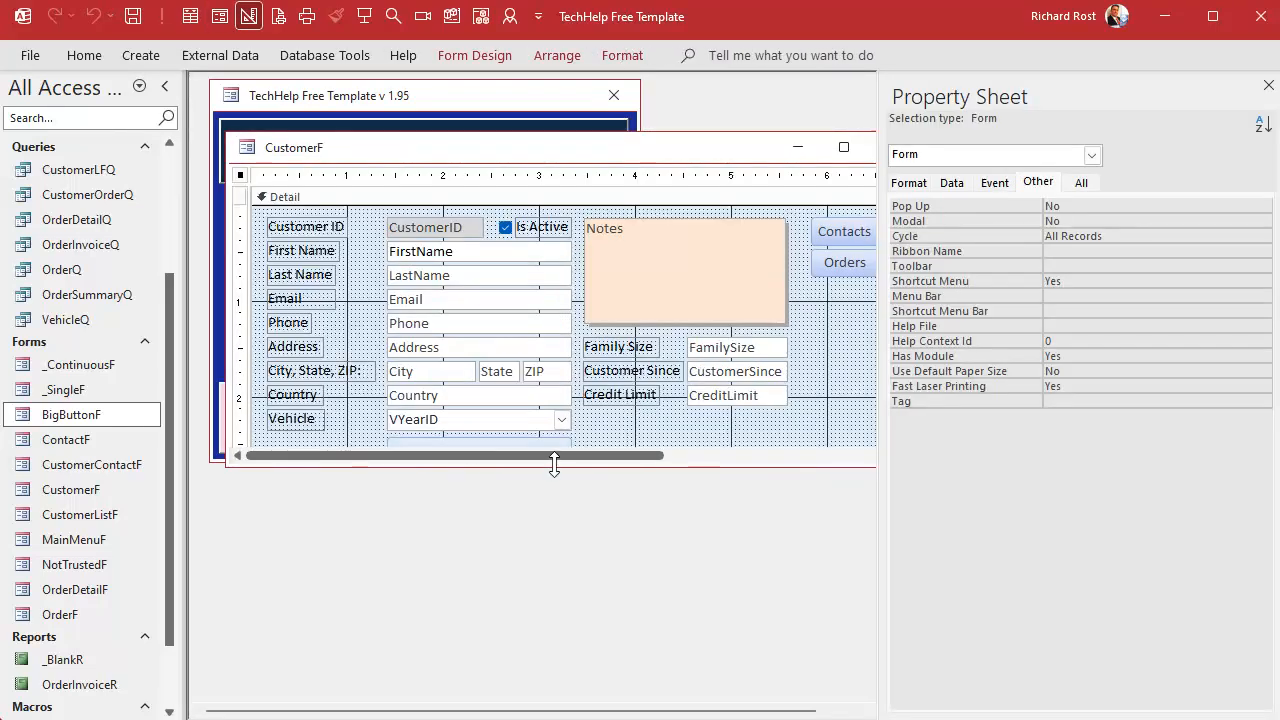
In SelectVehicleBtn_Click, add 'If VMakeID = 0 Then Exit Sub' after the Make pick and review the Model and Year blocks
{"action": "left_click", "coordinate": [478, 458]}
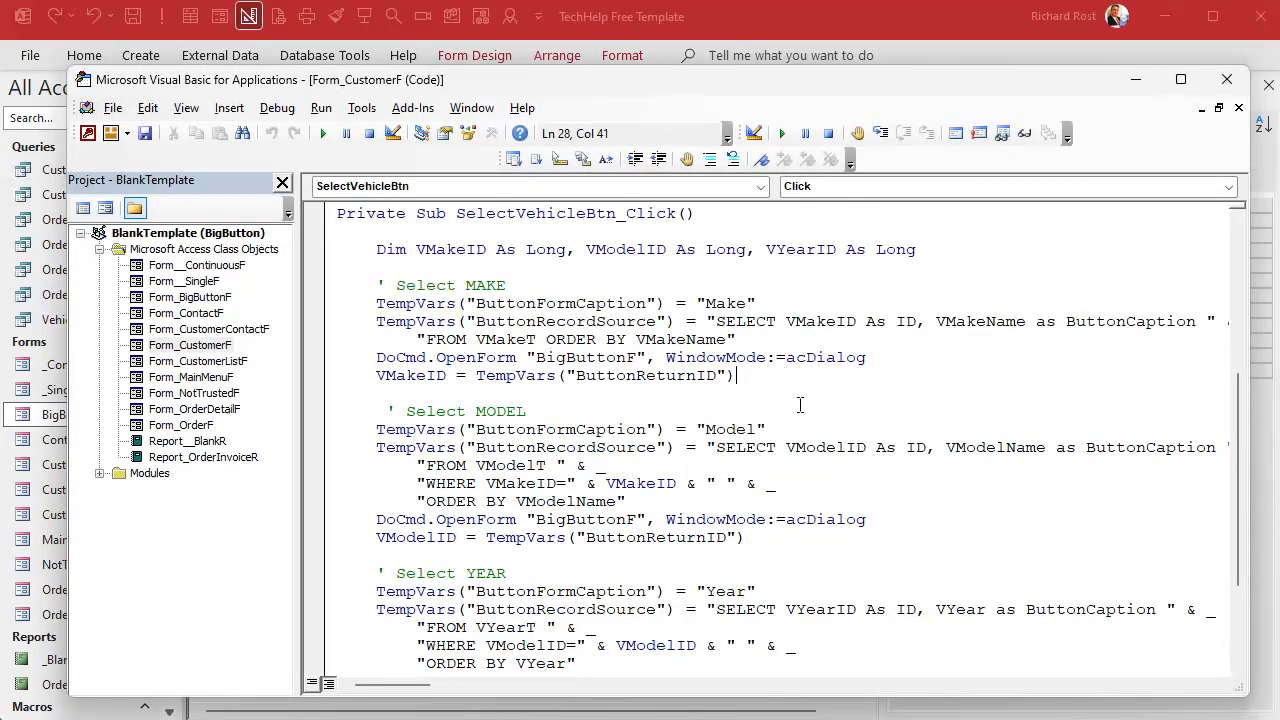
{"action": "key", "text": "Return"}
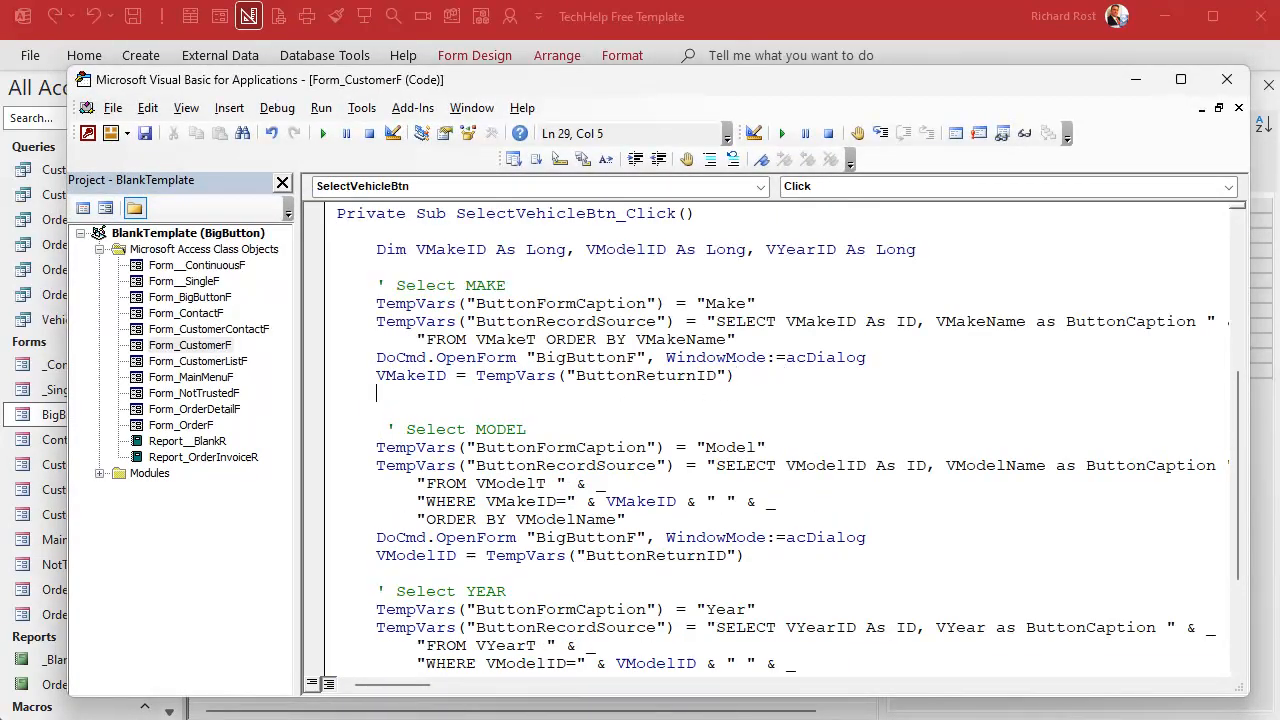
{"action": "type", "text": "if vma"}
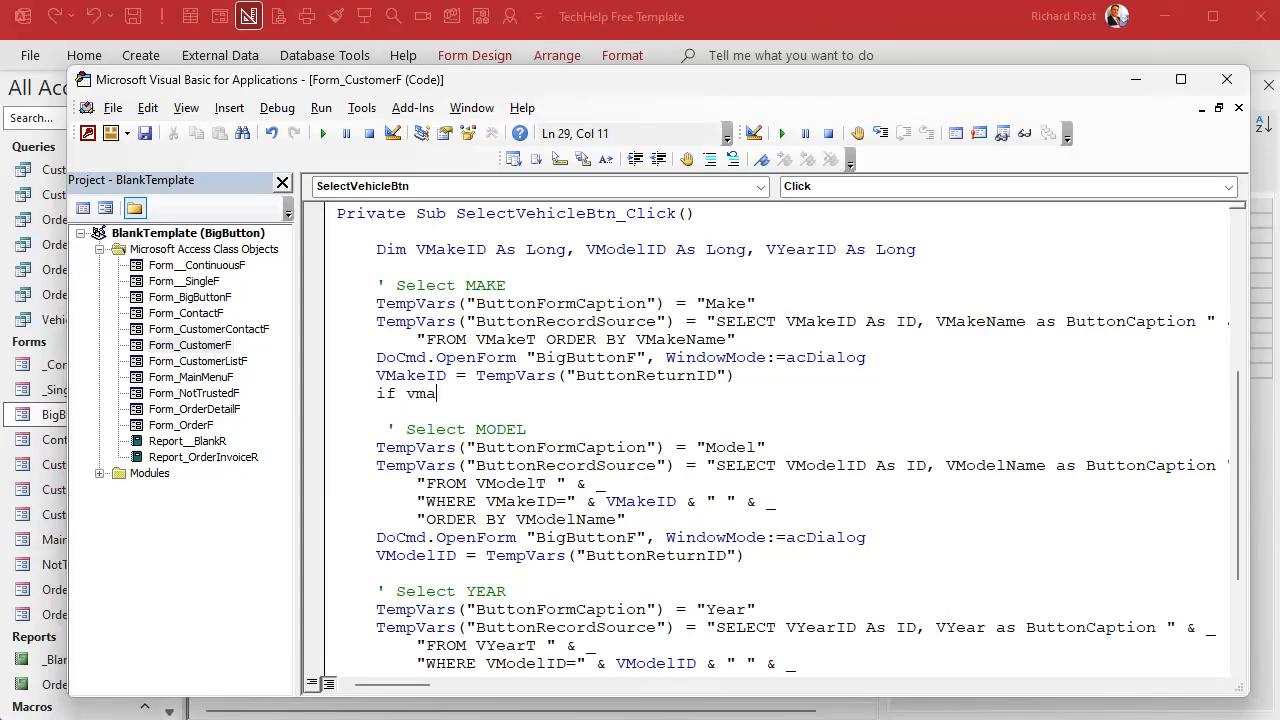
{"action": "type", "text": "keid = 0"}
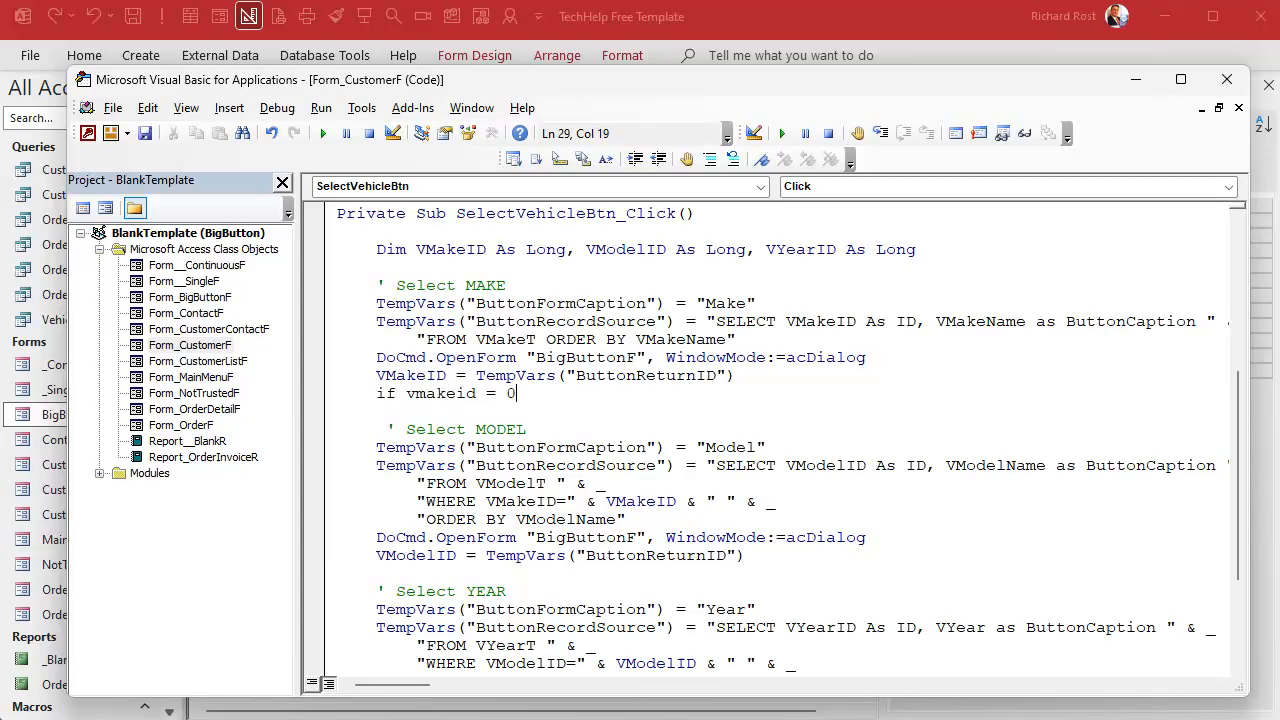
{"action": "type", "text": "then eit"}
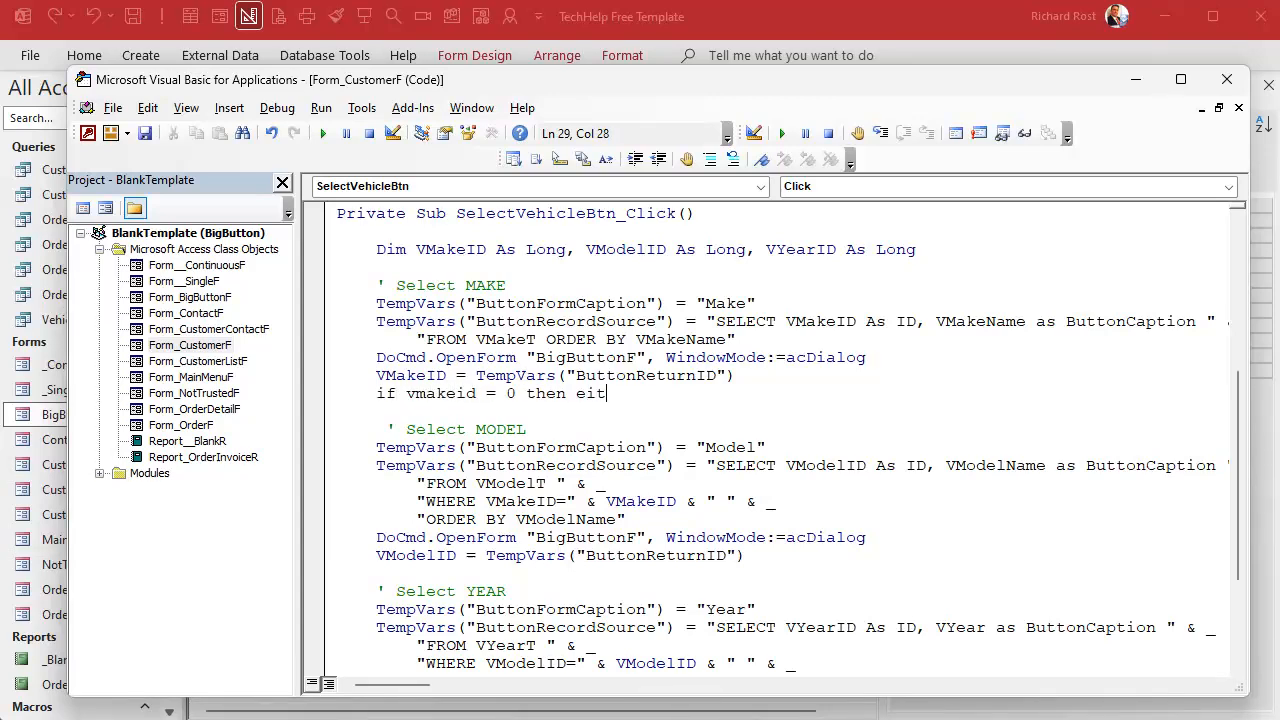
{"action": "type", "text": "xit sub"}
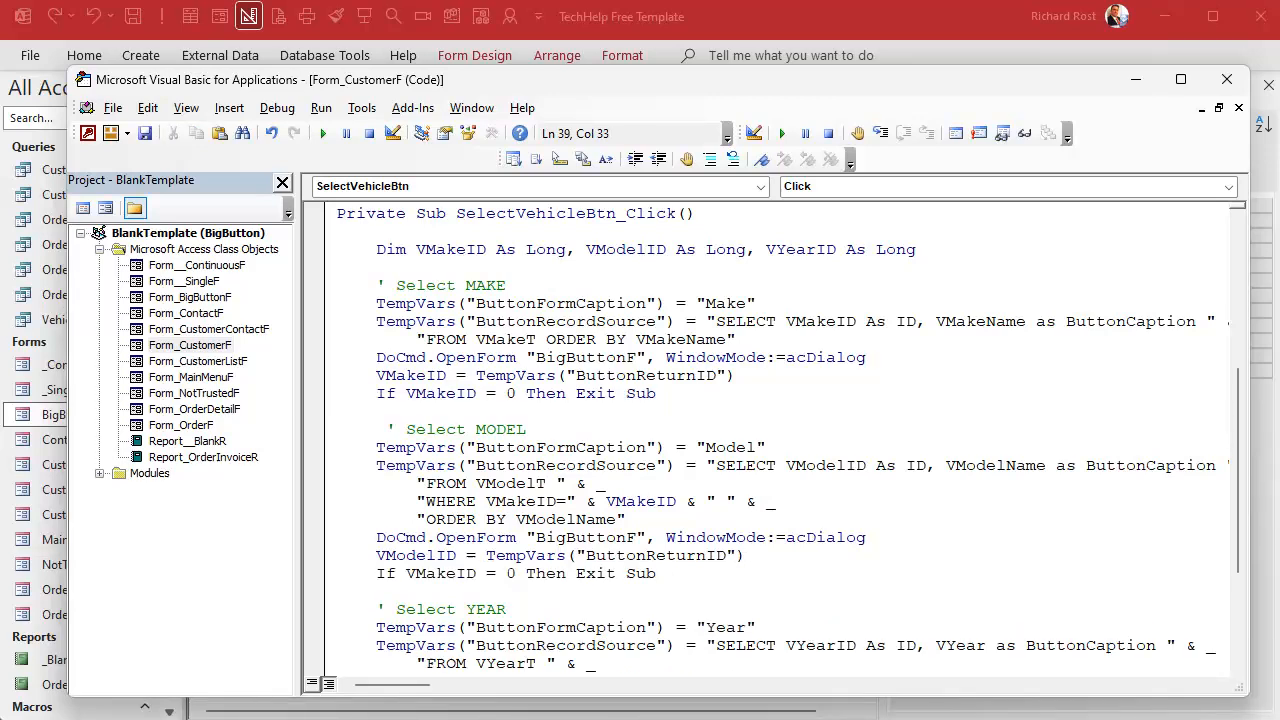
{"action": "scroll", "scroll_direction": "down", "scroll_amount": 3}
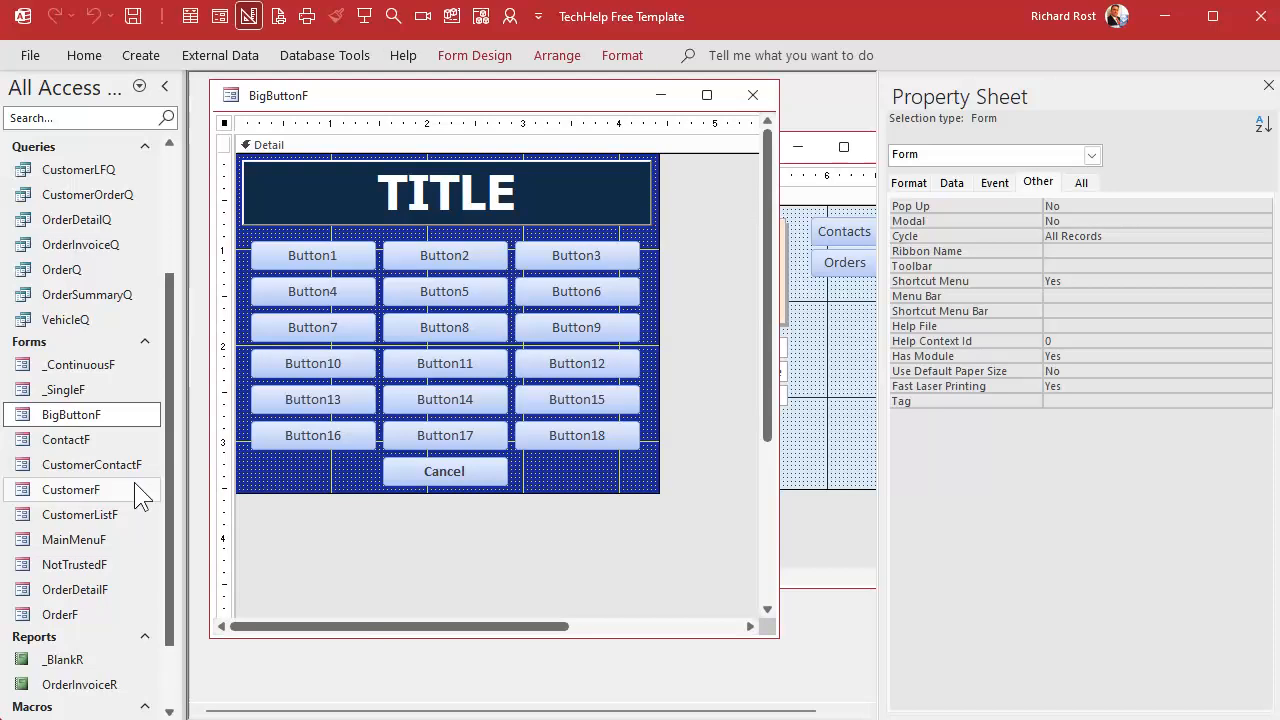
{"action": "mouse_move", "coordinate": [796, 290]}
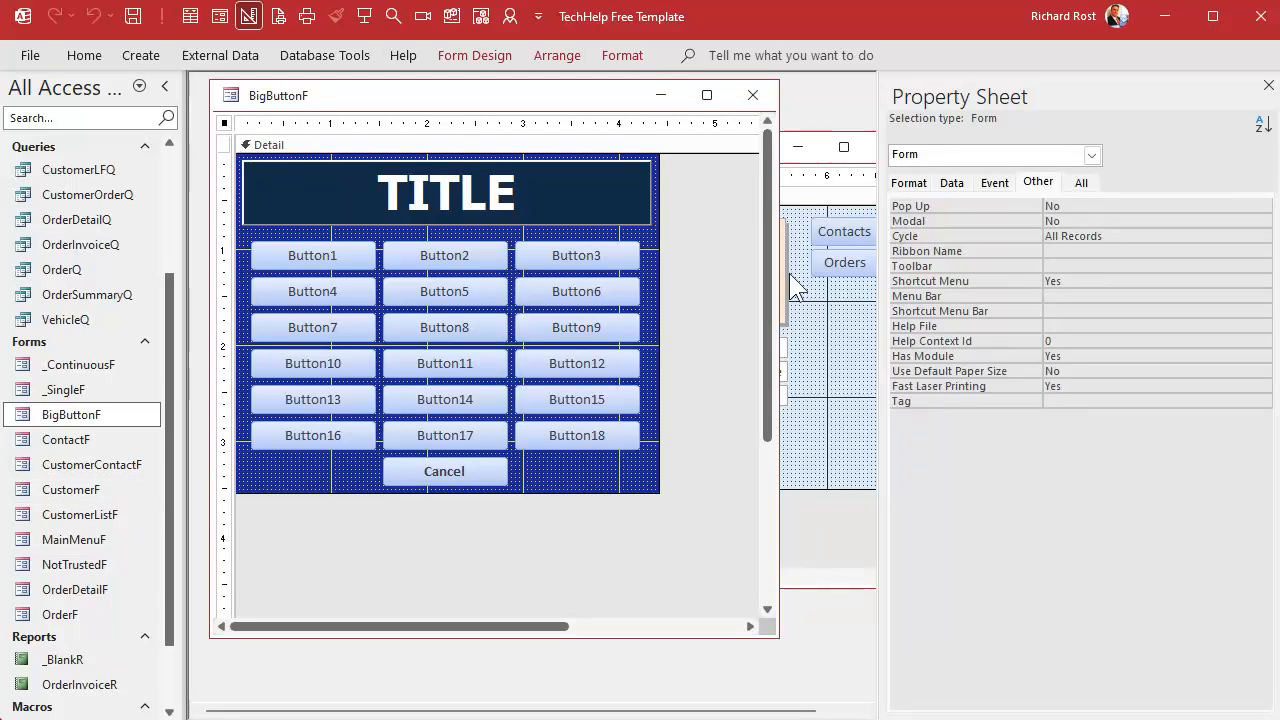
Set BigButtonF's Control Box to No and bring up CancelBtn's event properties
{"action": "left_click", "coordinate": [908, 182]}
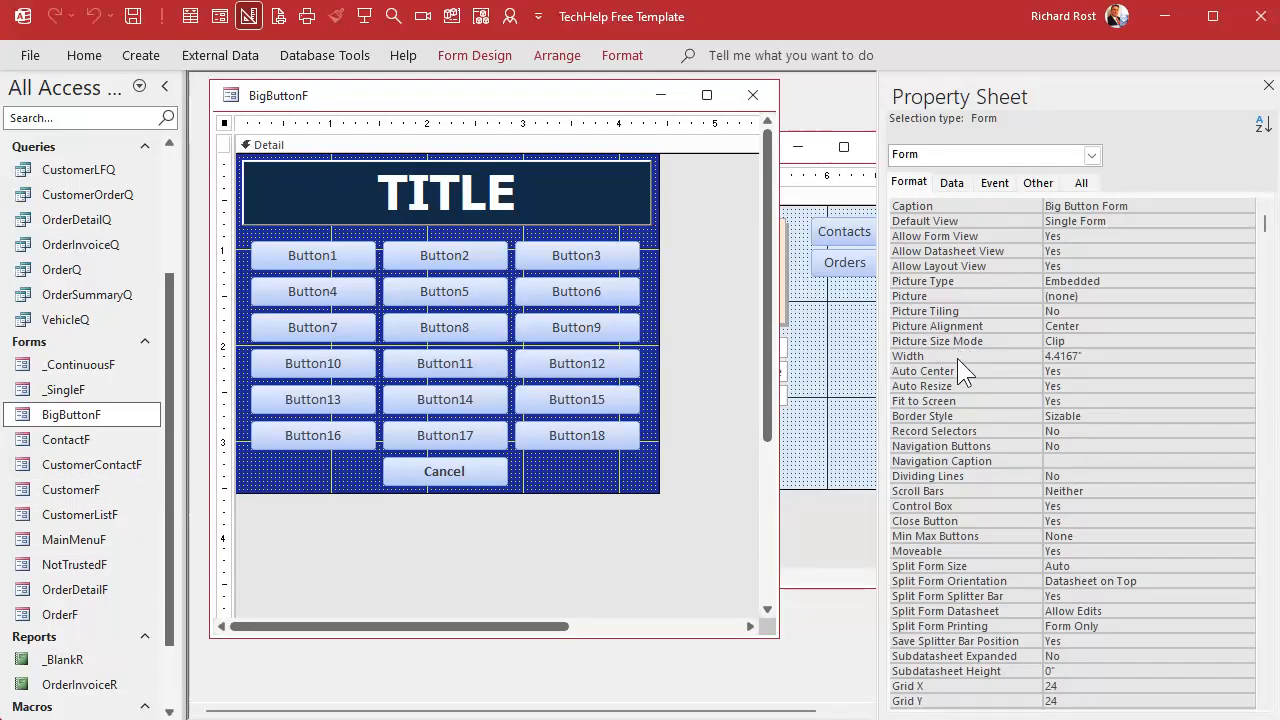
{"action": "mouse_move", "coordinate": [958, 478]}
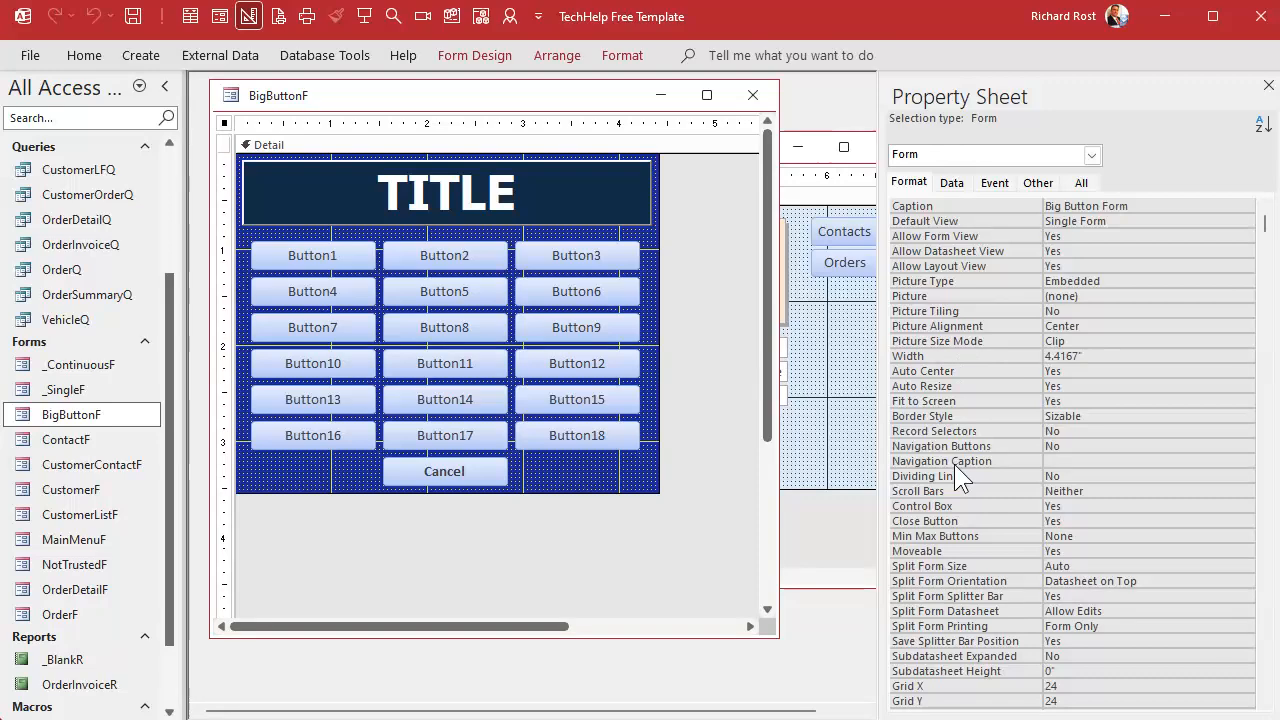
{"action": "left_click", "coordinate": [1144, 504]}
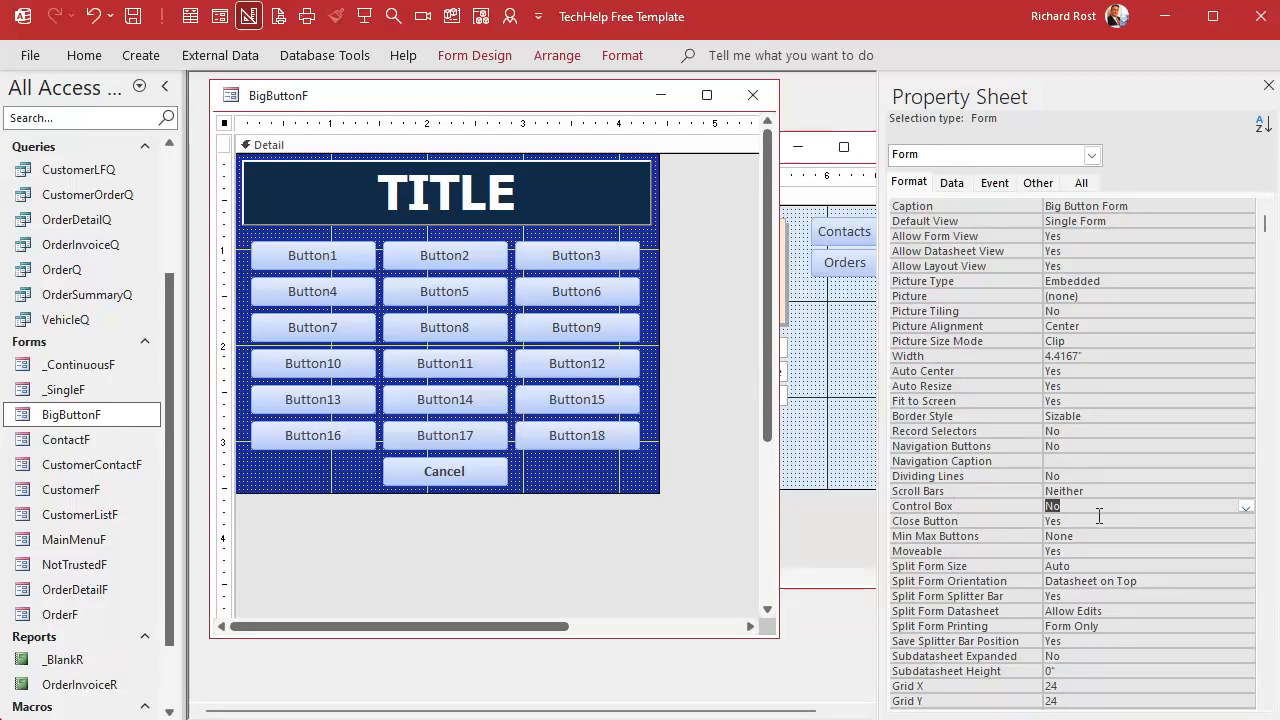
{"action": "left_click", "coordinate": [1148, 520]}
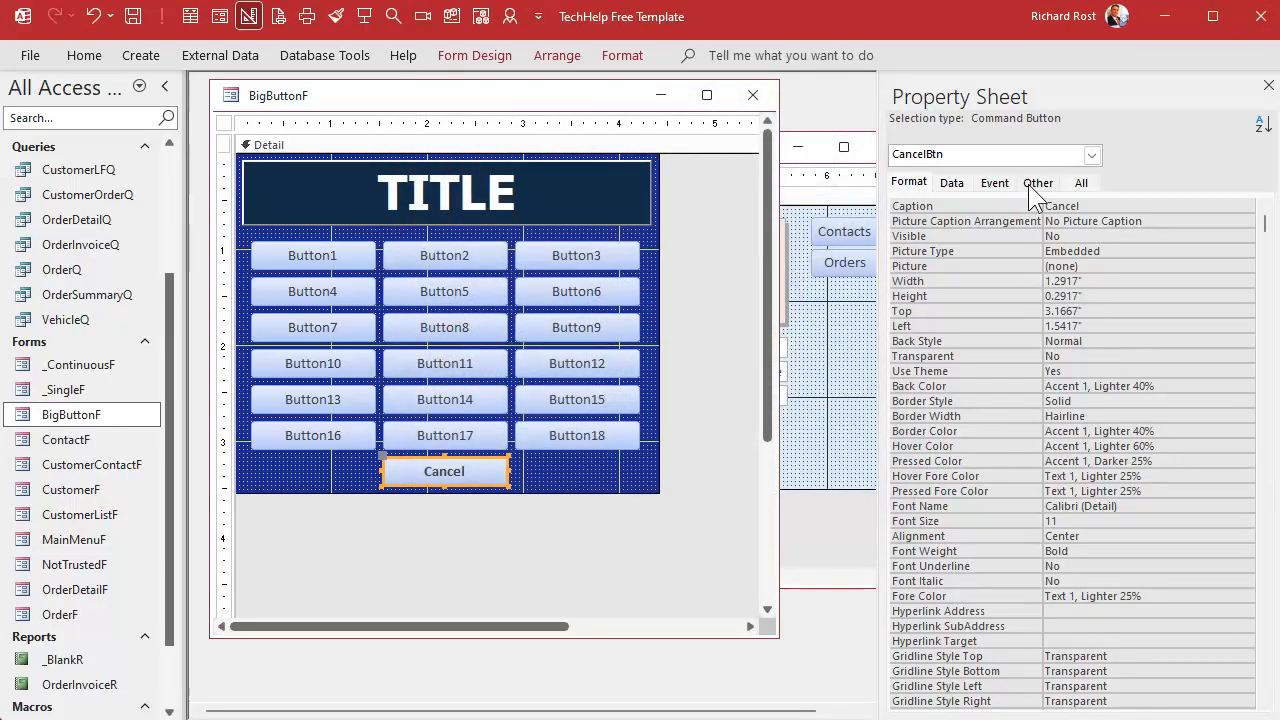
{"action": "mouse_move", "coordinate": [1024, 200]}
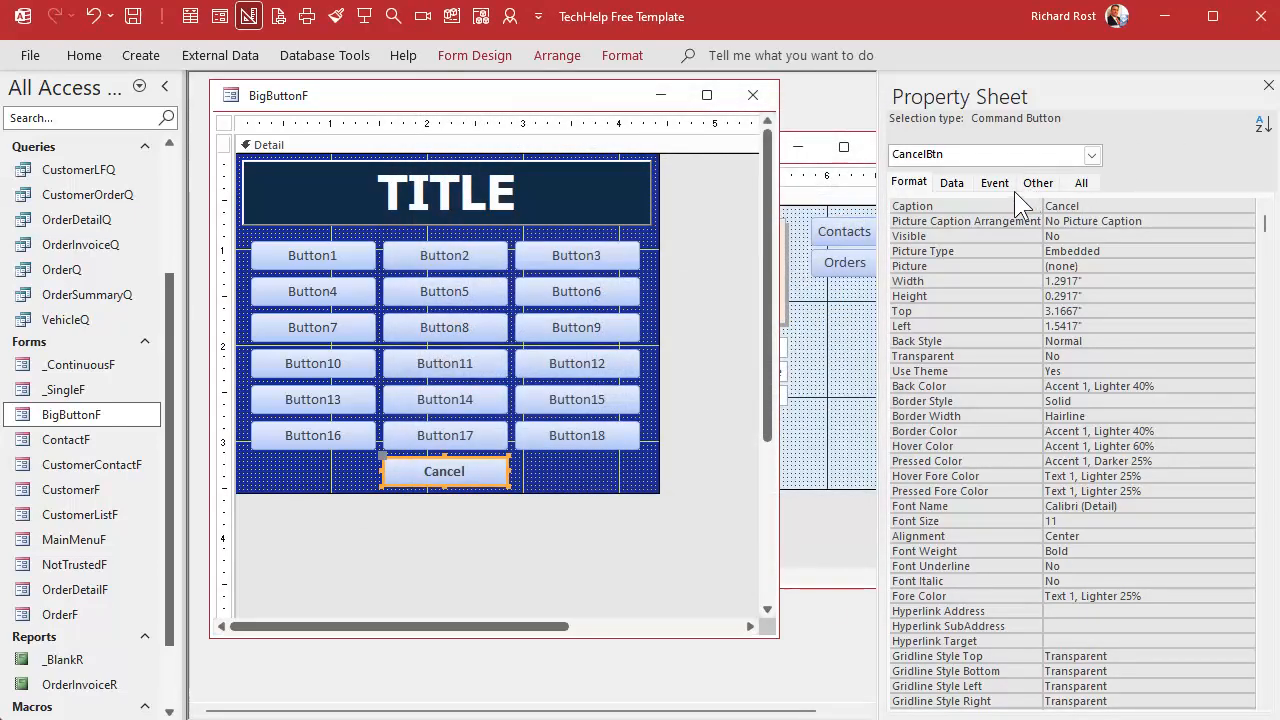
{"action": "left_click", "coordinate": [994, 182]}
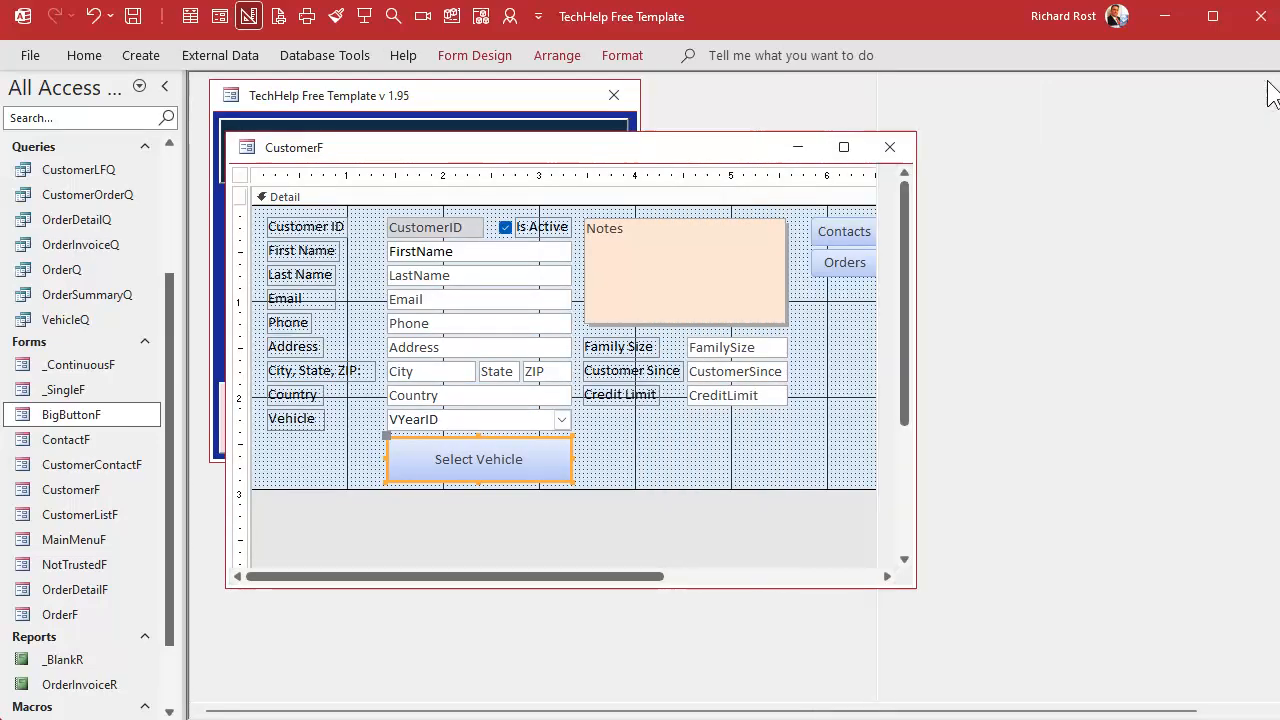
Close the customer form design, reopen it from the main menu and try the Make picker with Jeep
{"action": "left_click", "coordinate": [888, 148]}
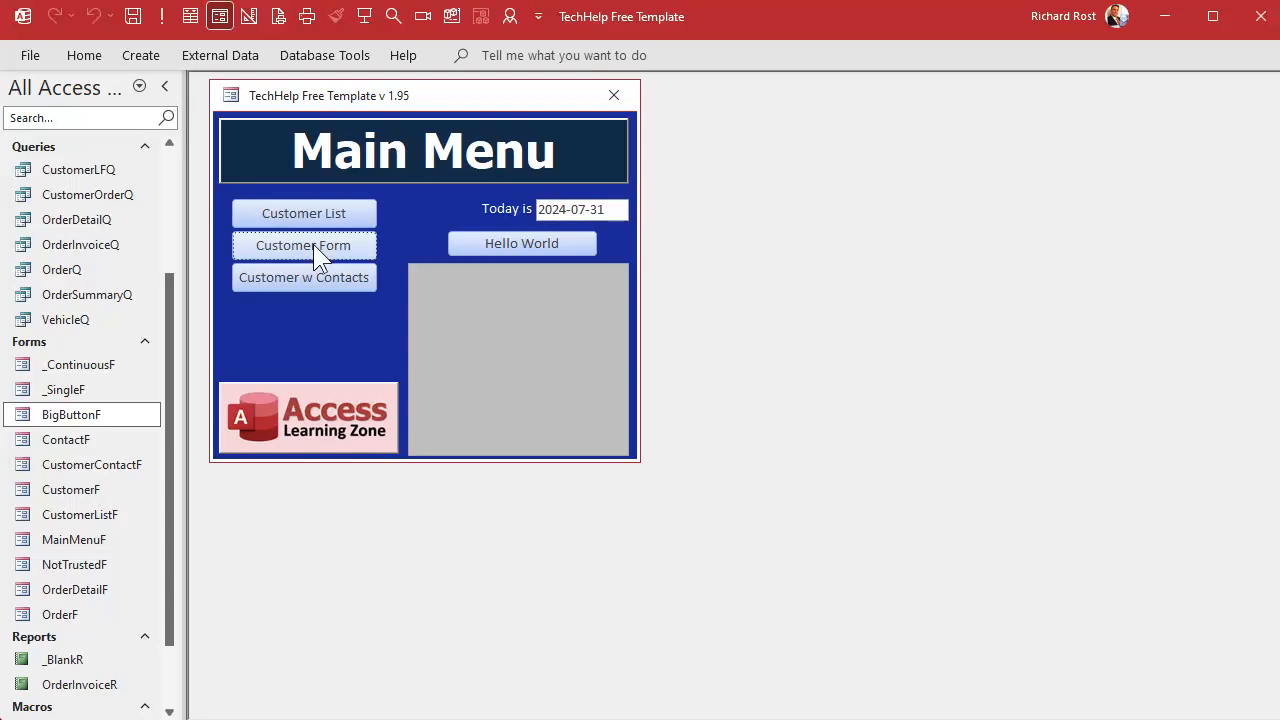
{"action": "left_click", "coordinate": [304, 244]}
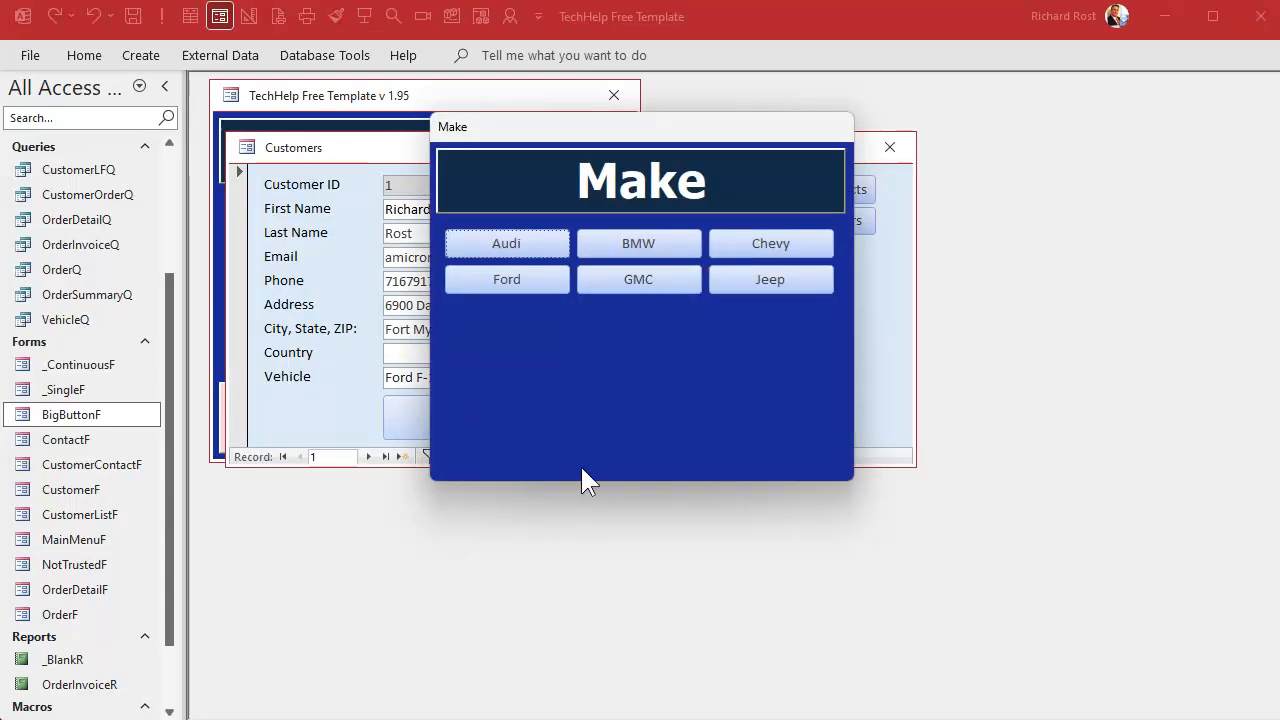
{"action": "left_click", "coordinate": [770, 280]}
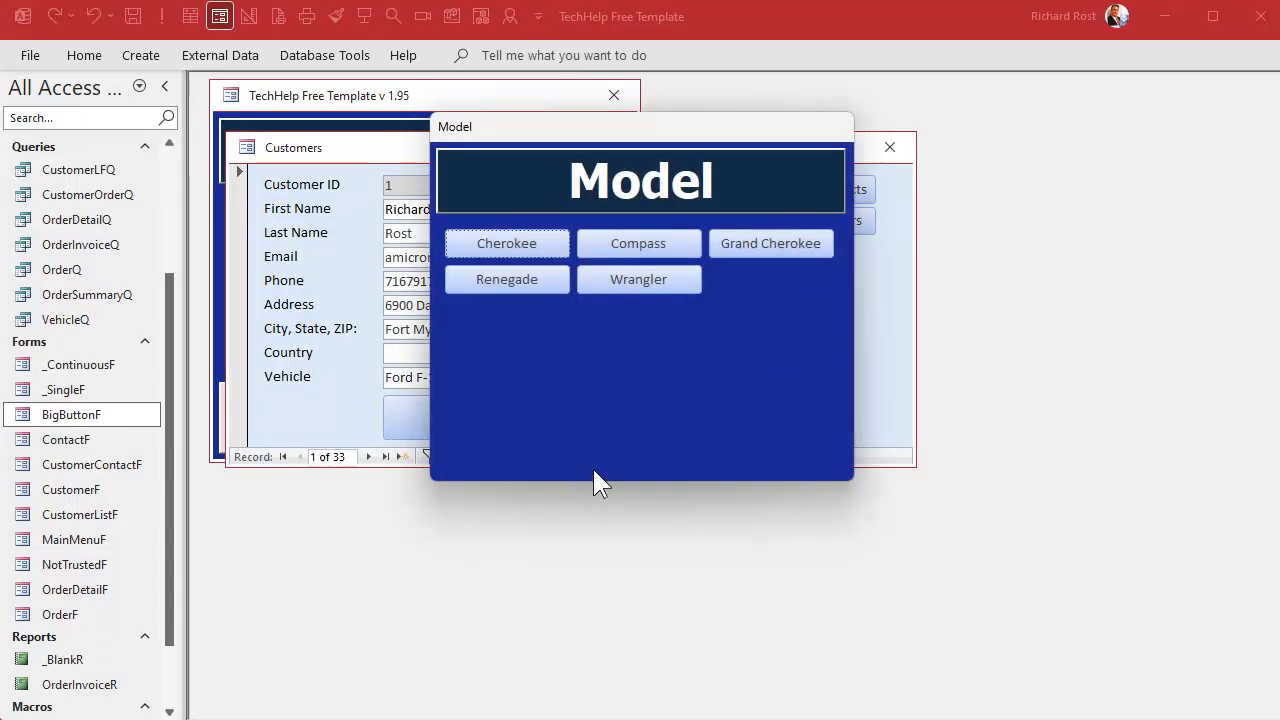
{"action": "mouse_move", "coordinate": [820, 196]}
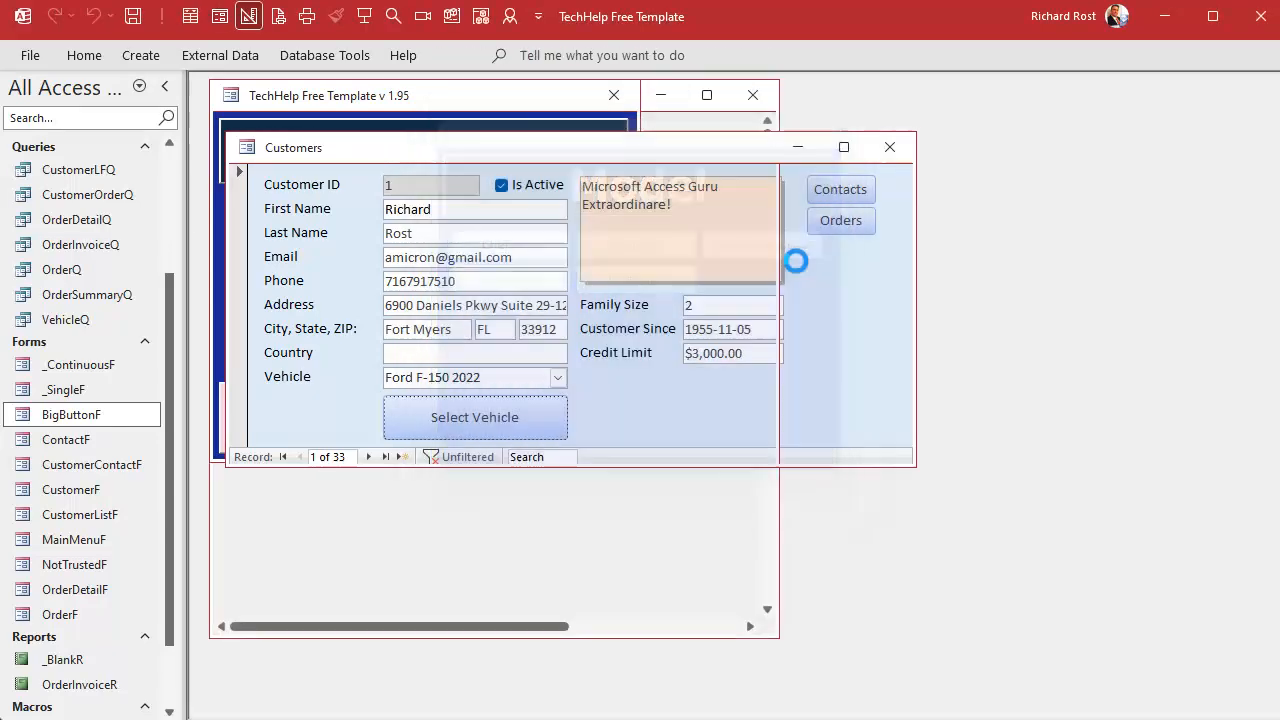
In BigButtonF design, set CancelBtn's Visible property to Yes
{"action": "left_click", "coordinate": [840, 220]}
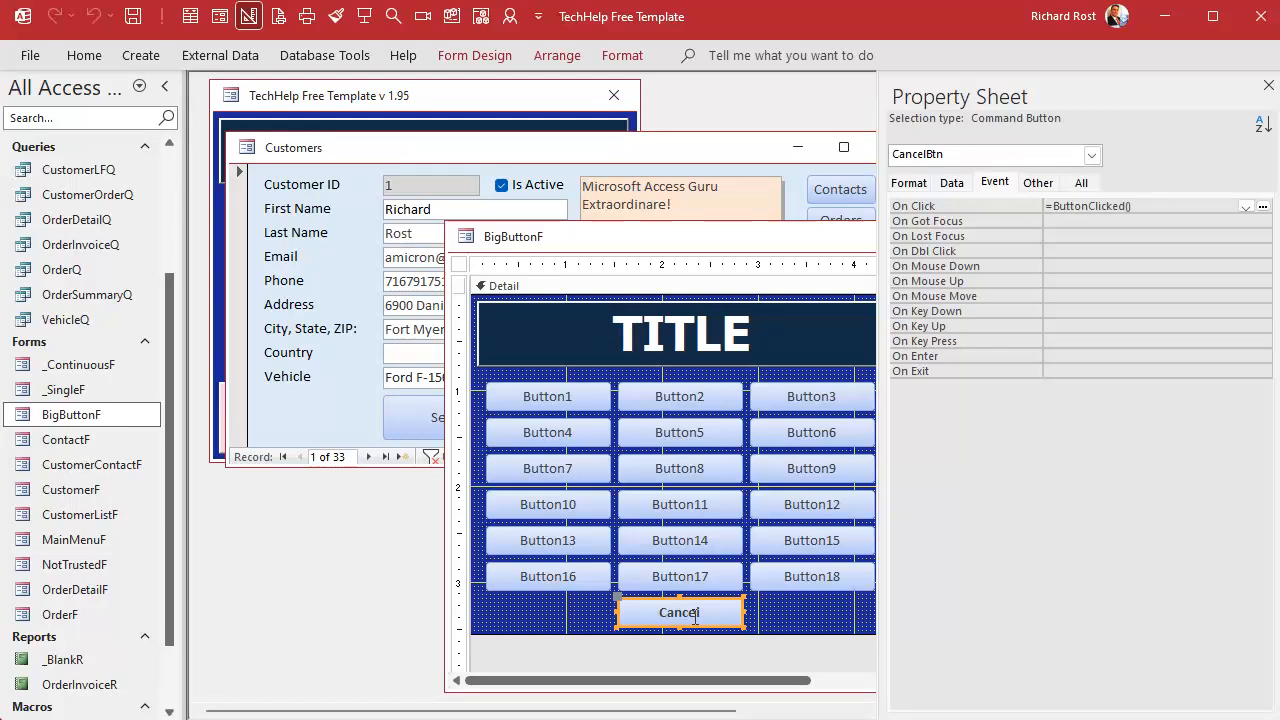
{"action": "left_click", "coordinate": [908, 182]}
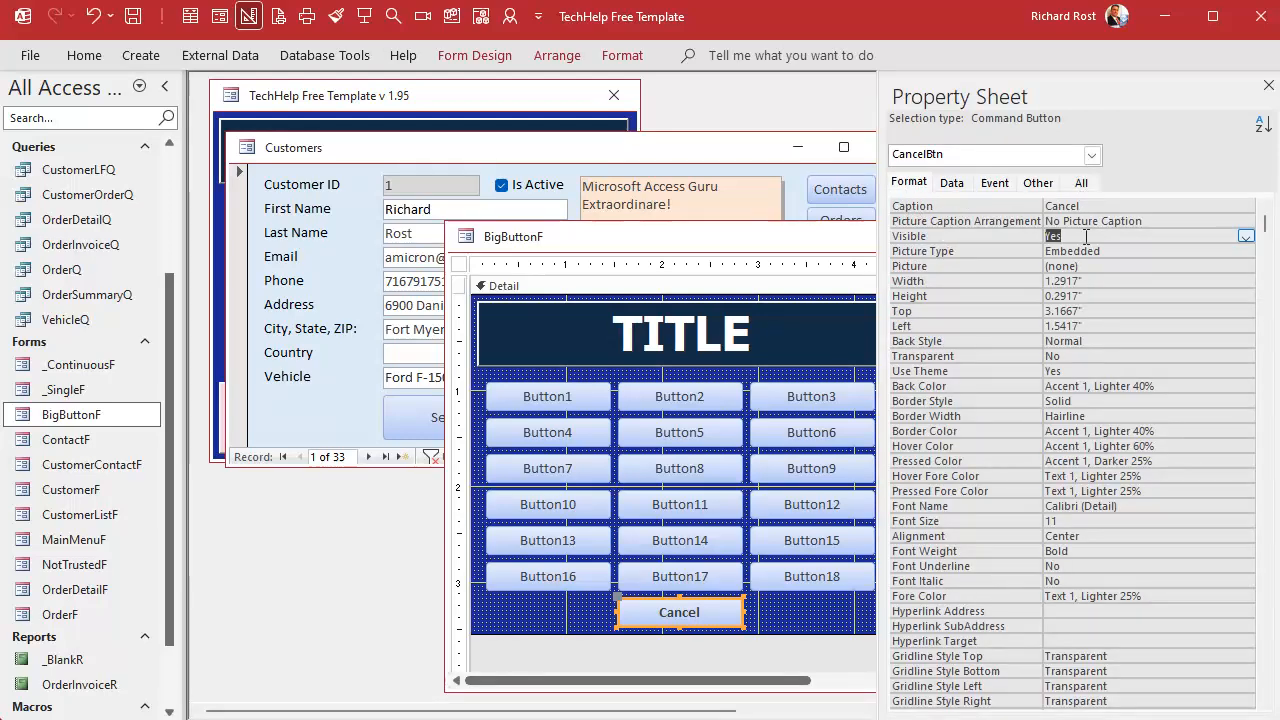
{"action": "left_click", "coordinate": [1268, 84]}
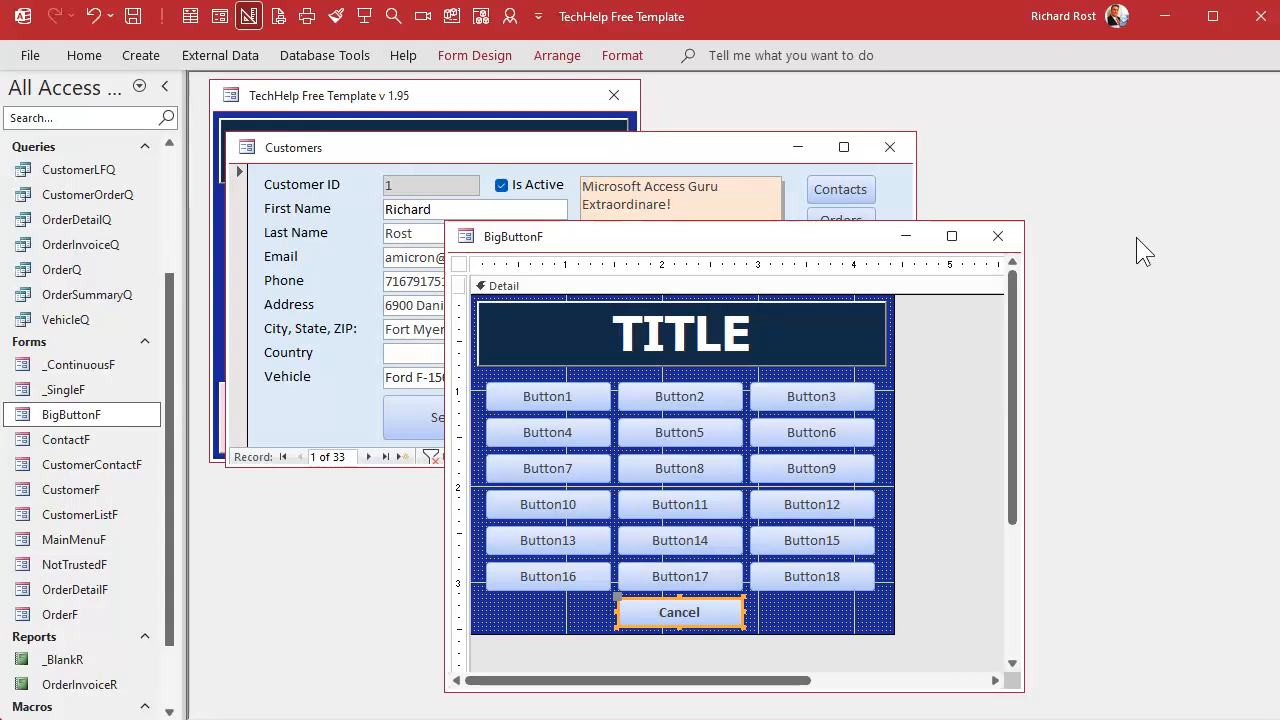
Save and close BigButtonF, then cancel the Make picker from the customer form
{"action": "left_click", "coordinate": [996, 236]}
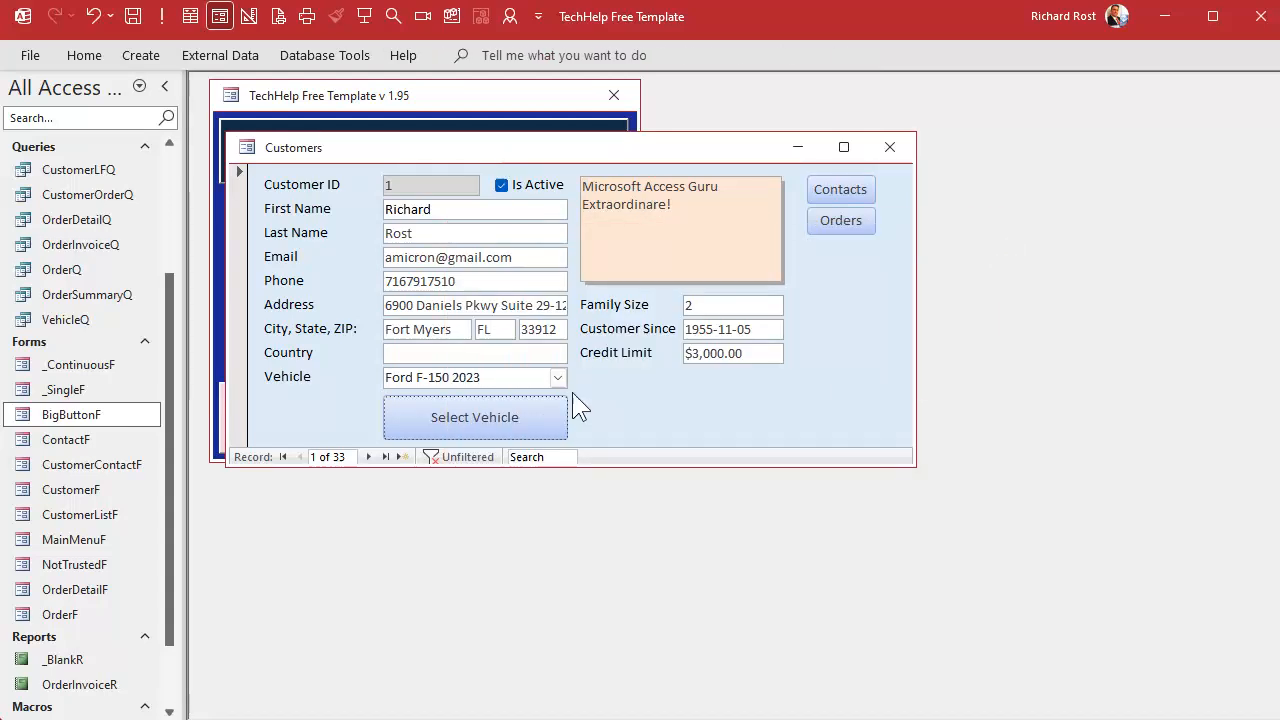
{"action": "left_click", "coordinate": [474, 418]}
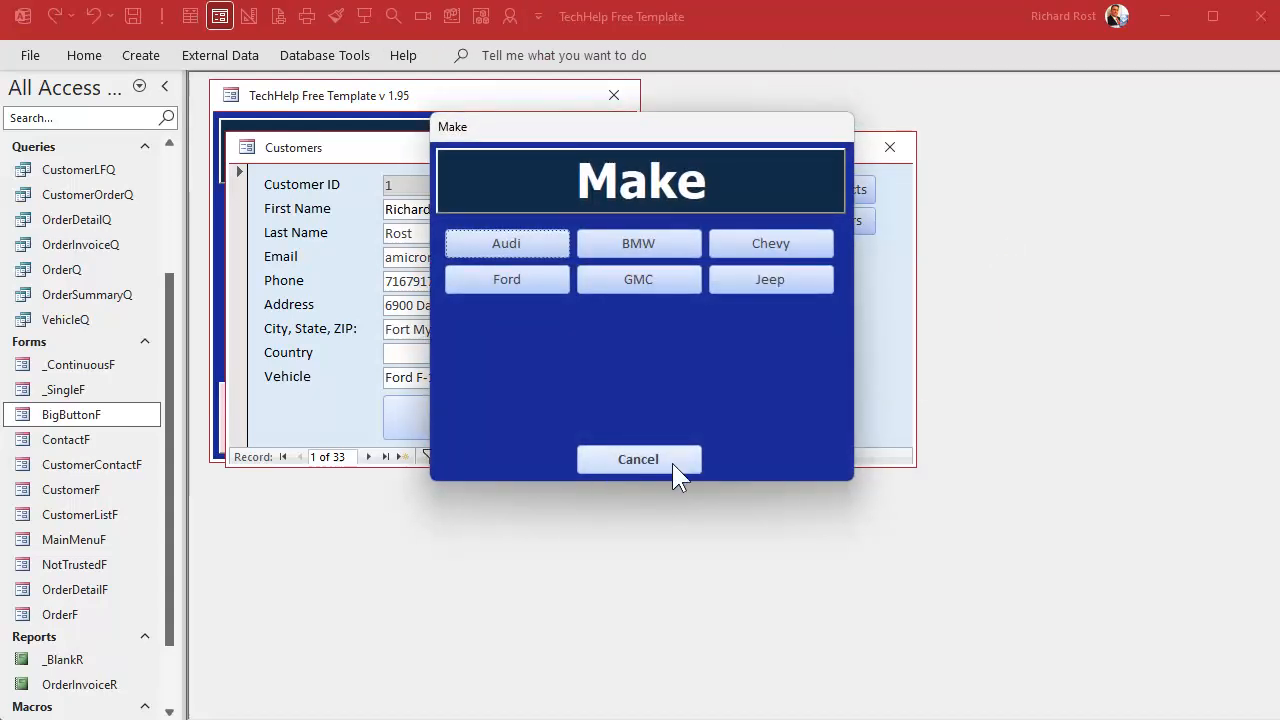
{"action": "left_click", "coordinate": [638, 458]}
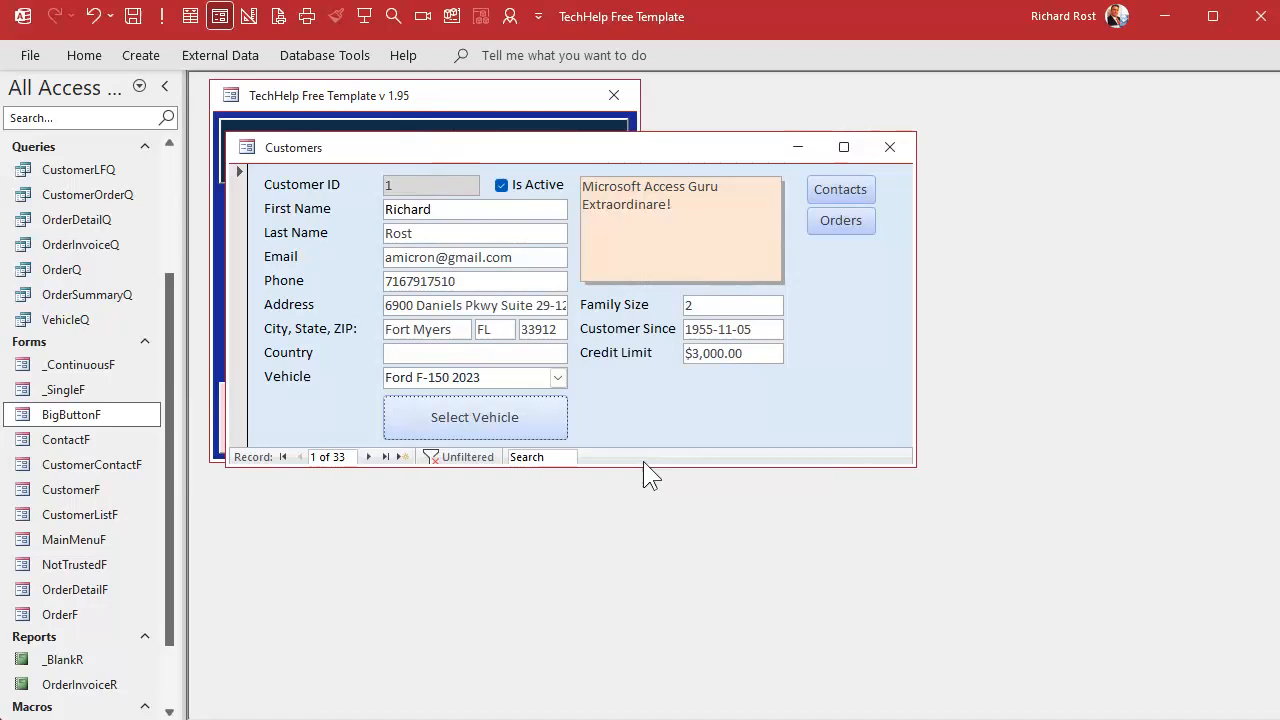
Move to James Kirk's record and pick Jeep, which raises the 'No current record' error 3021
{"action": "left_click", "coordinate": [368, 456]}
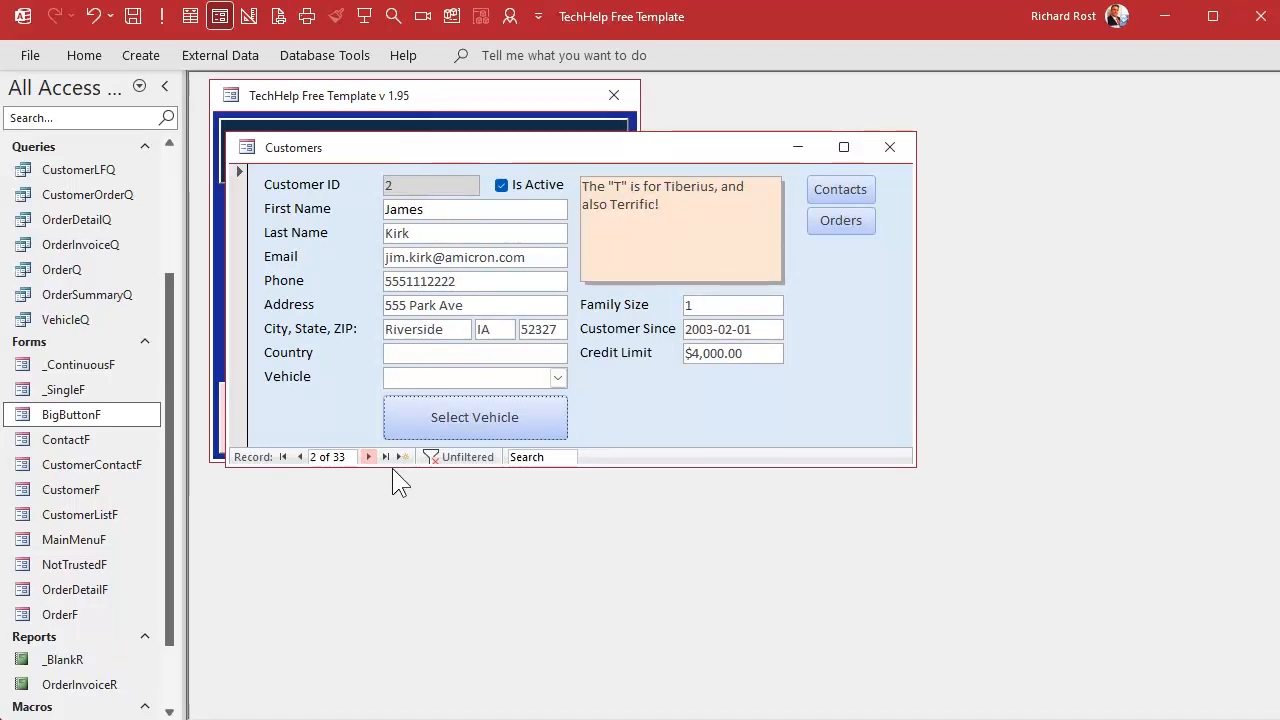
{"action": "left_click", "coordinate": [474, 418]}
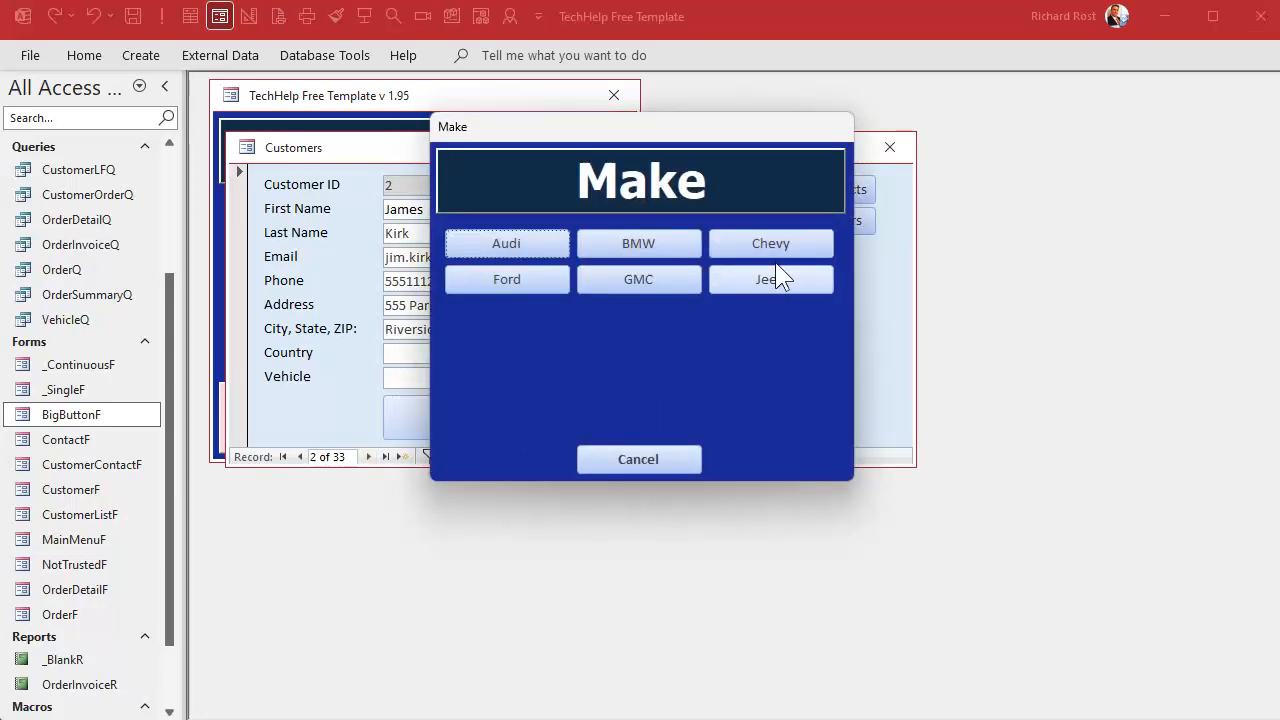
{"action": "left_click", "coordinate": [770, 244]}
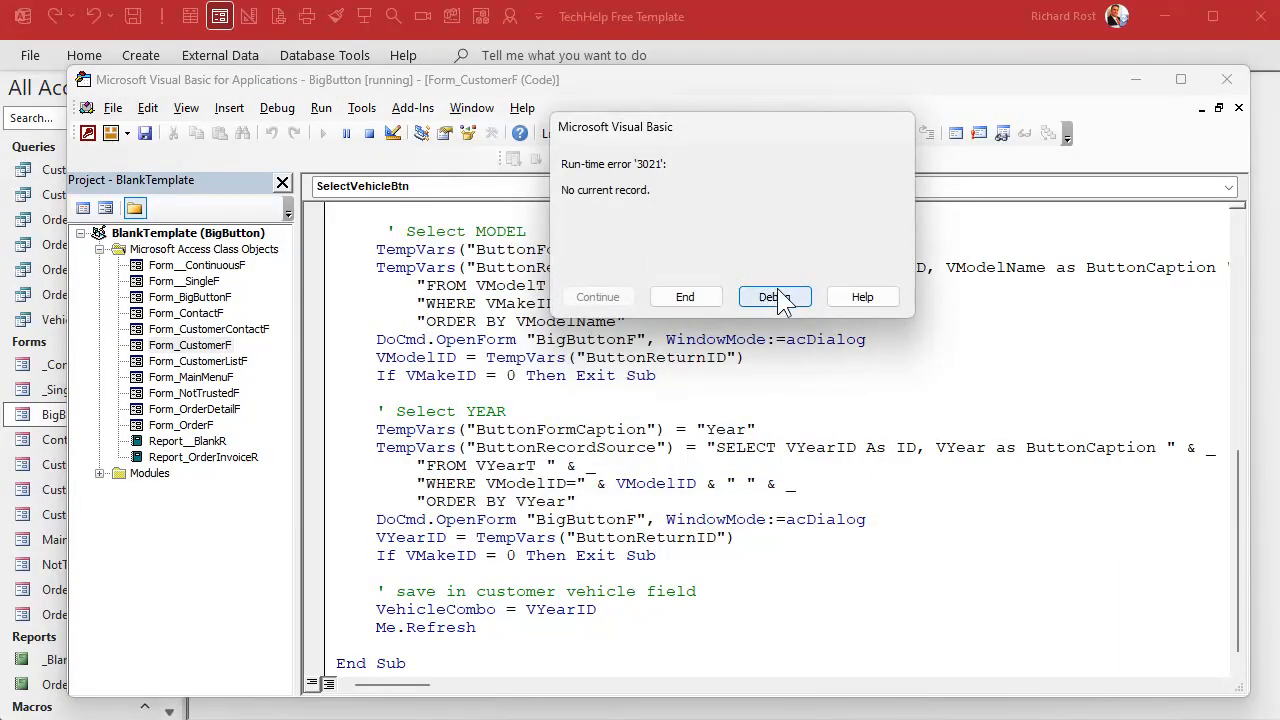
Debug into the erroring line and scroll up through the vehicle selection code
{"action": "left_click", "coordinate": [774, 296]}
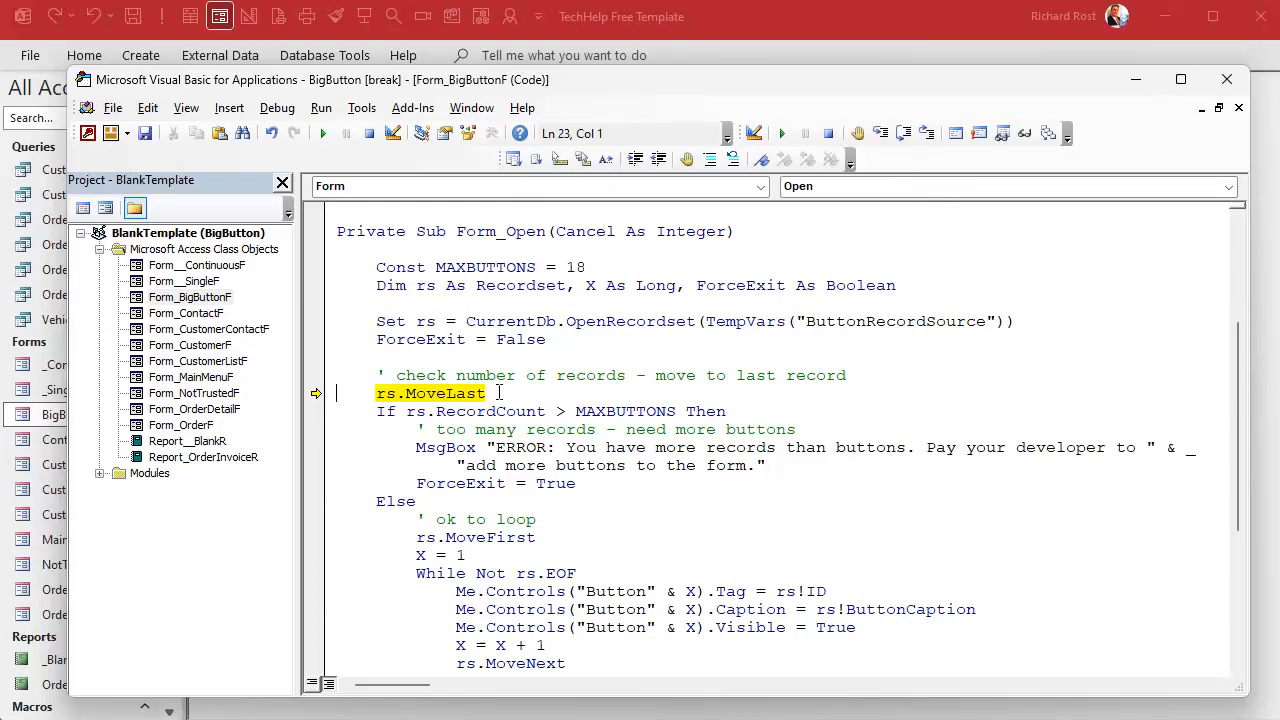
{"action": "mouse_move", "coordinate": [404, 158]}
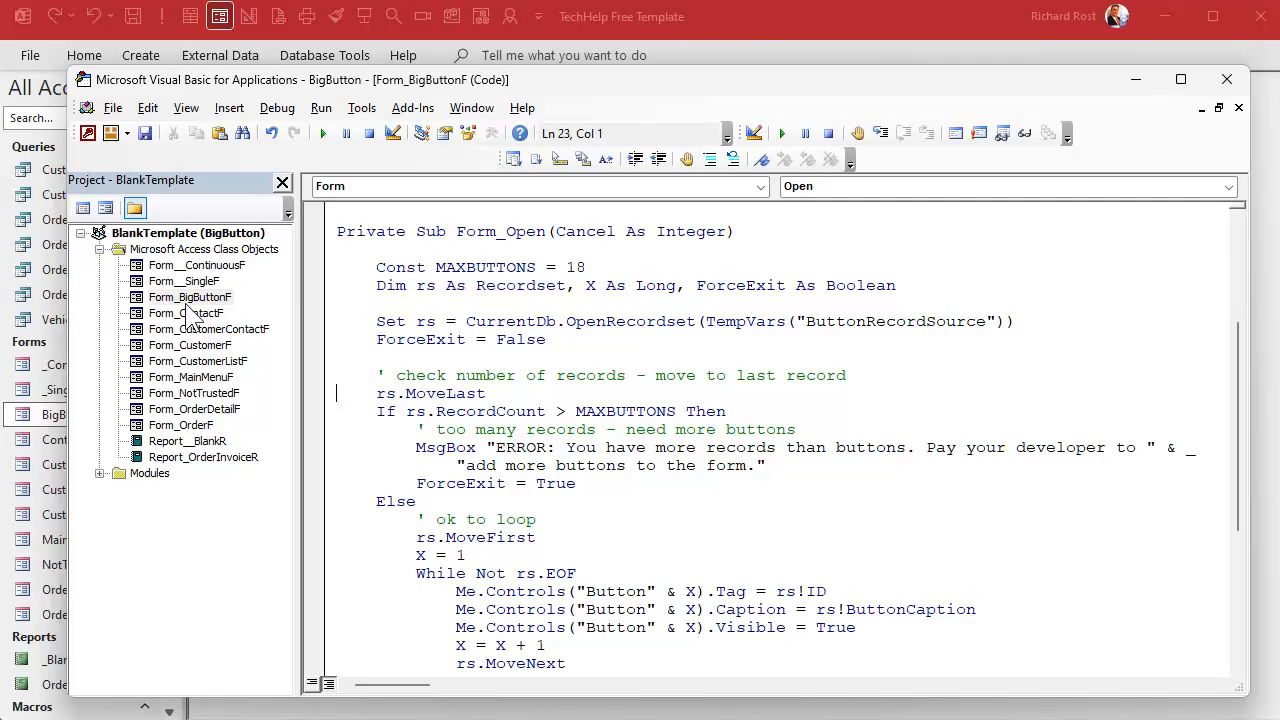
{"action": "mouse_move", "coordinate": [236, 304]}
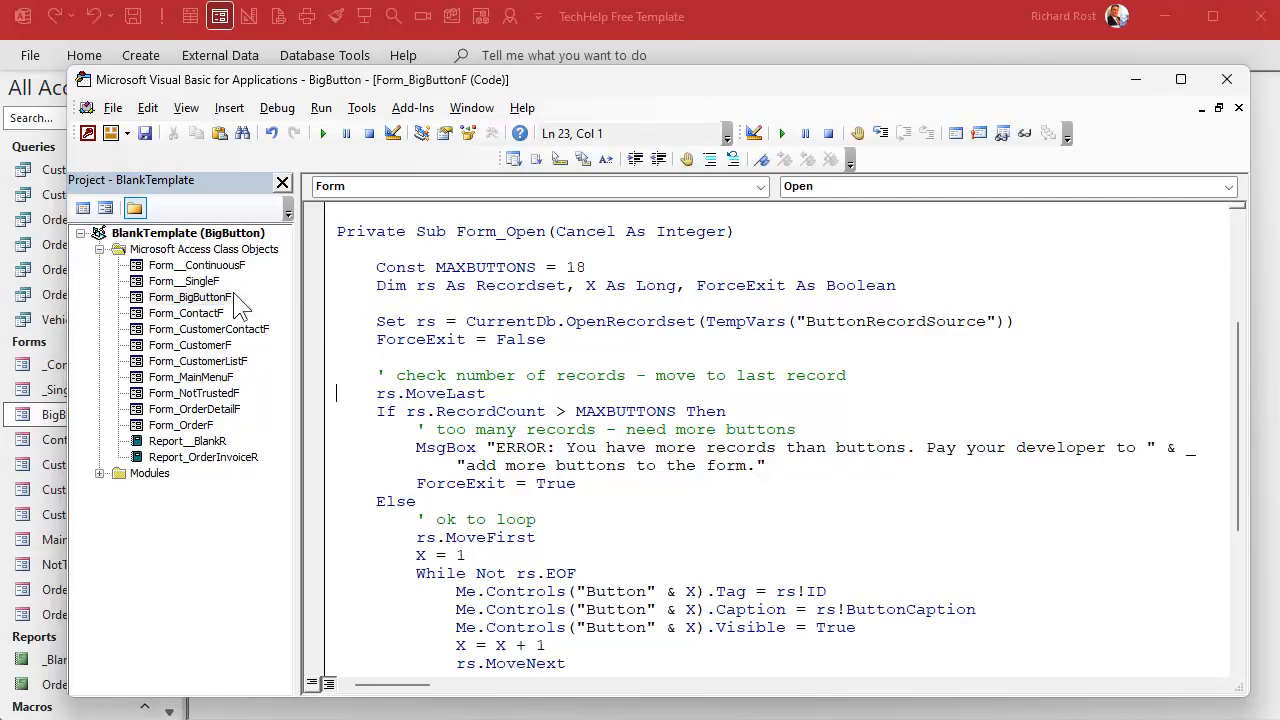
{"action": "mouse_move", "coordinate": [208, 360]}
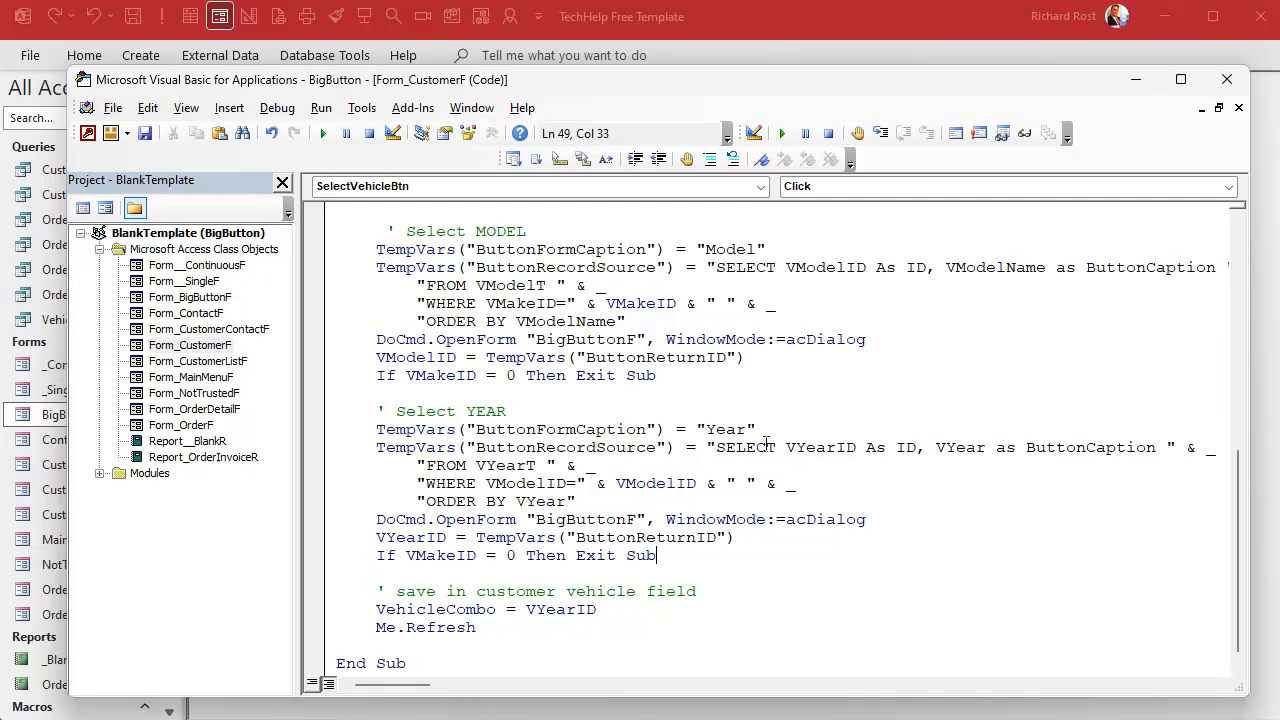
{"action": "scroll", "scroll_direction": "up", "scroll_amount": 3}
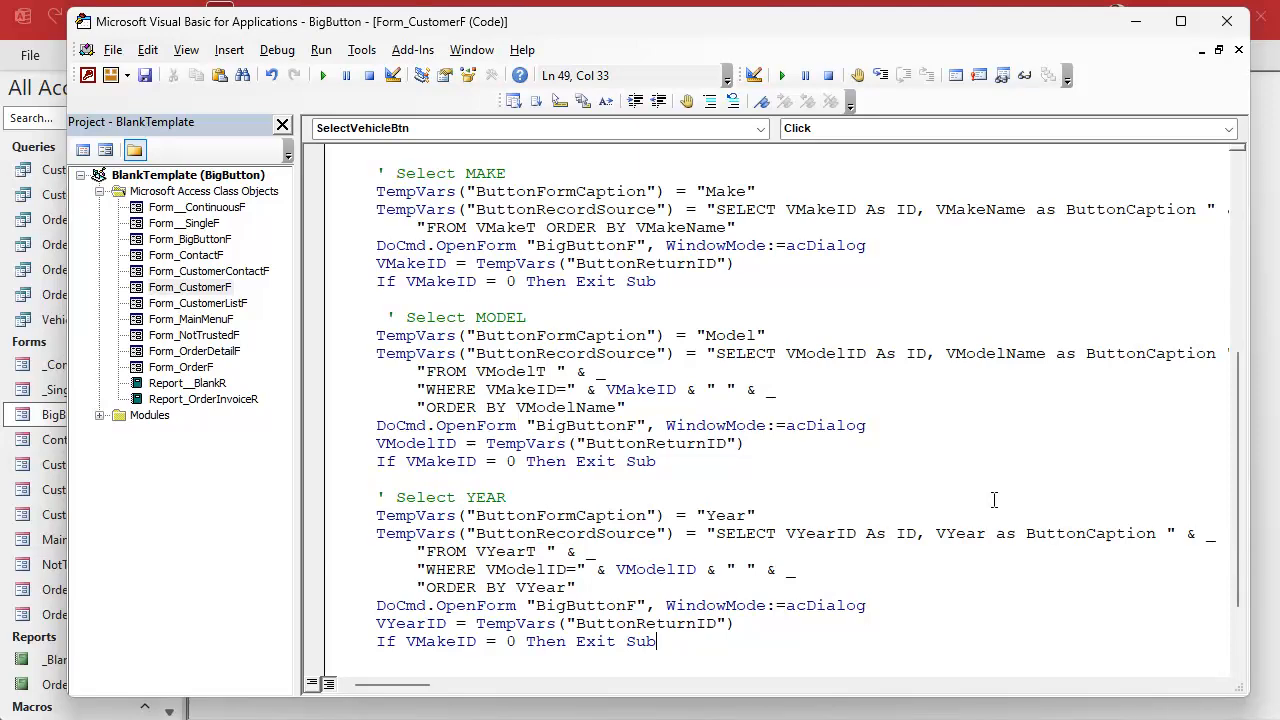
{"action": "mouse_move", "coordinate": [944, 450]}
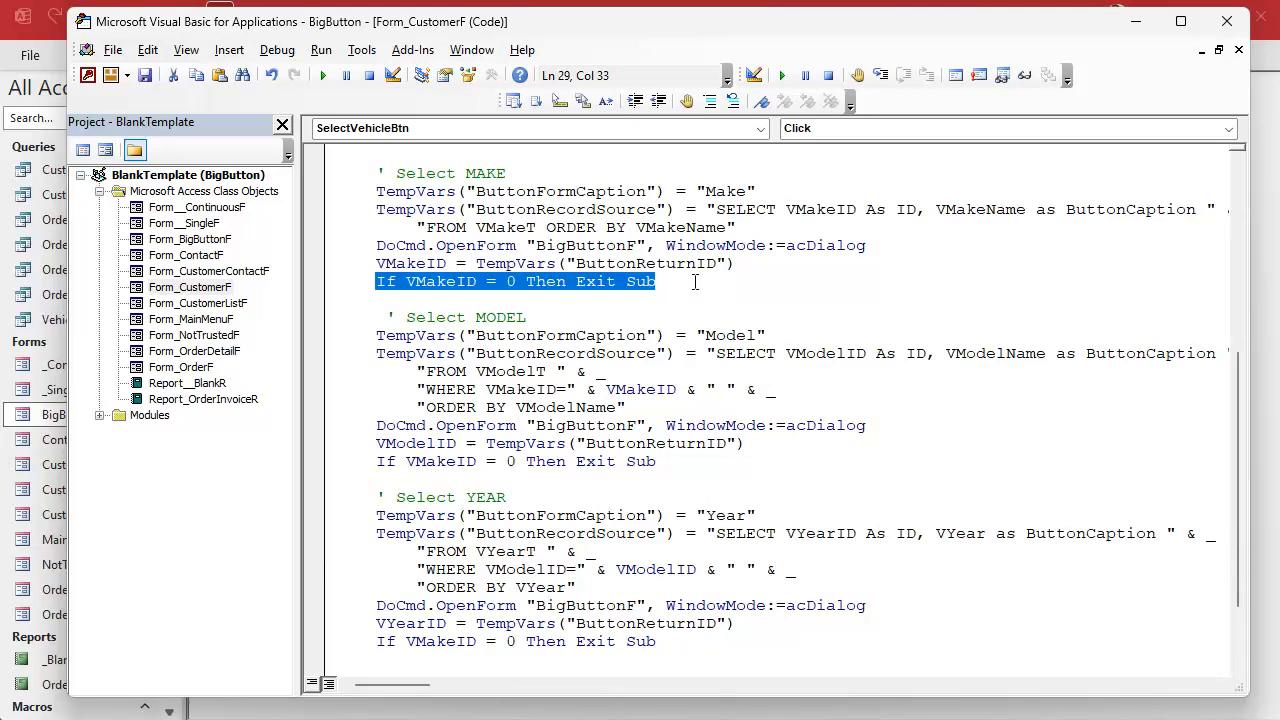
Change the Model and Year exit tests to check VModelID and VYearID for 0, then go to the Debug menu
{"action": "left_click", "coordinate": [396, 460]}
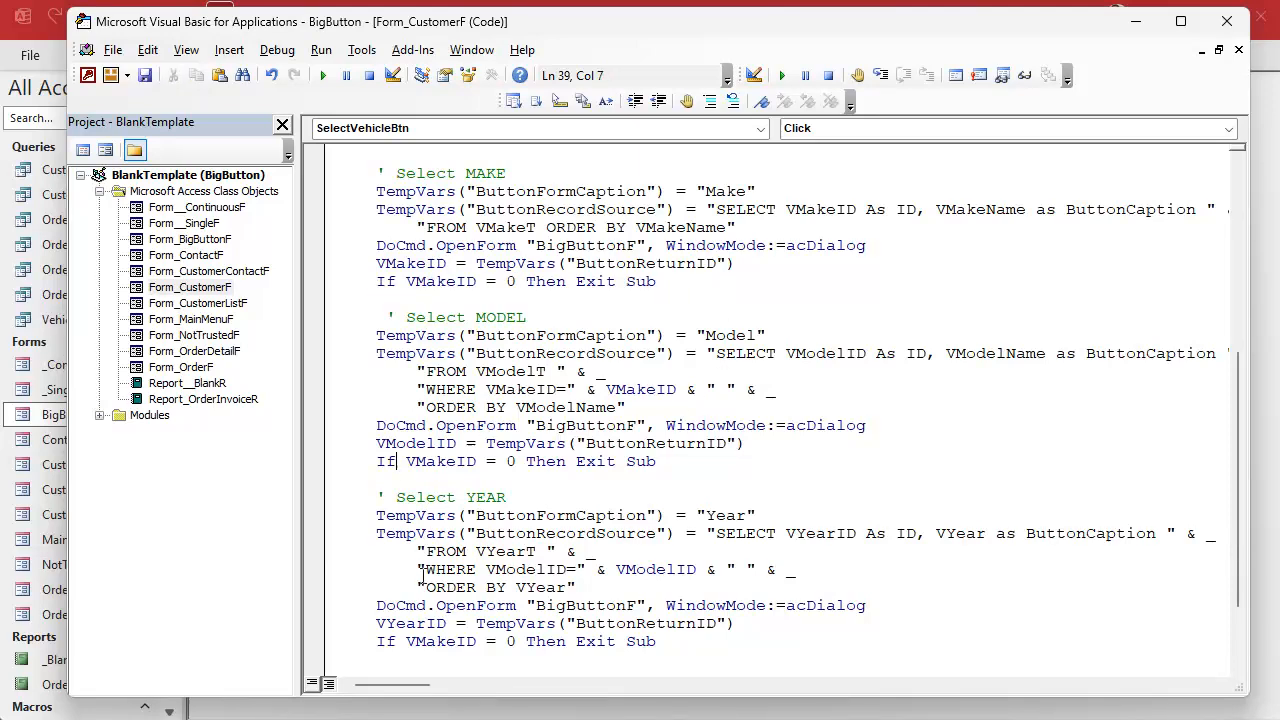
{"action": "double_click", "coordinate": [440, 460]}
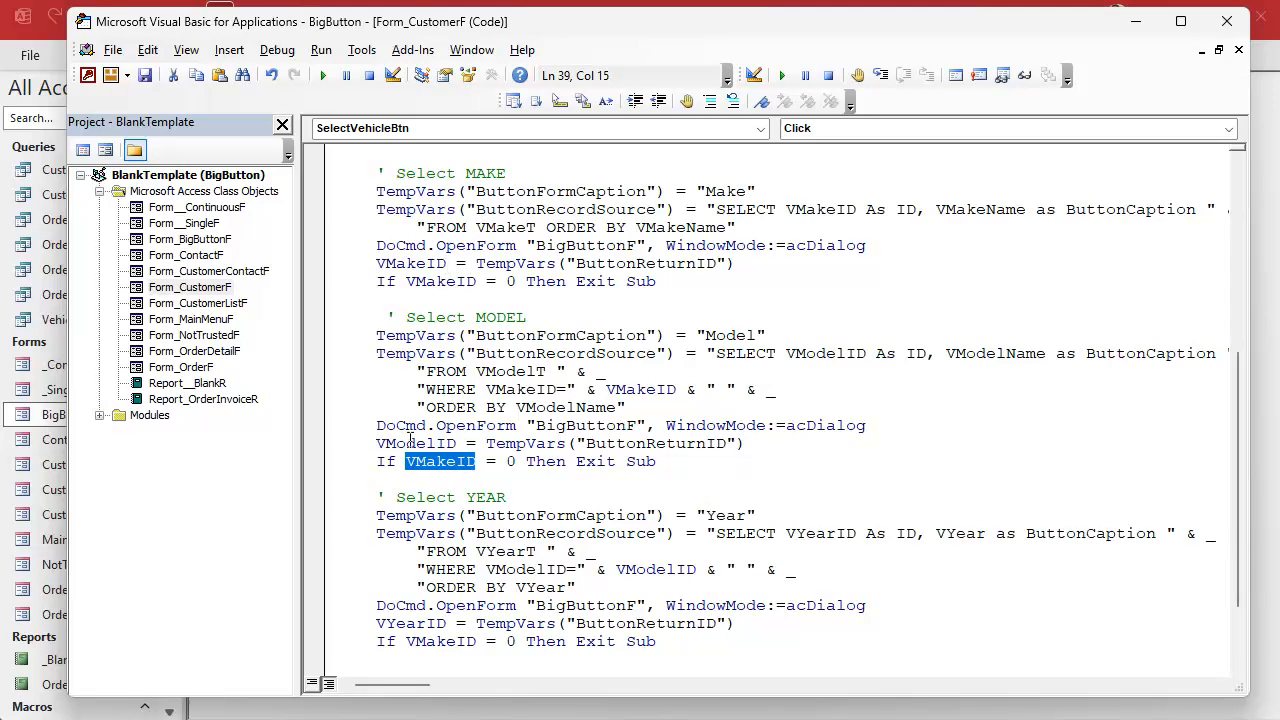
{"action": "left_click", "coordinate": [440, 460]}
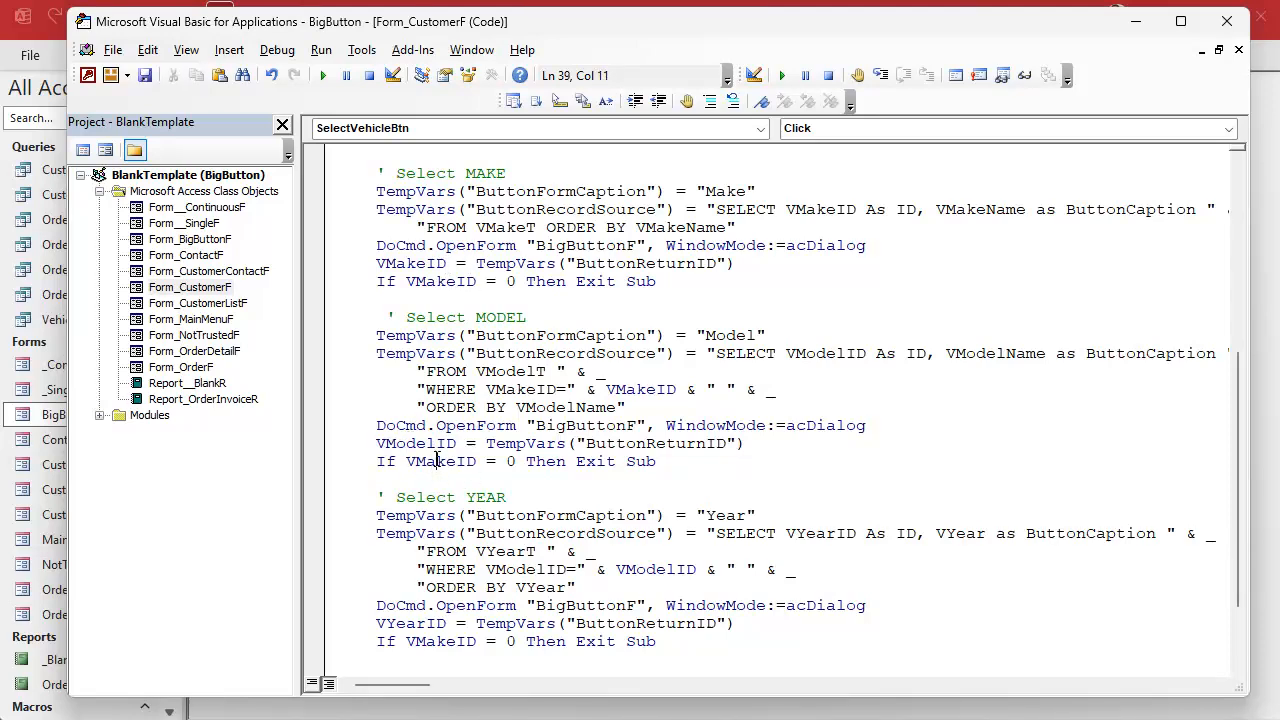
{"action": "double_click", "coordinate": [408, 624]}
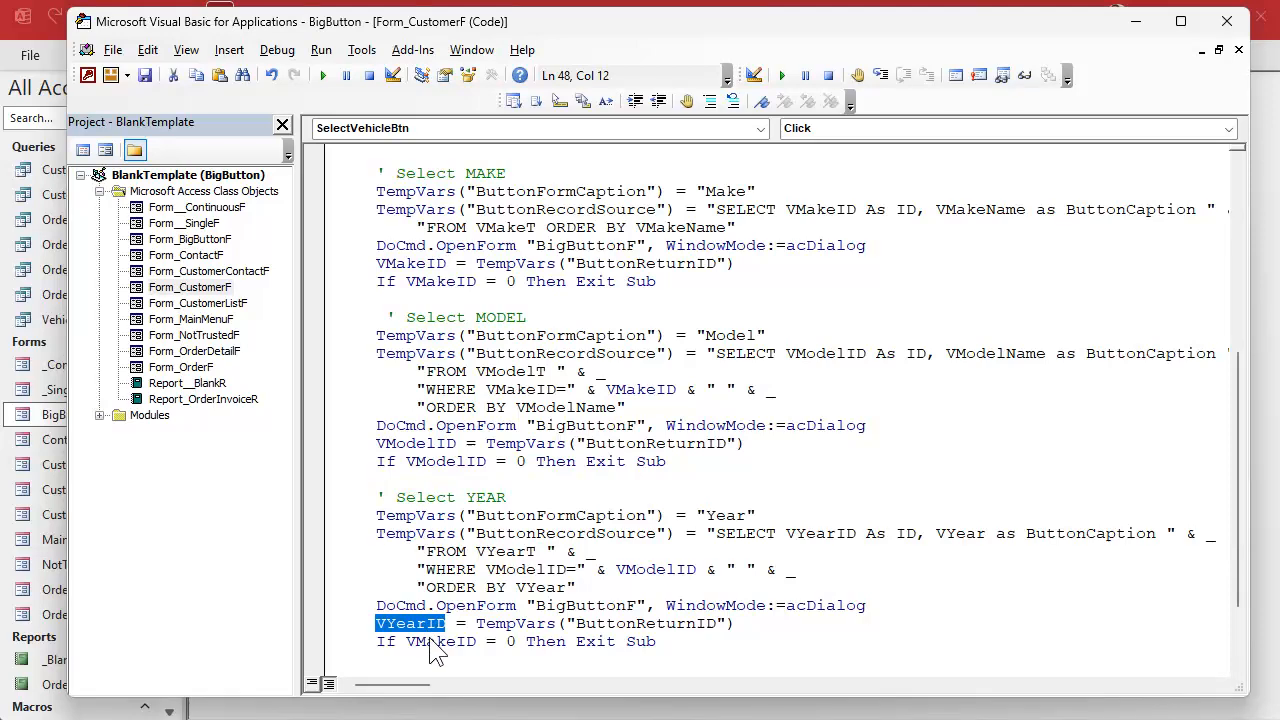
{"action": "left_click", "coordinate": [564, 578]}
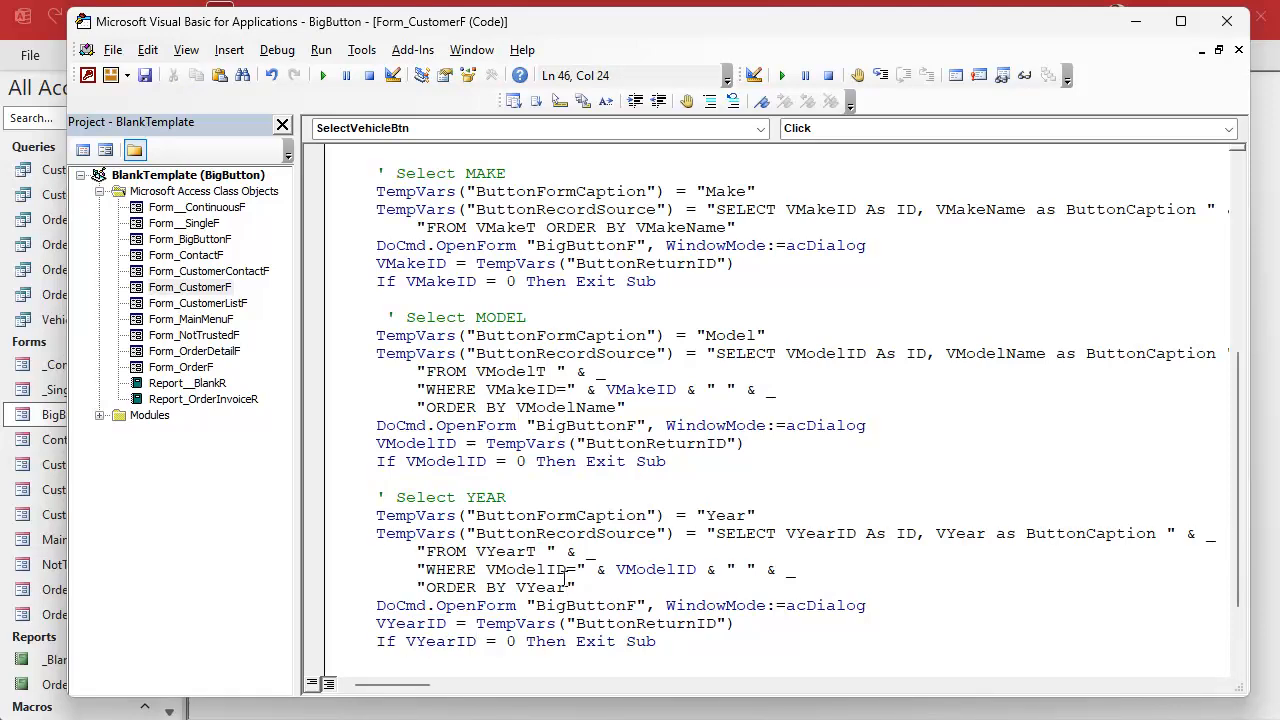
{"action": "left_click", "coordinate": [276, 48]}
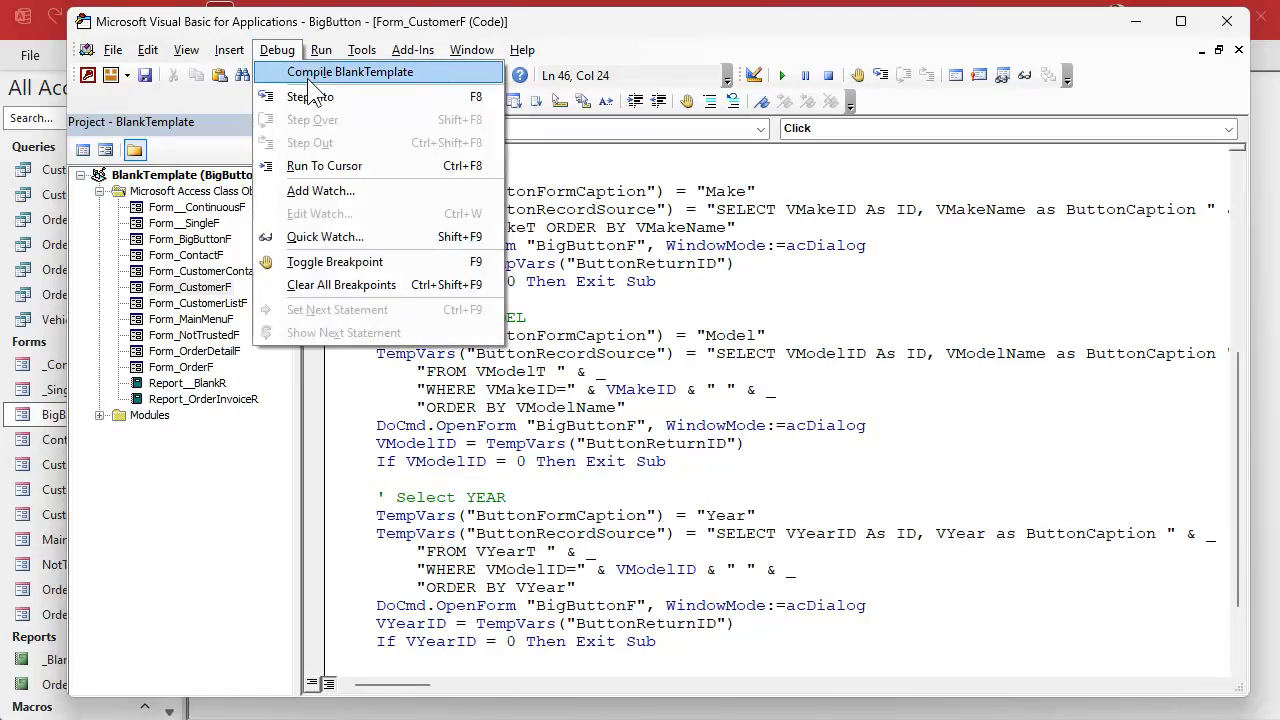
Compile the project, then pick Jeep for James Kirk and cancel the Model picker without error
{"action": "left_click", "coordinate": [350, 72]}
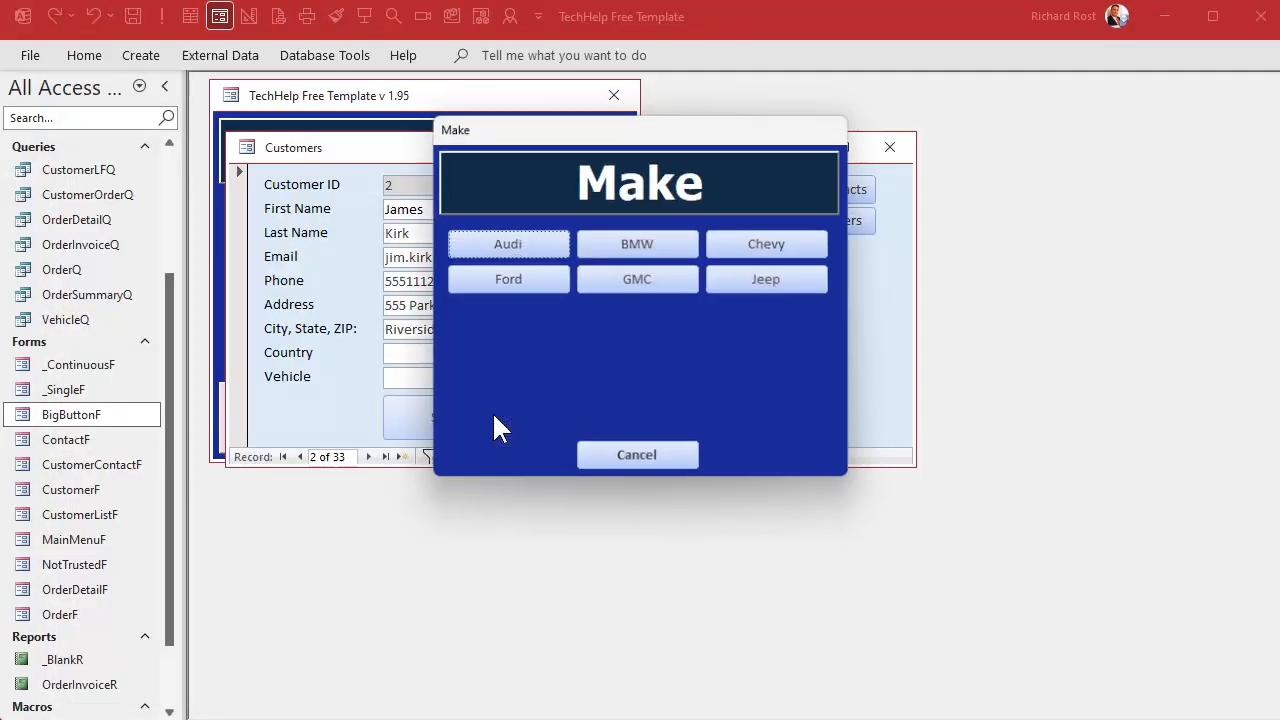
{"action": "left_click", "coordinate": [764, 278]}
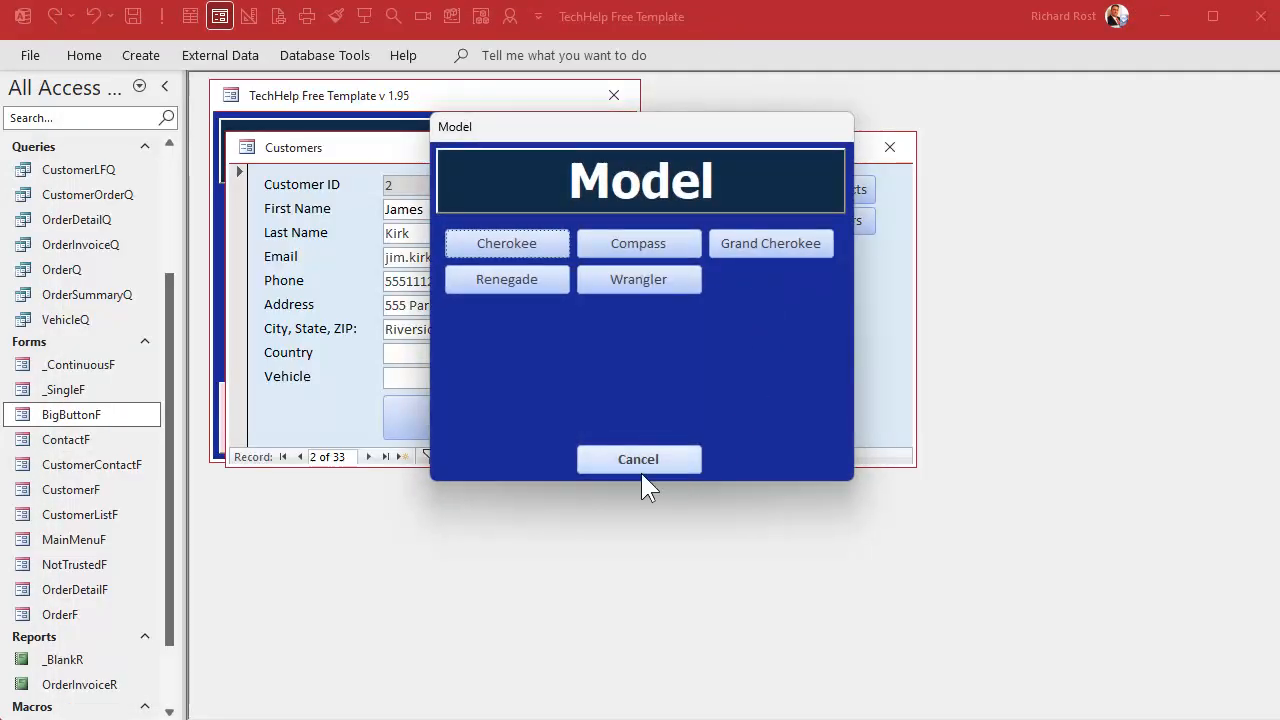
{"action": "left_click", "coordinate": [638, 458]}
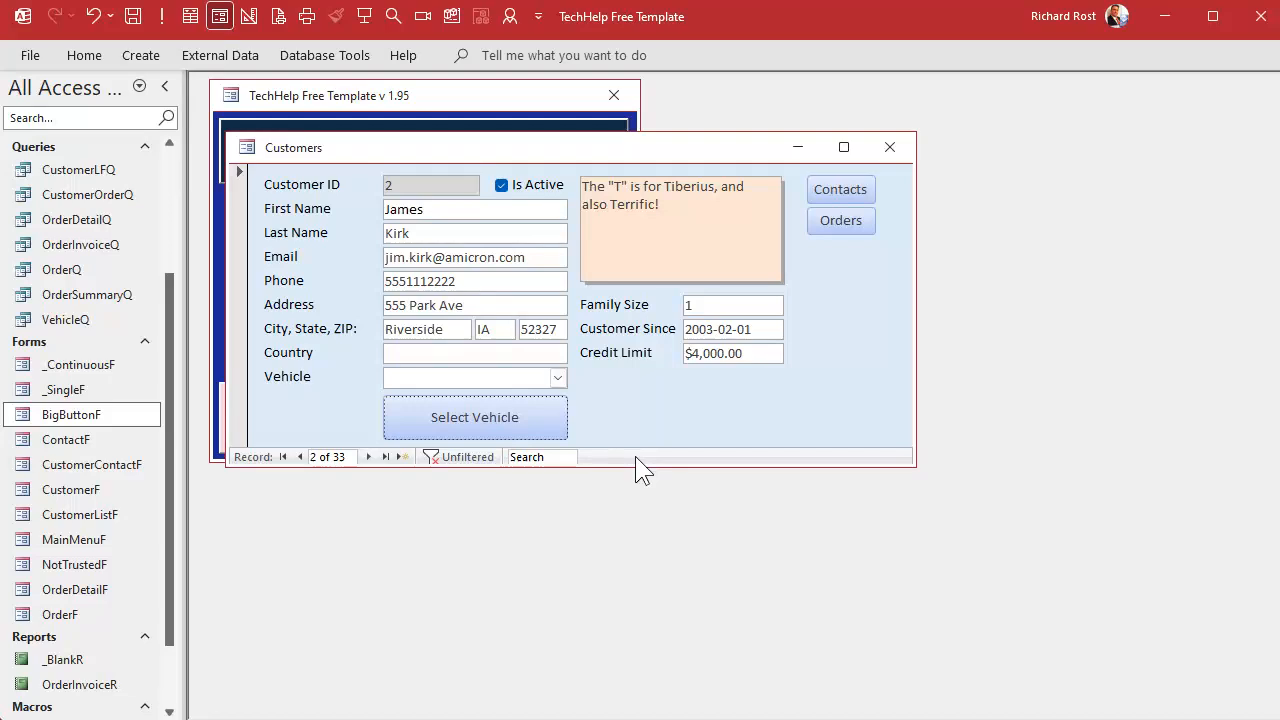
{"action": "mouse_move", "coordinate": [660, 436]}
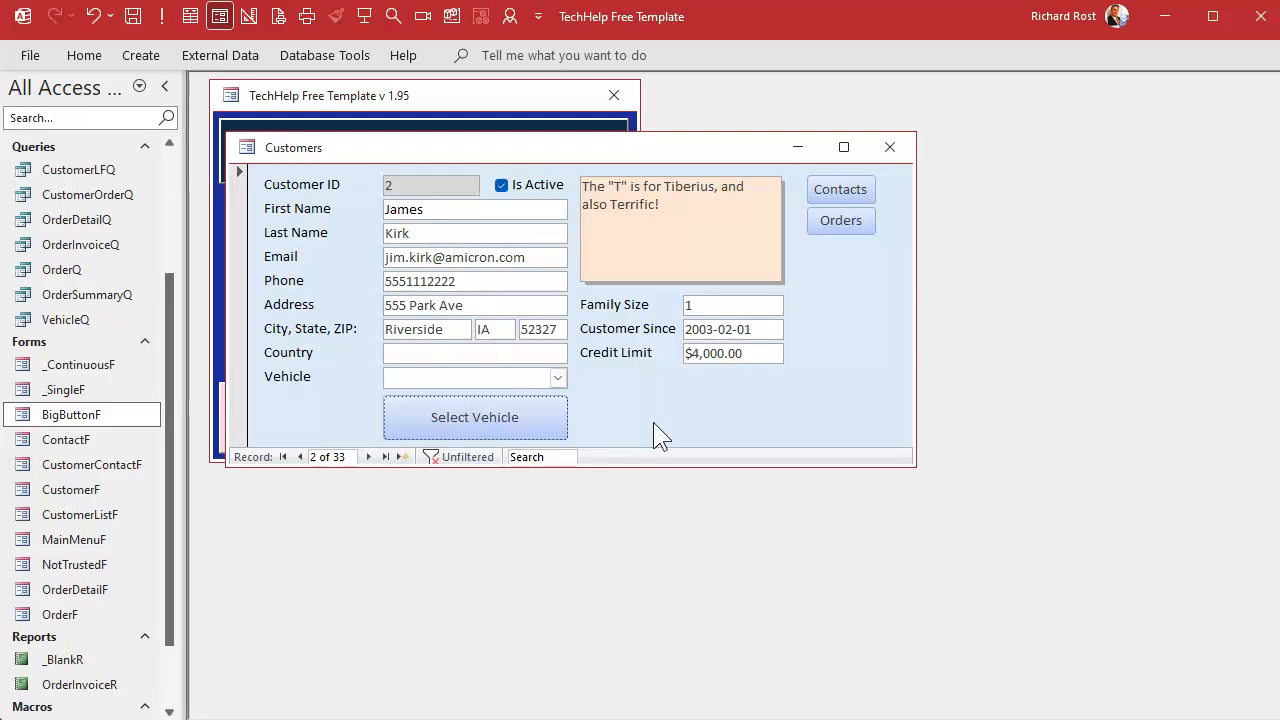
{"action": "mouse_move", "coordinate": [130, 418]}
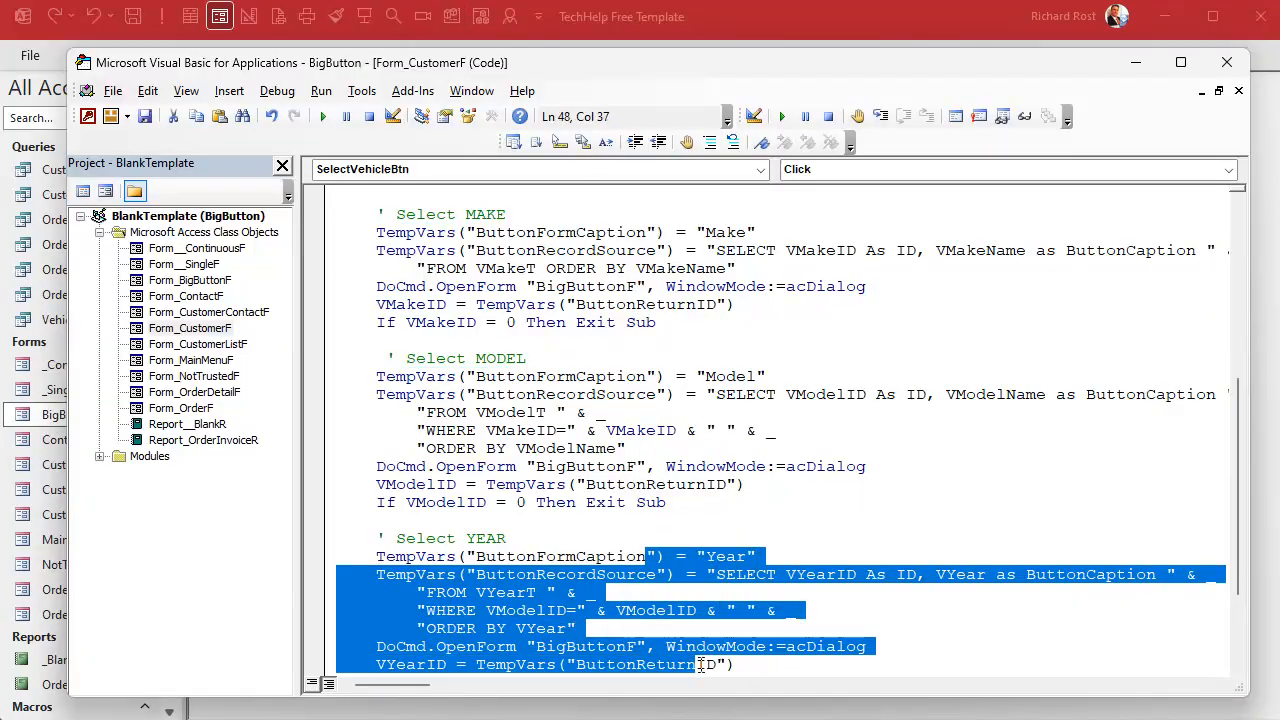
In the finished database, open CustomerF's Select Vehicle click code and show OpenBigButtonForm's parameter list
{"action": "scroll", "scroll_direction": "down", "scroll_amount": 3}
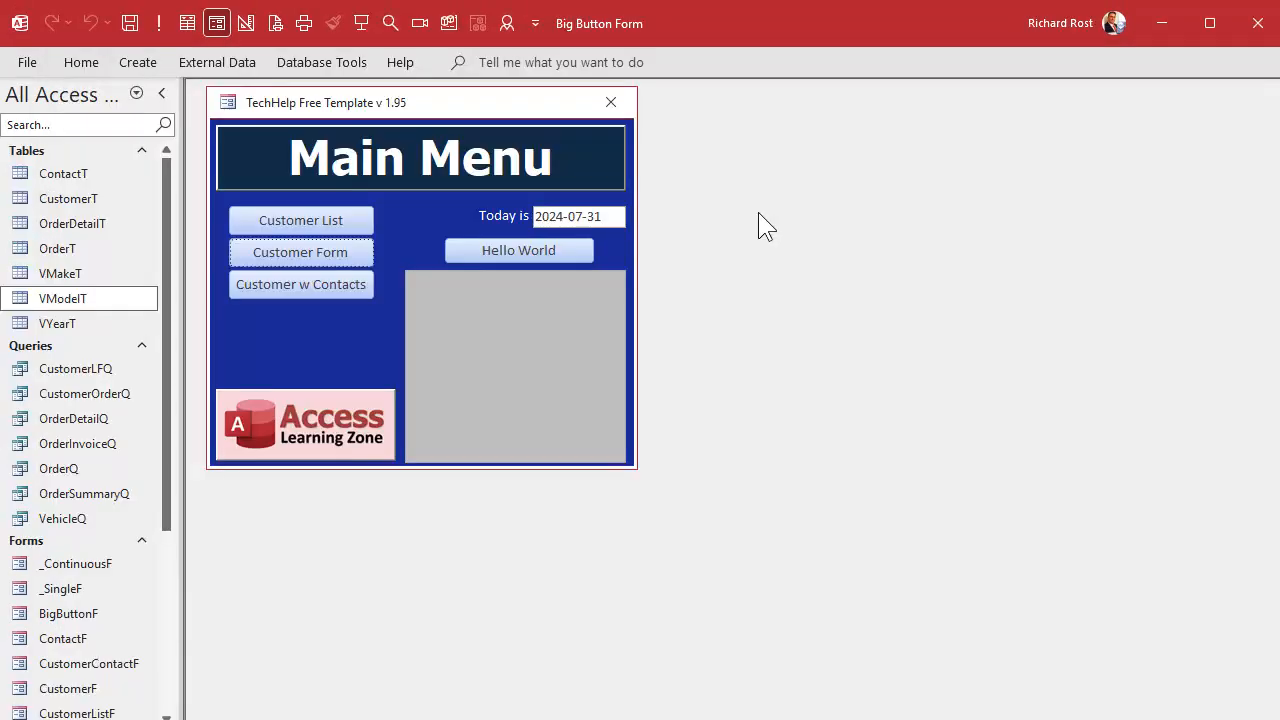
{"action": "left_click", "coordinate": [300, 252]}
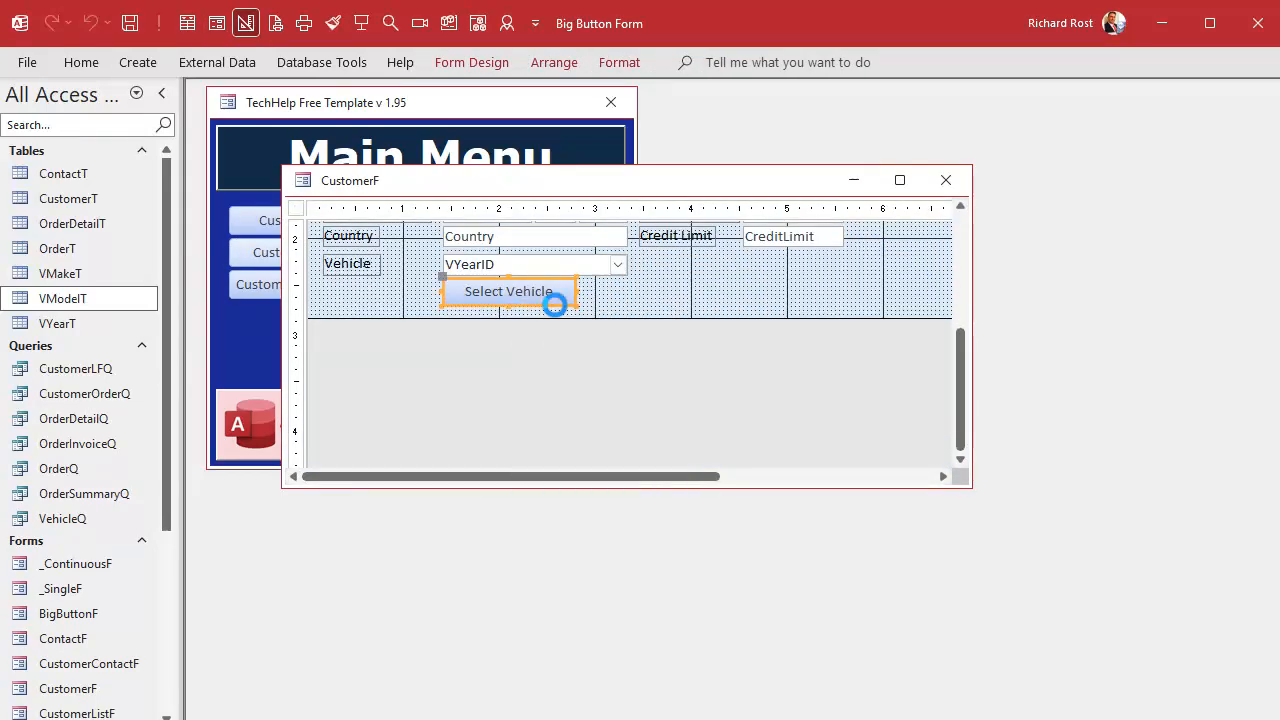
{"action": "double_click", "coordinate": [508, 292]}
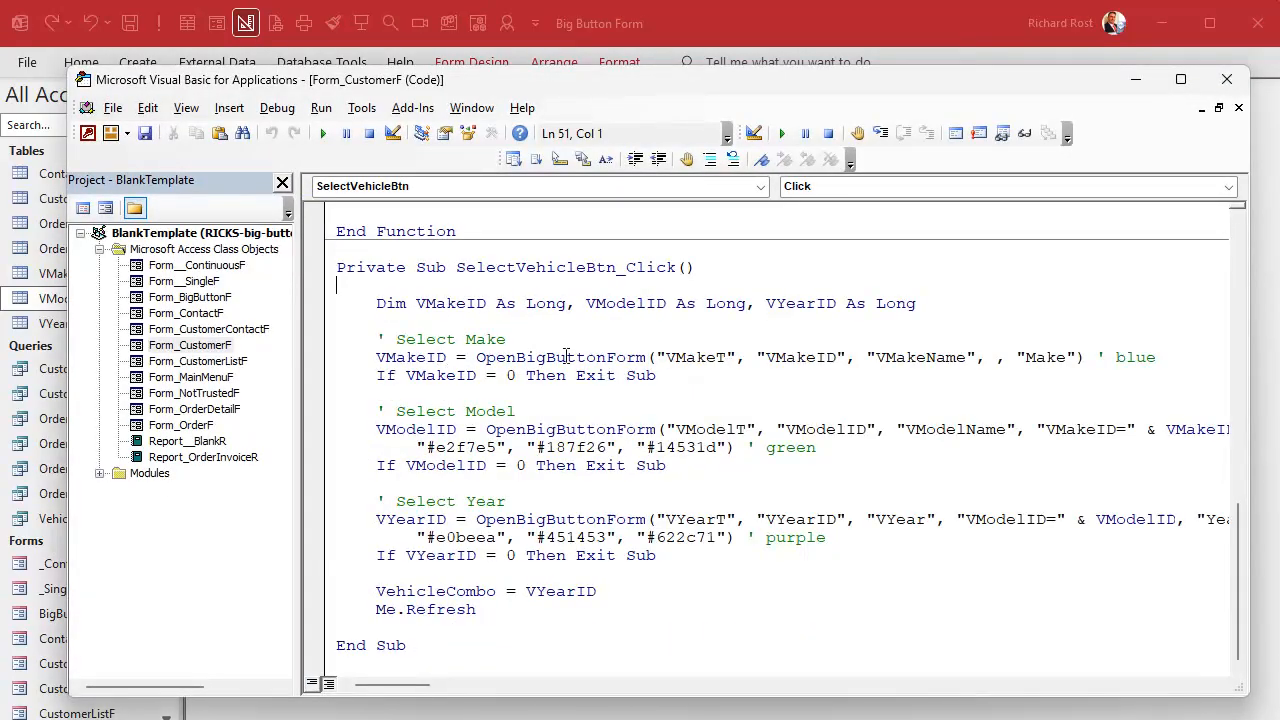
{"action": "double_click", "coordinate": [560, 356]}
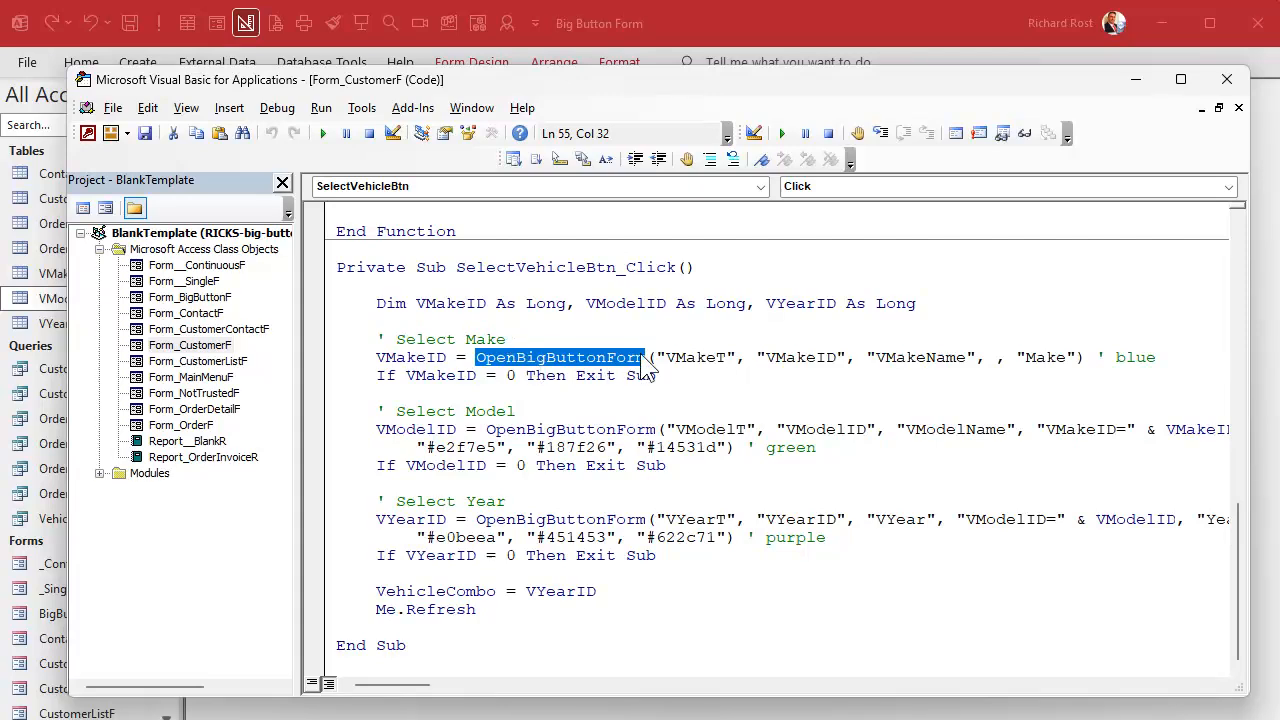
{"action": "left_click", "coordinate": [776, 356]}
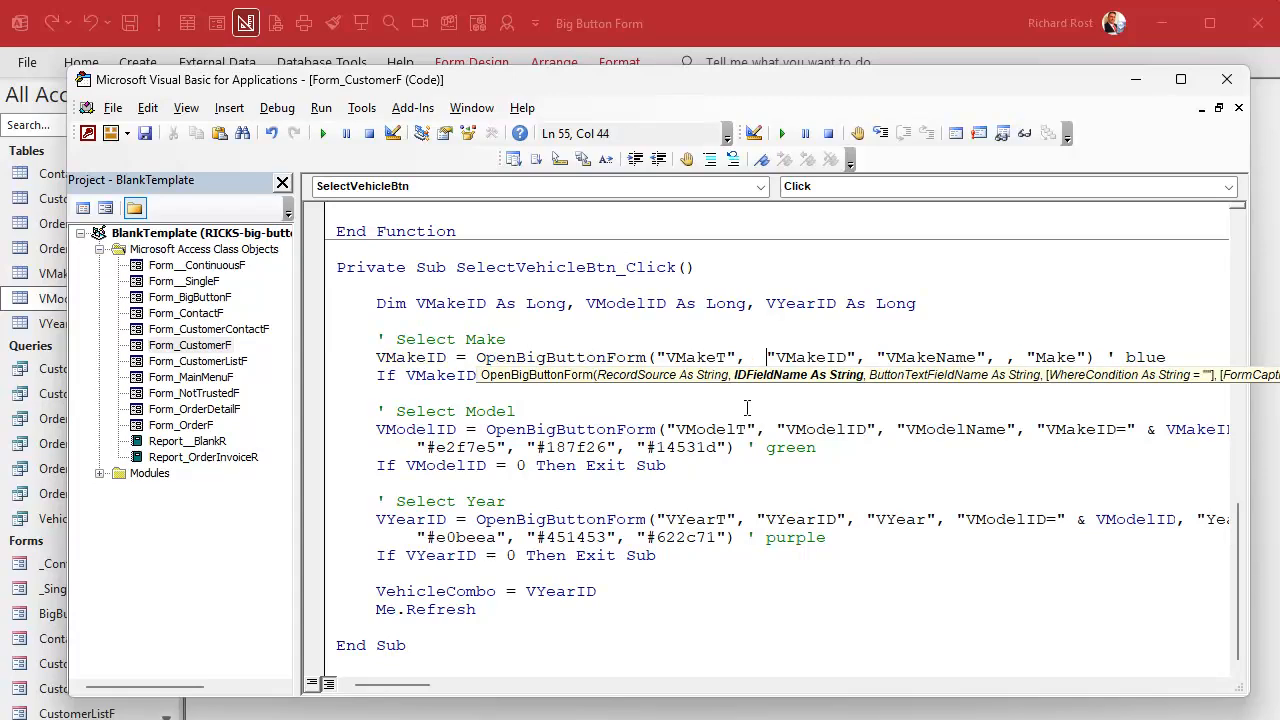
{"action": "mouse_move", "coordinate": [762, 388]}
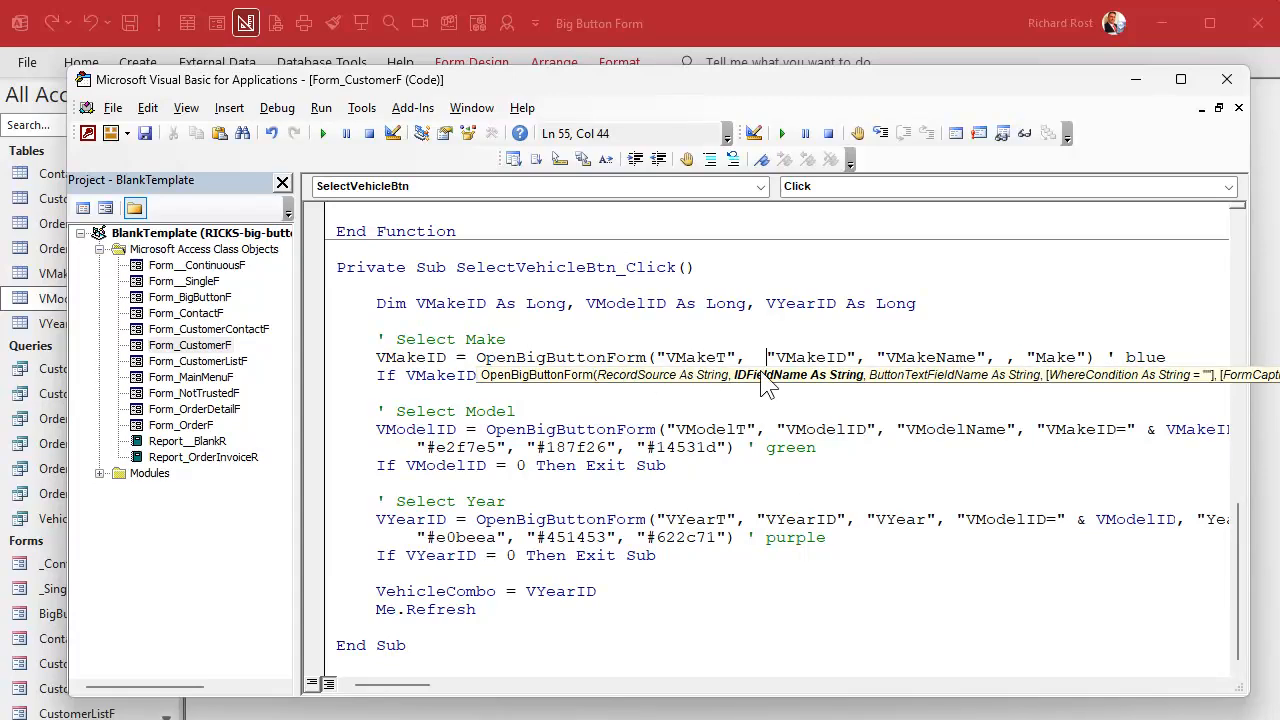
{"action": "mouse_move", "coordinate": [1156, 388]}
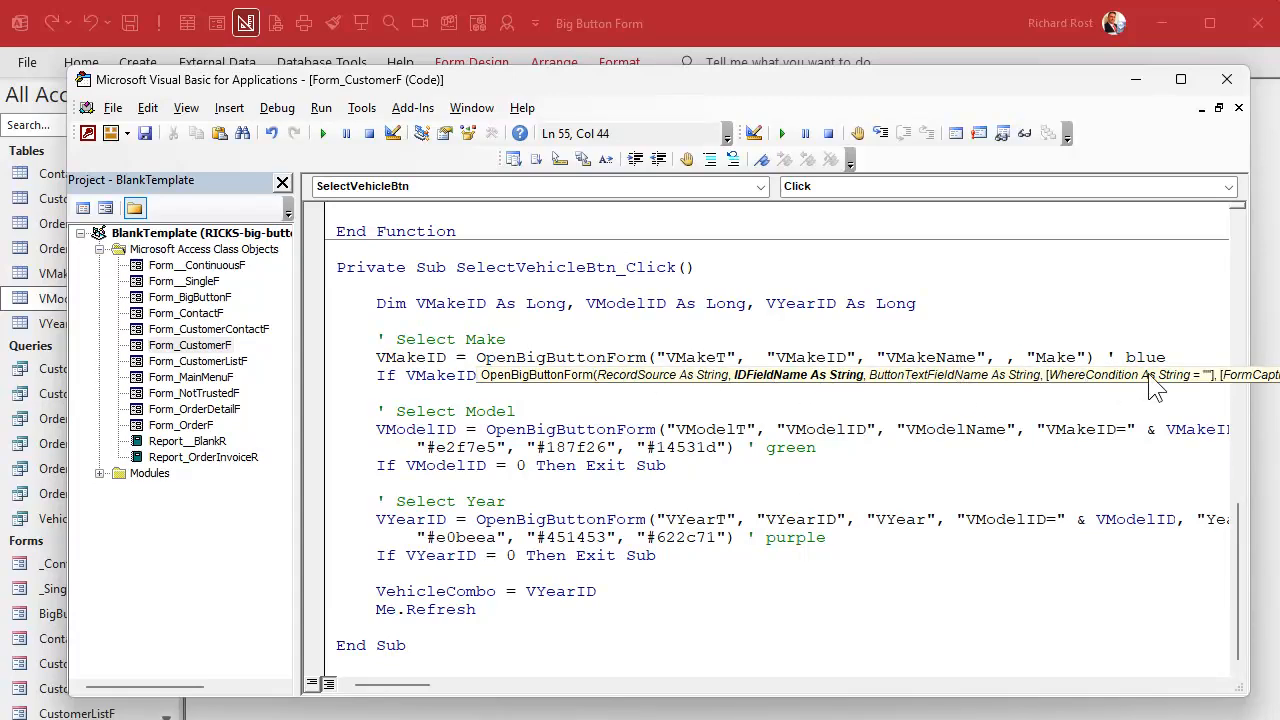
In the finished example, pick Jeep, Gladiator, 2024 so the customer's Vehicle reads Jeep Gladiator 2024
{"action": "left_click", "coordinate": [448, 448]}
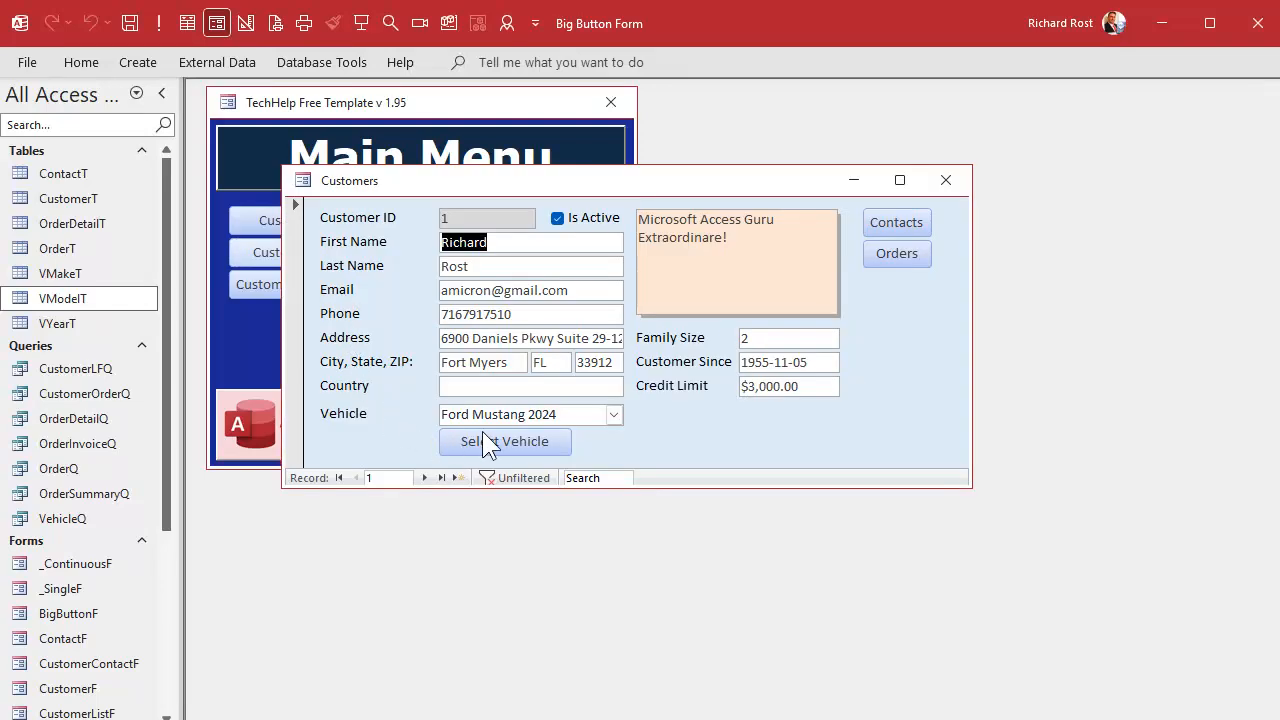
{"action": "left_click", "coordinate": [504, 442]}
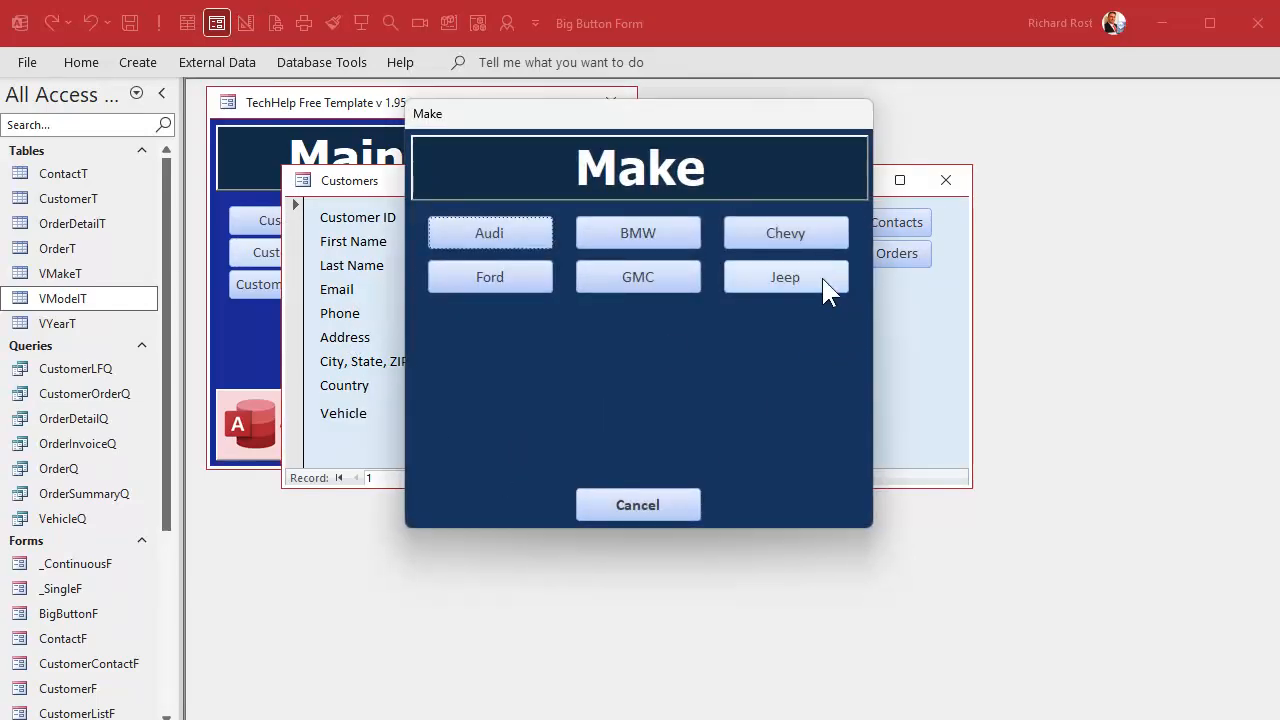
{"action": "left_click", "coordinate": [784, 276]}
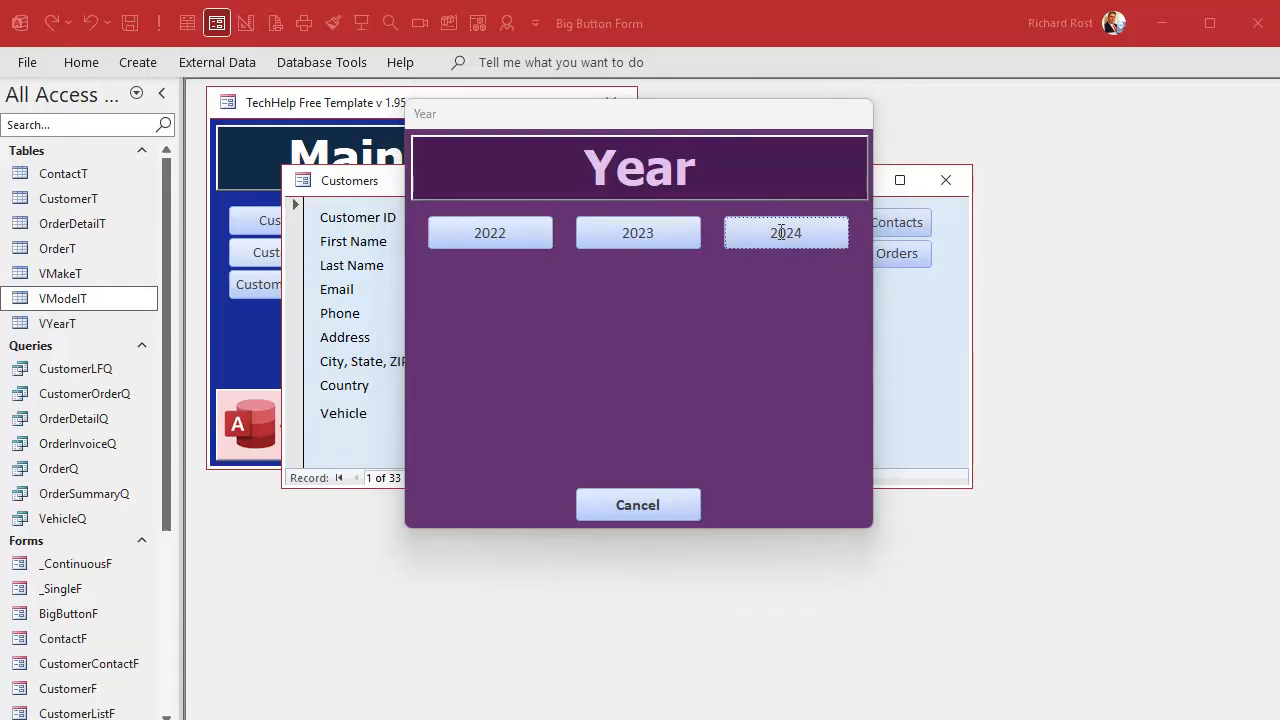
{"action": "left_click", "coordinate": [786, 232]}
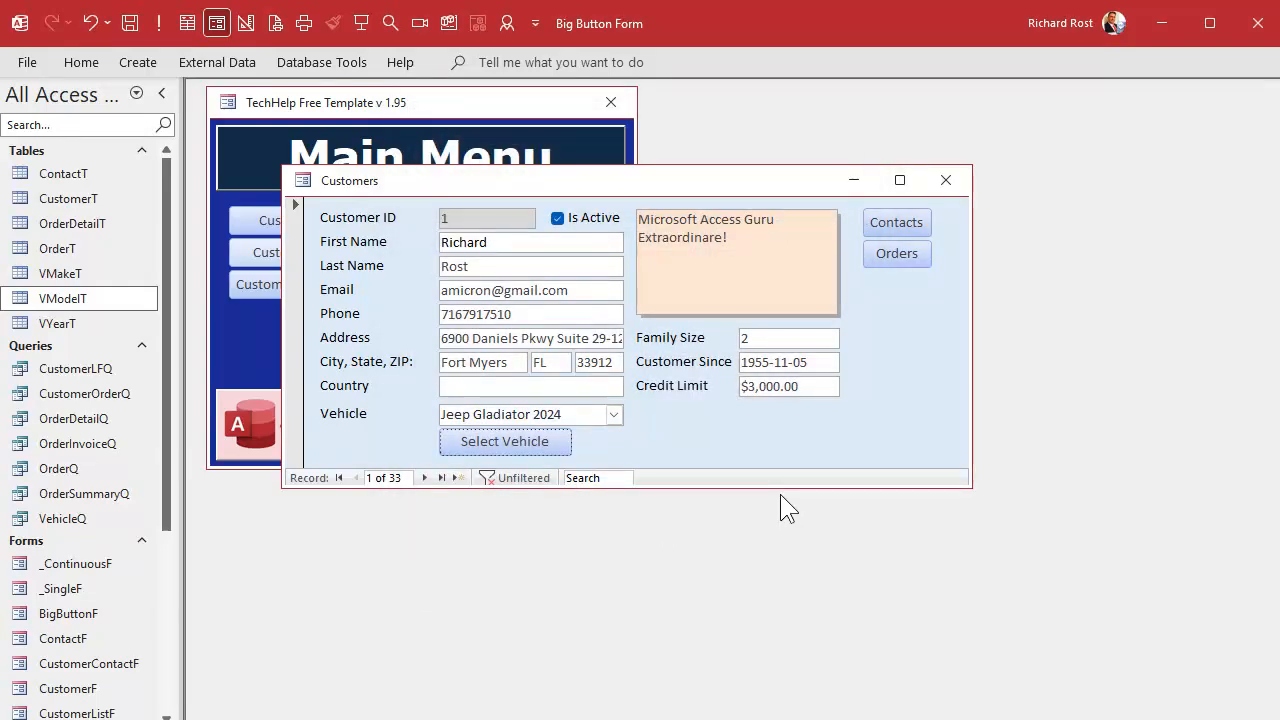
{"action": "left_click", "coordinate": [424, 476]}
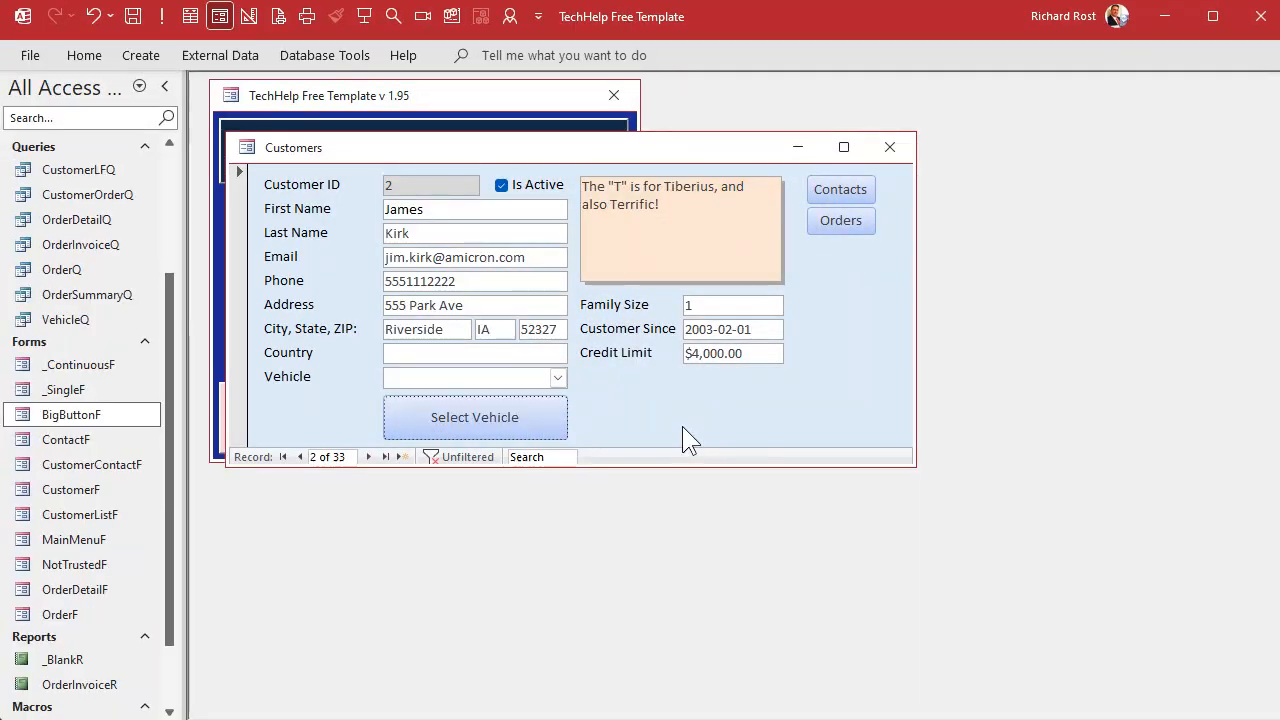
{"action": "mouse_move", "coordinate": [680, 430]}
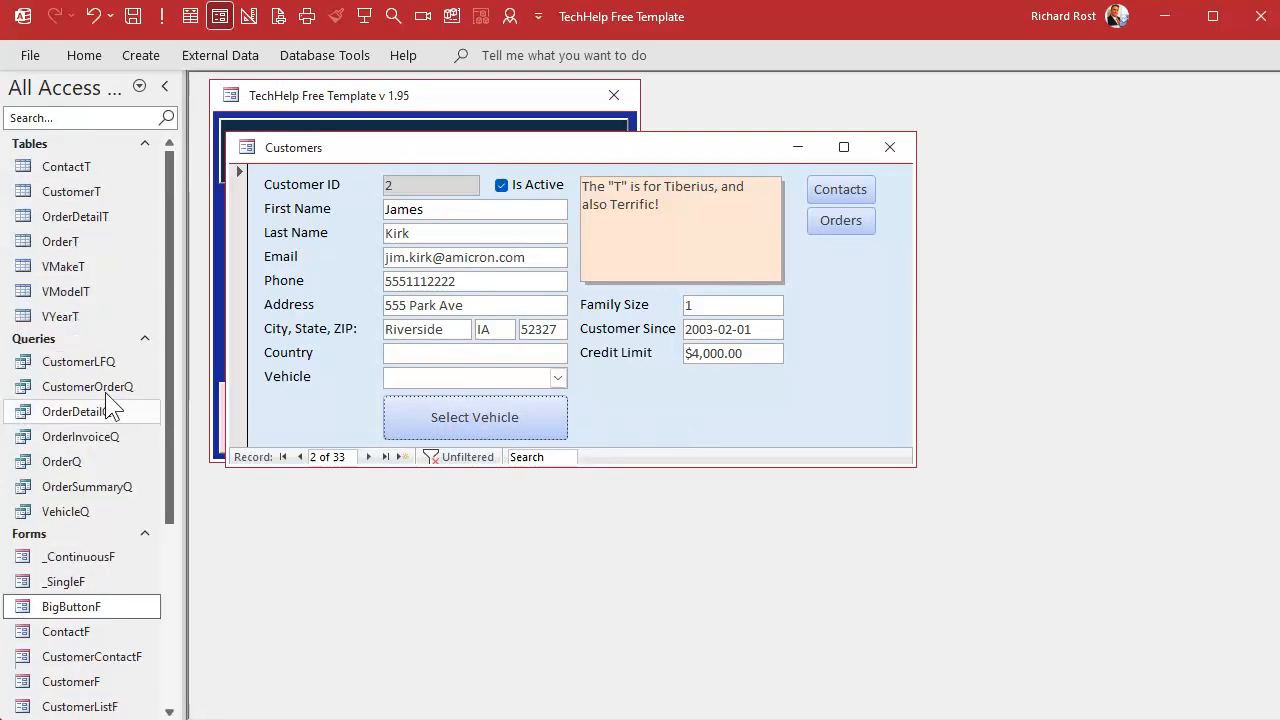
Check BMW (make 20) in VMakeT and VModelT, then end the picker run after the 'No current record' error
{"action": "double_click", "coordinate": [64, 266]}
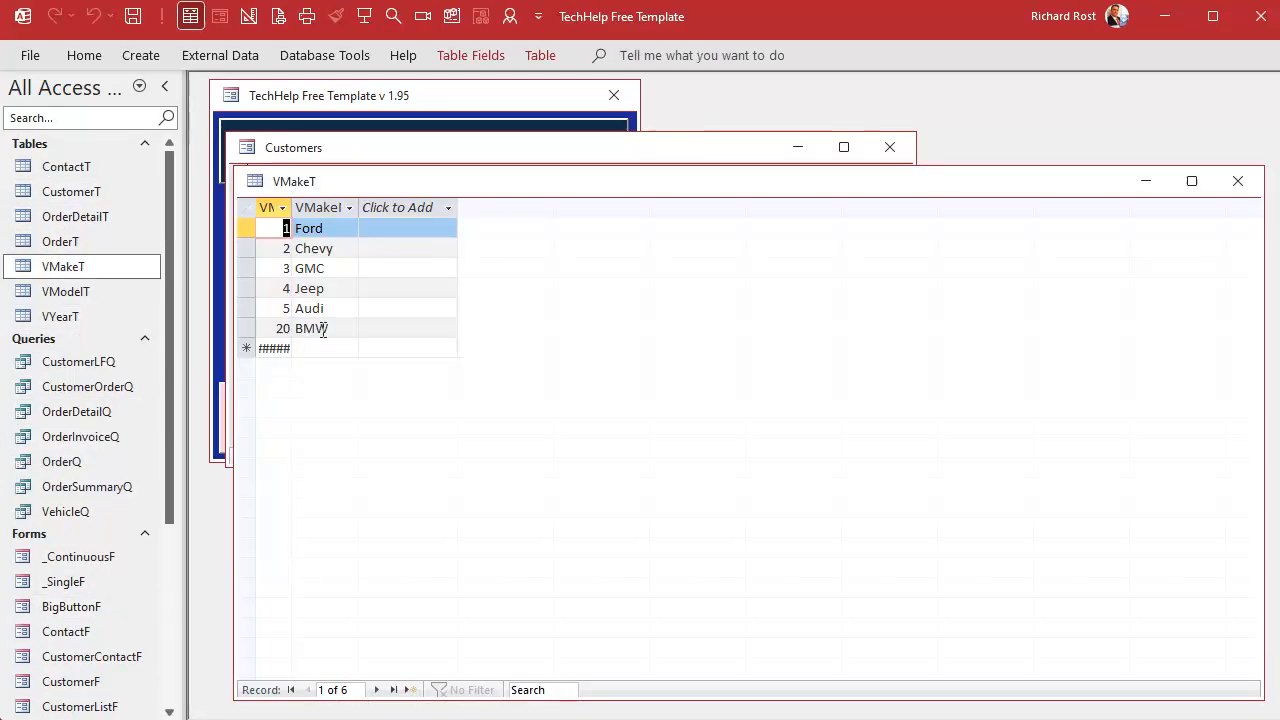
{"action": "left_click", "coordinate": [312, 328]}
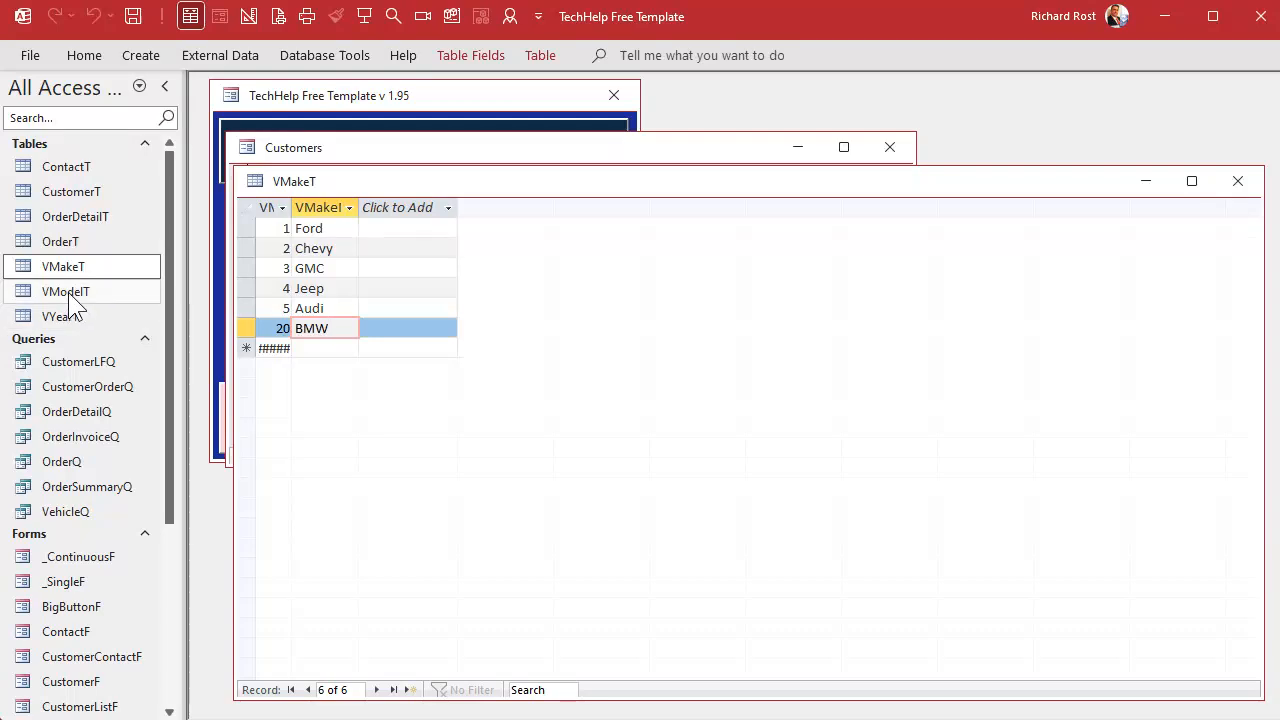
{"action": "double_click", "coordinate": [64, 292]}
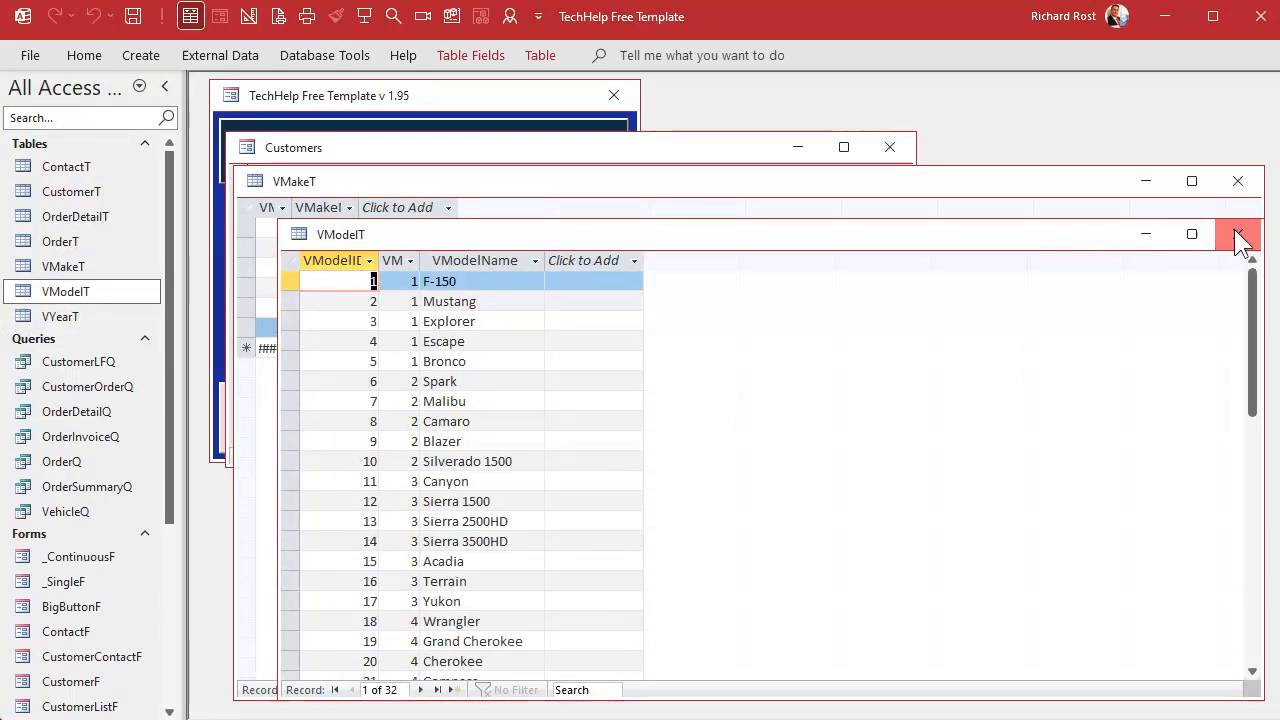
{"action": "left_click", "coordinate": [1238, 234]}
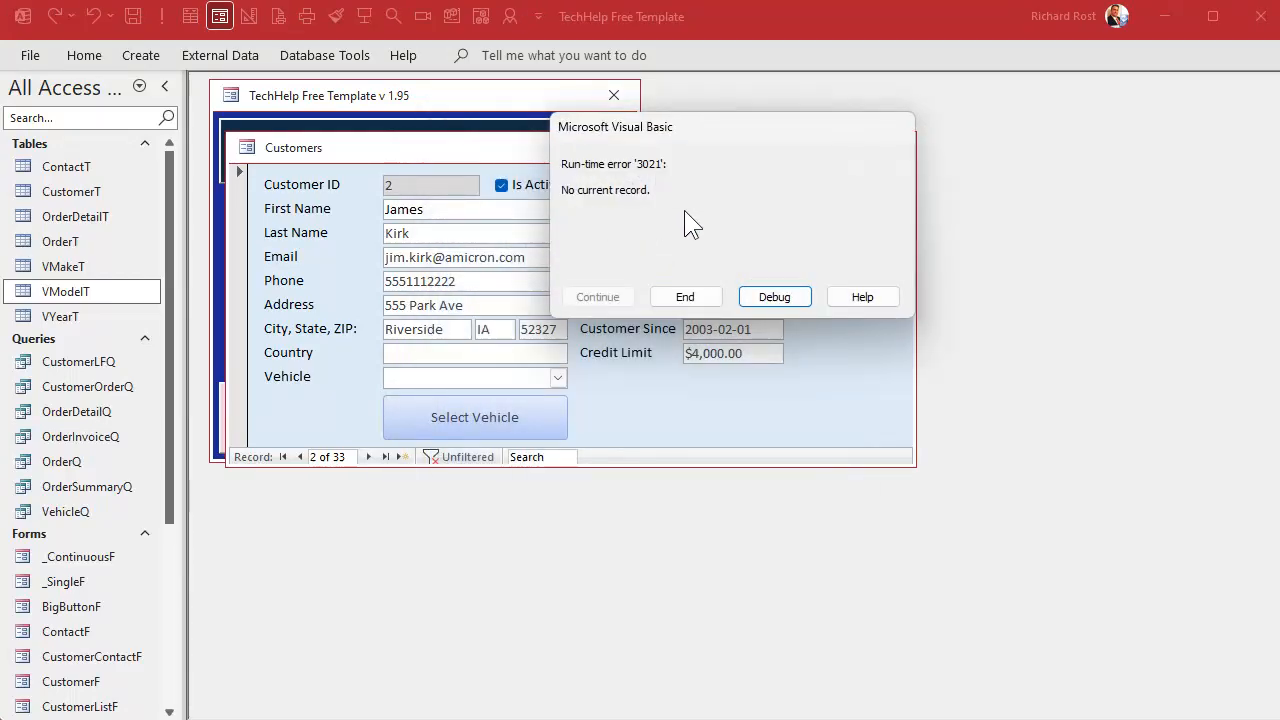
{"action": "left_click", "coordinate": [774, 296]}
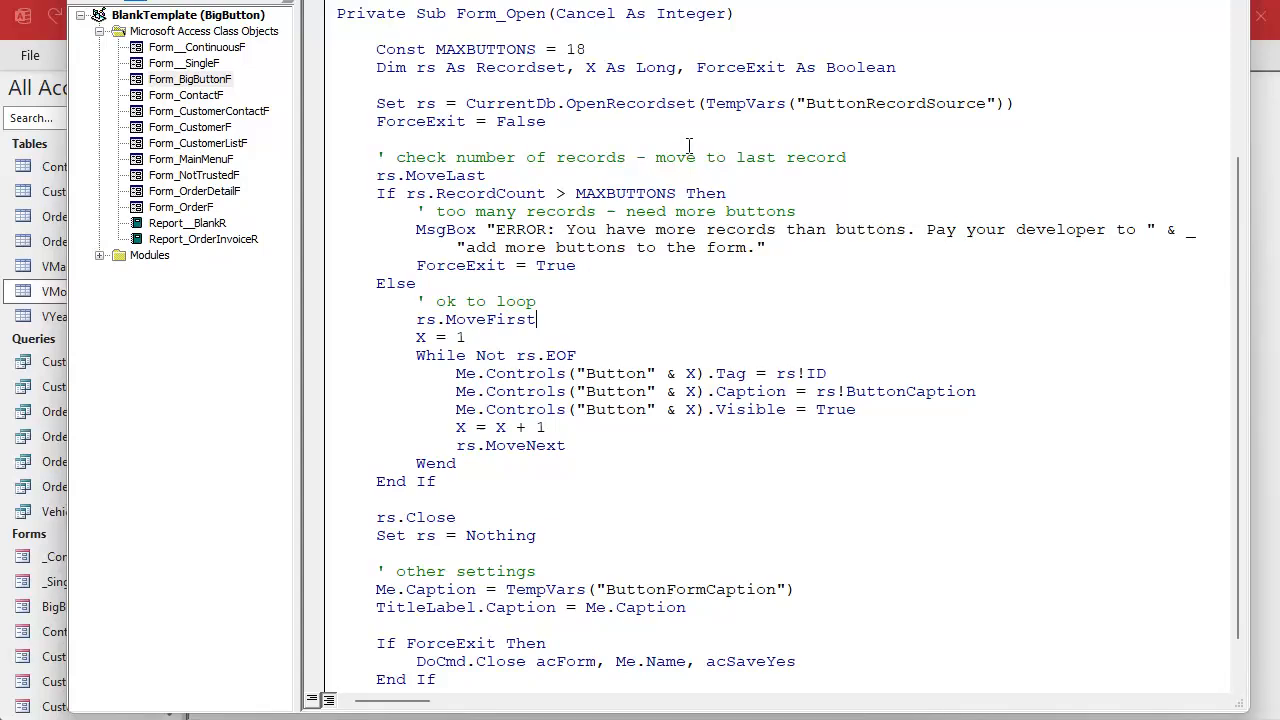
{"action": "mouse_move", "coordinate": [688, 148]}
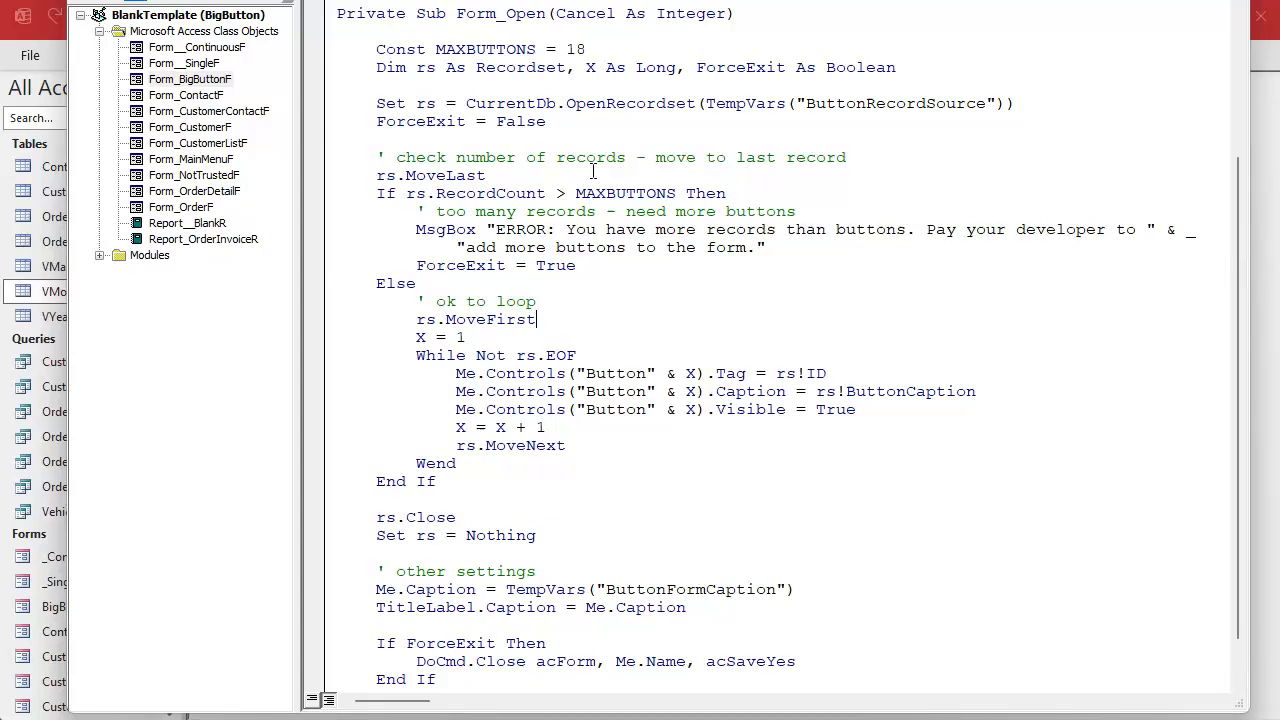
{"action": "mouse_move", "coordinate": [768, 98]}
{"action": "type", "text": "' m"}
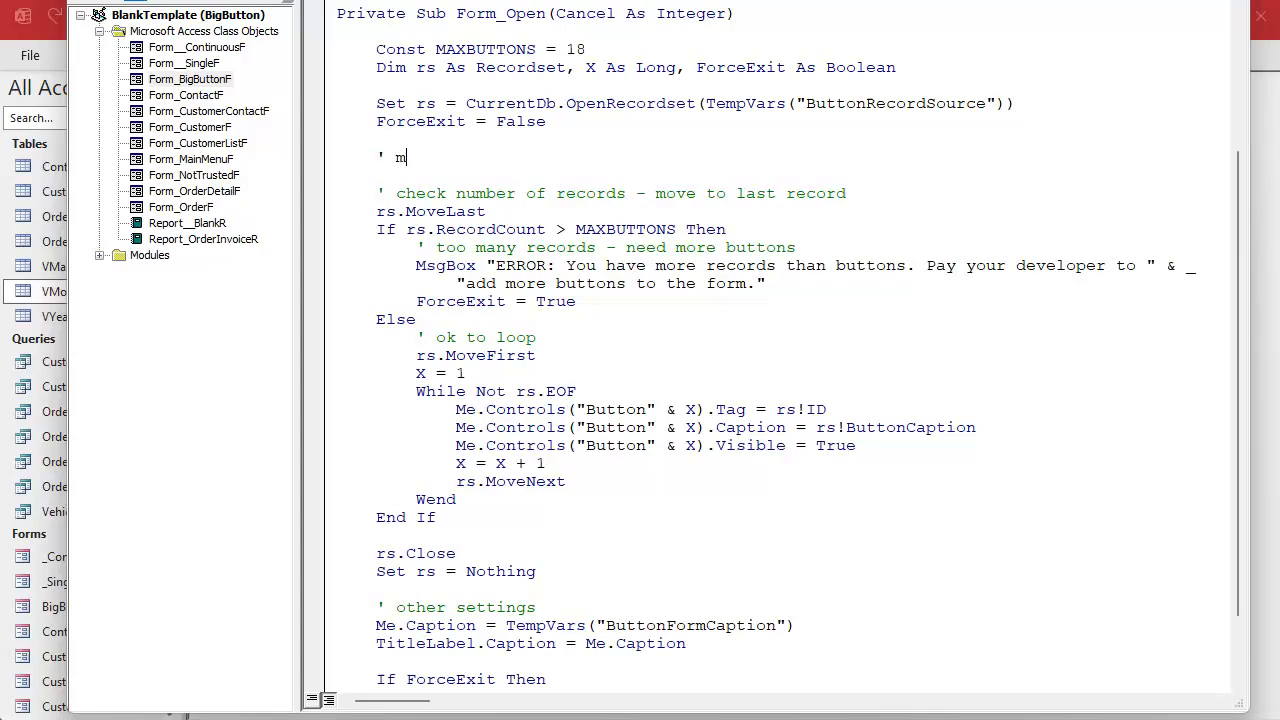
Add an If rs.EOF check showing a 'no records found' MsgBox and ForceExit = True, with the button loop in Else/End If
{"action": "type", "text": "ake sure there are records"}
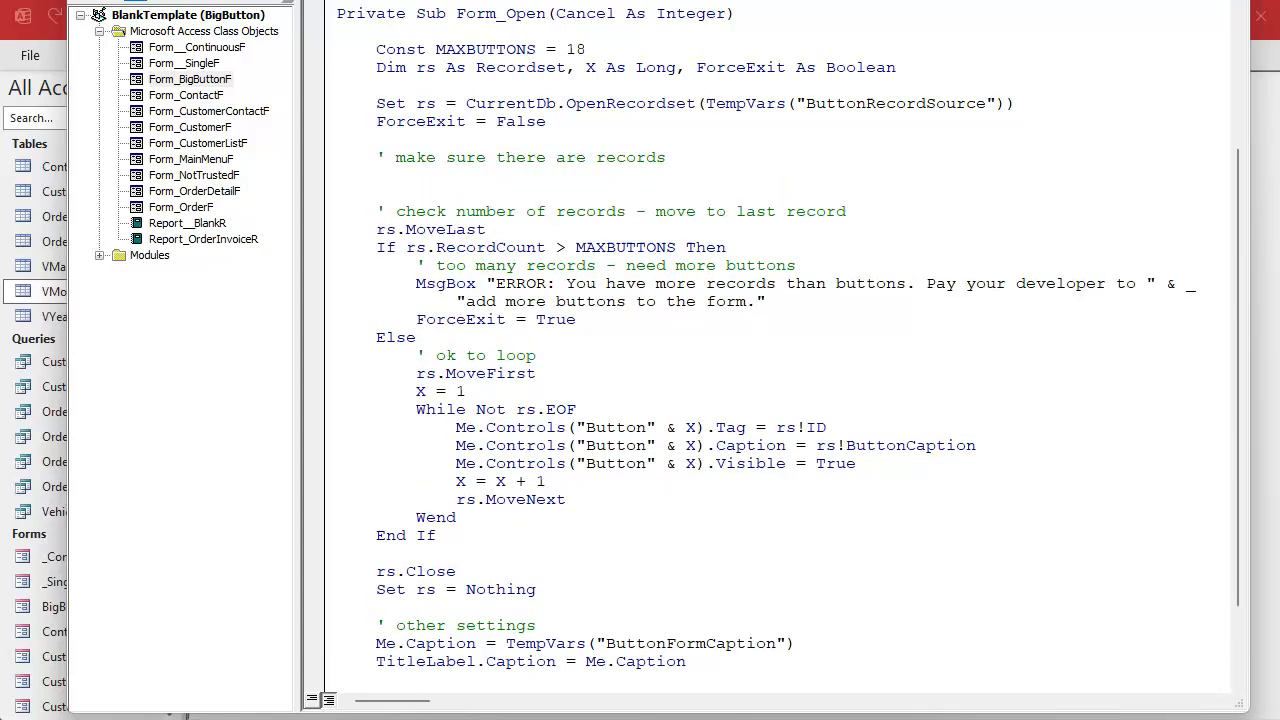
{"action": "type", "text": "if rs.eof"}
{"action": "type", "text": "msgbox \"ERROR: no records"}
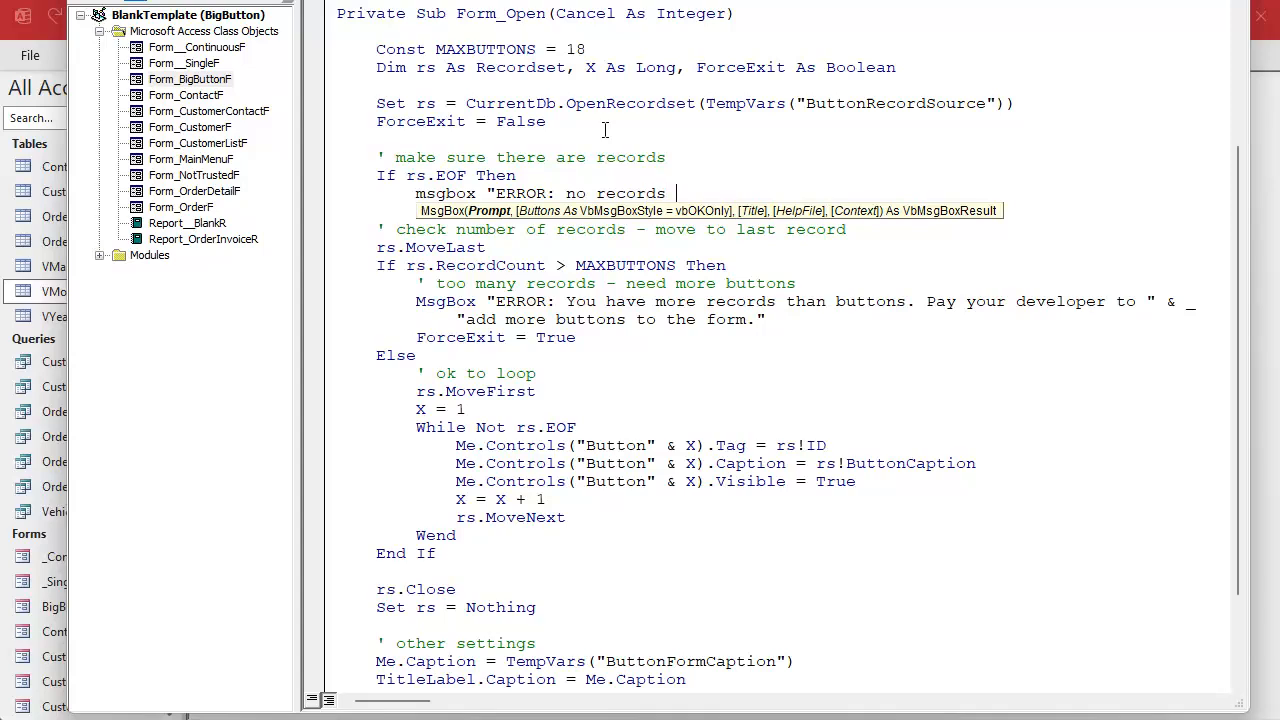
{"action": "type", "text": "found\""}
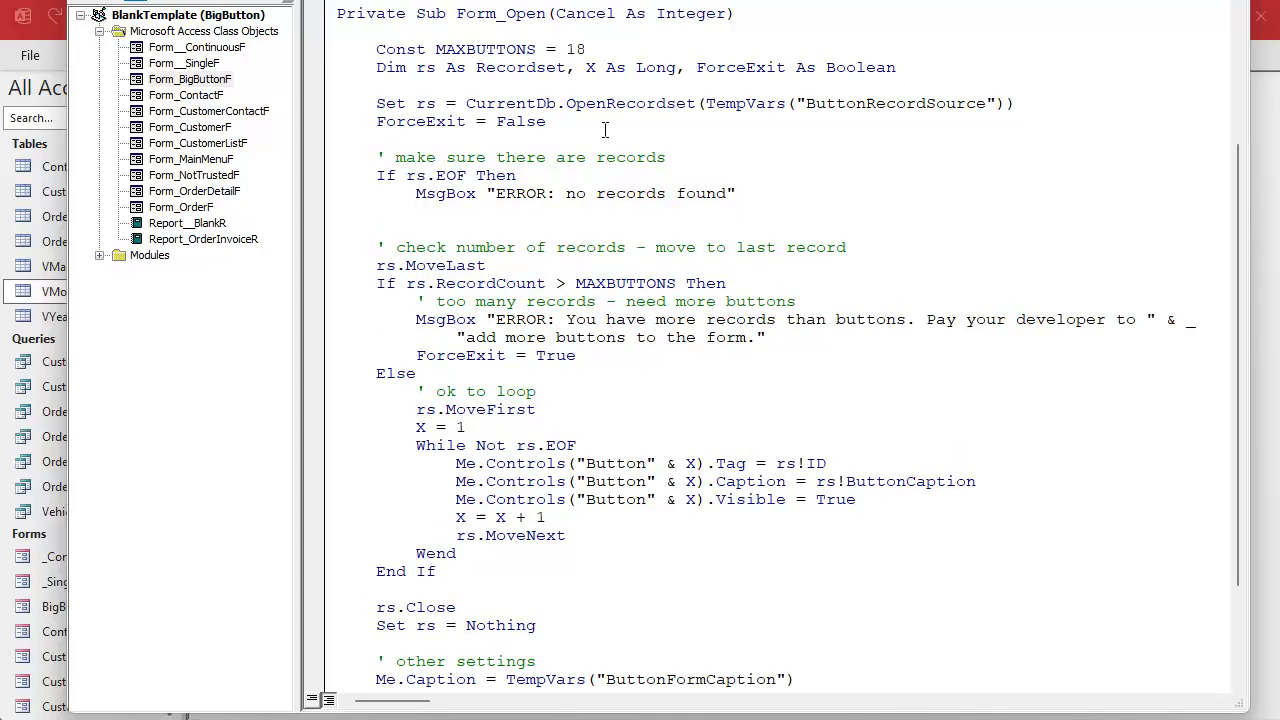
{"action": "type", "text": "forceex"}
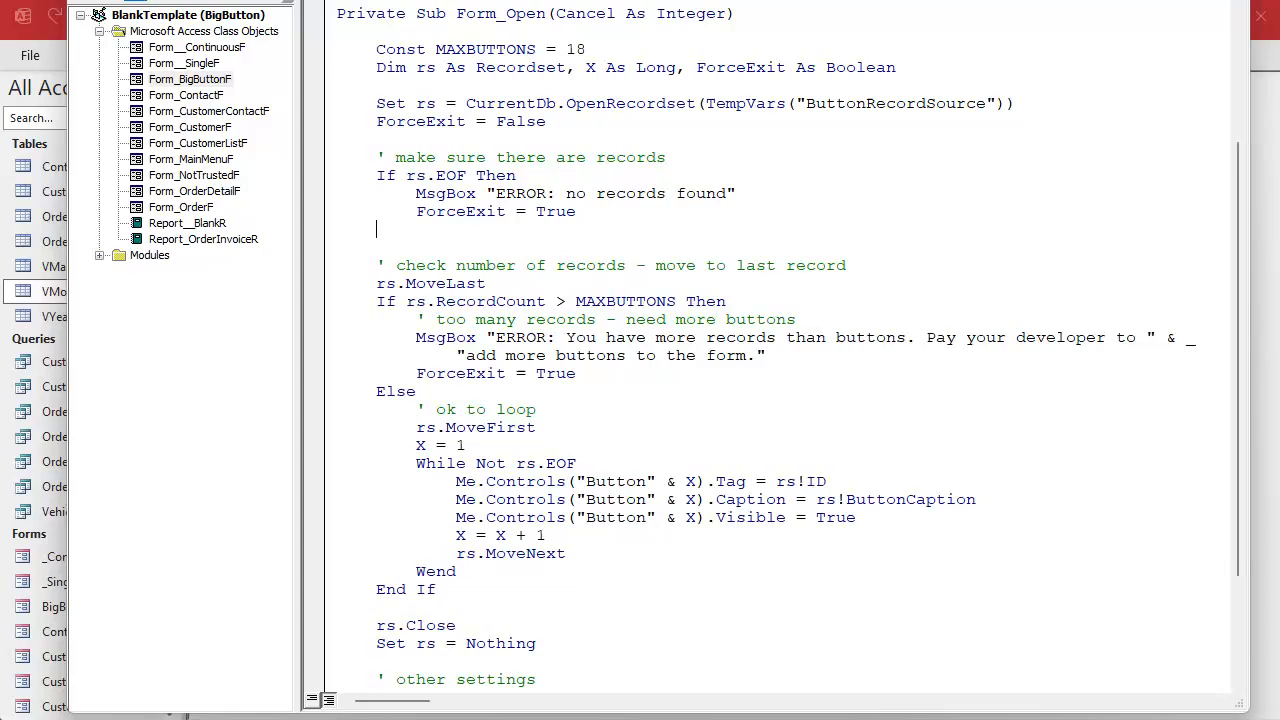
{"action": "type", "text": "else"}
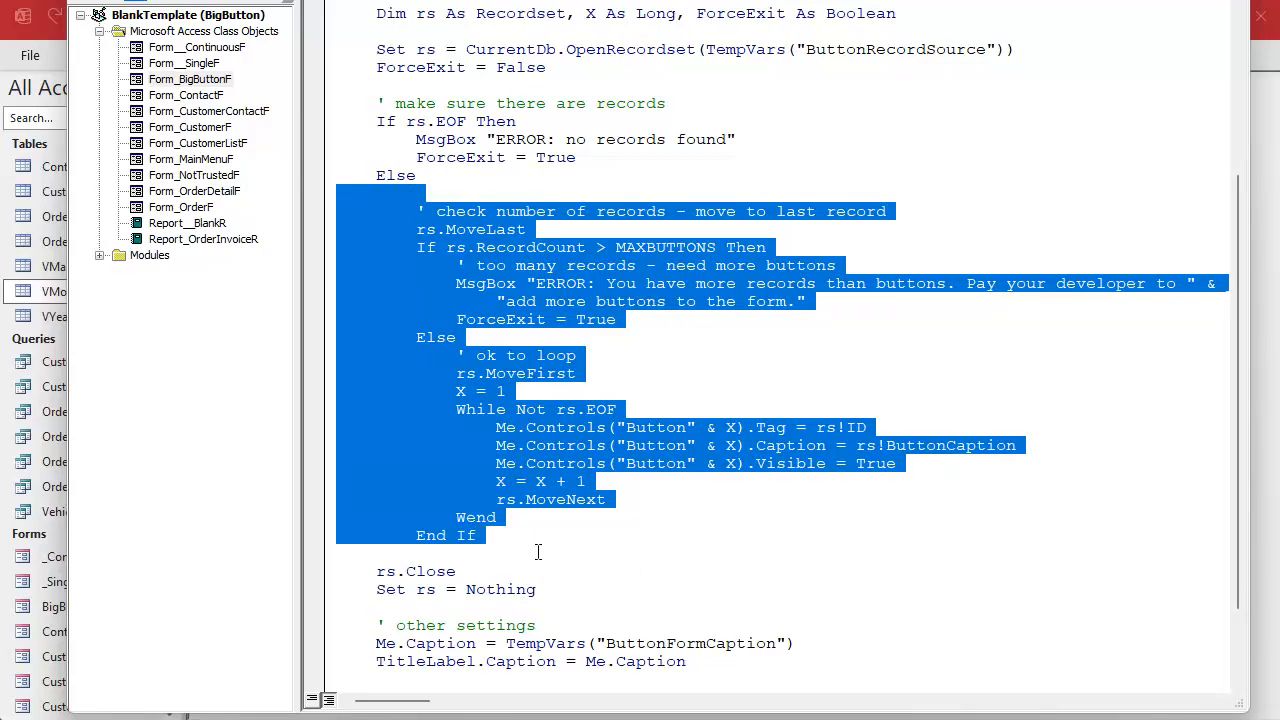
{"action": "type", "text": "end i"}
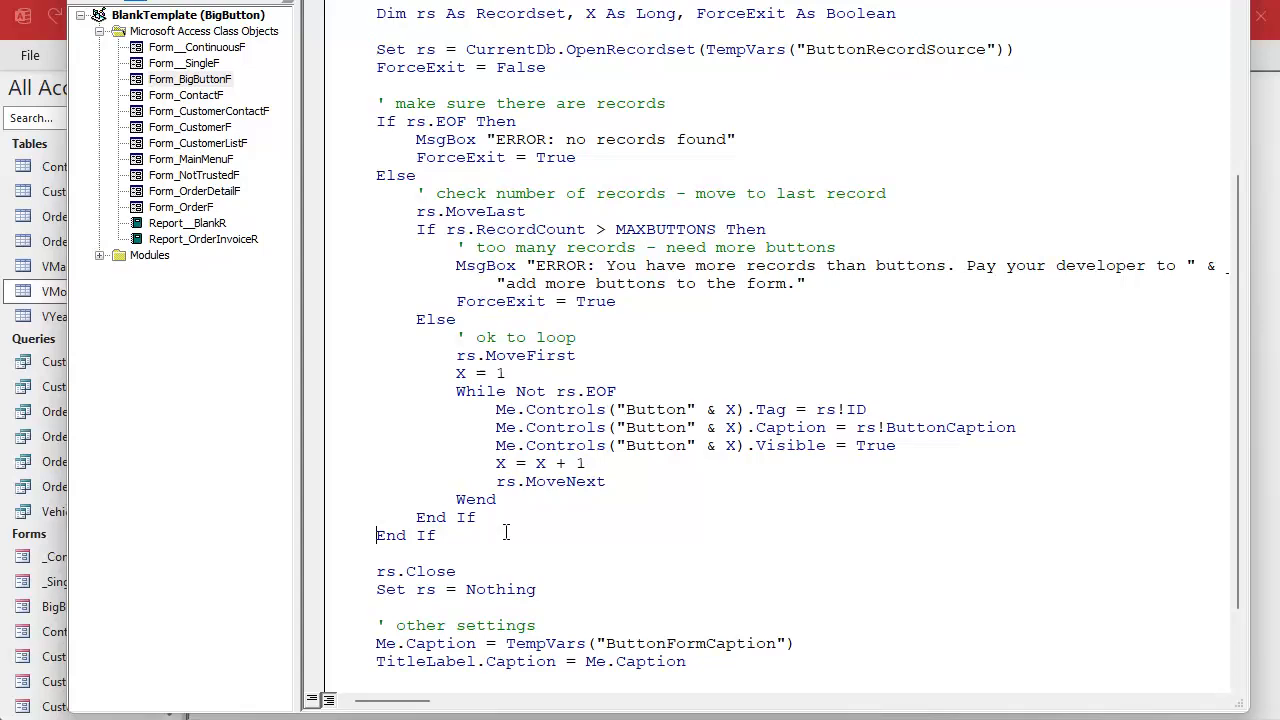
{"action": "mouse_move", "coordinate": [580, 558]}
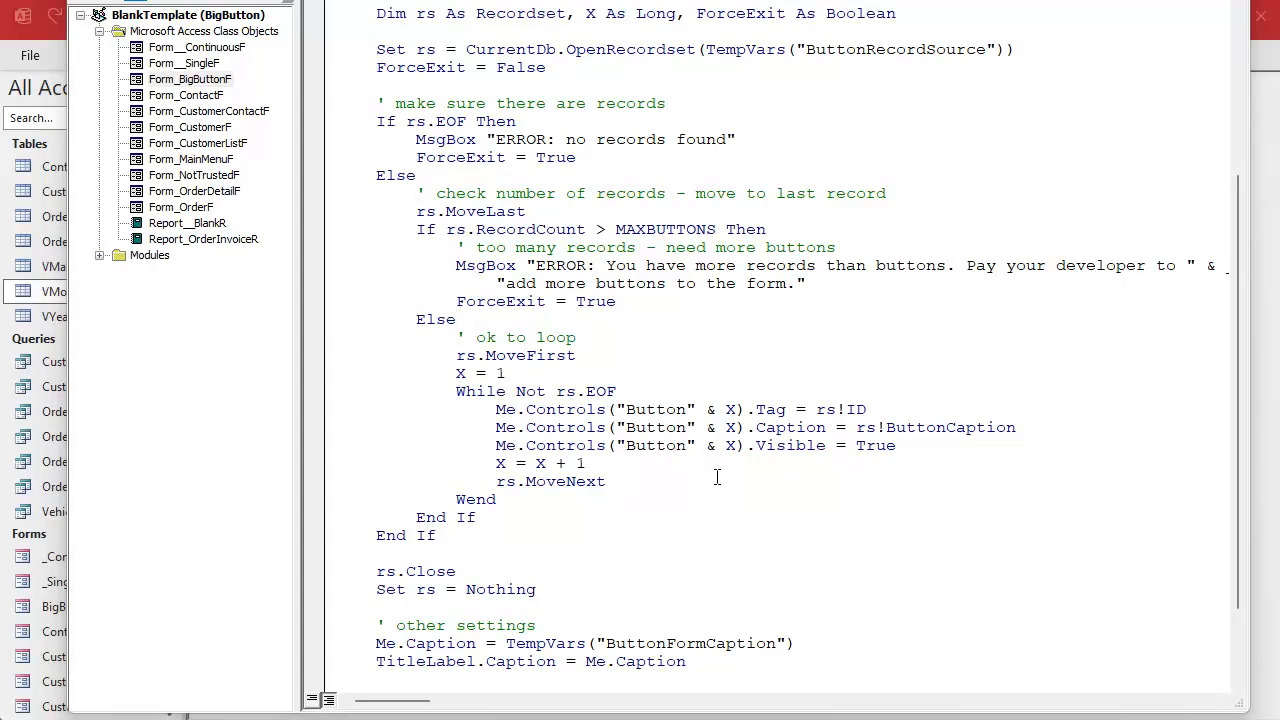
Set TempVars("ButtonReturnID") = 0 inside the If ForceExit block before DoCmd.Close
{"action": "scroll", "scroll_direction": "down", "scroll_amount": 3}
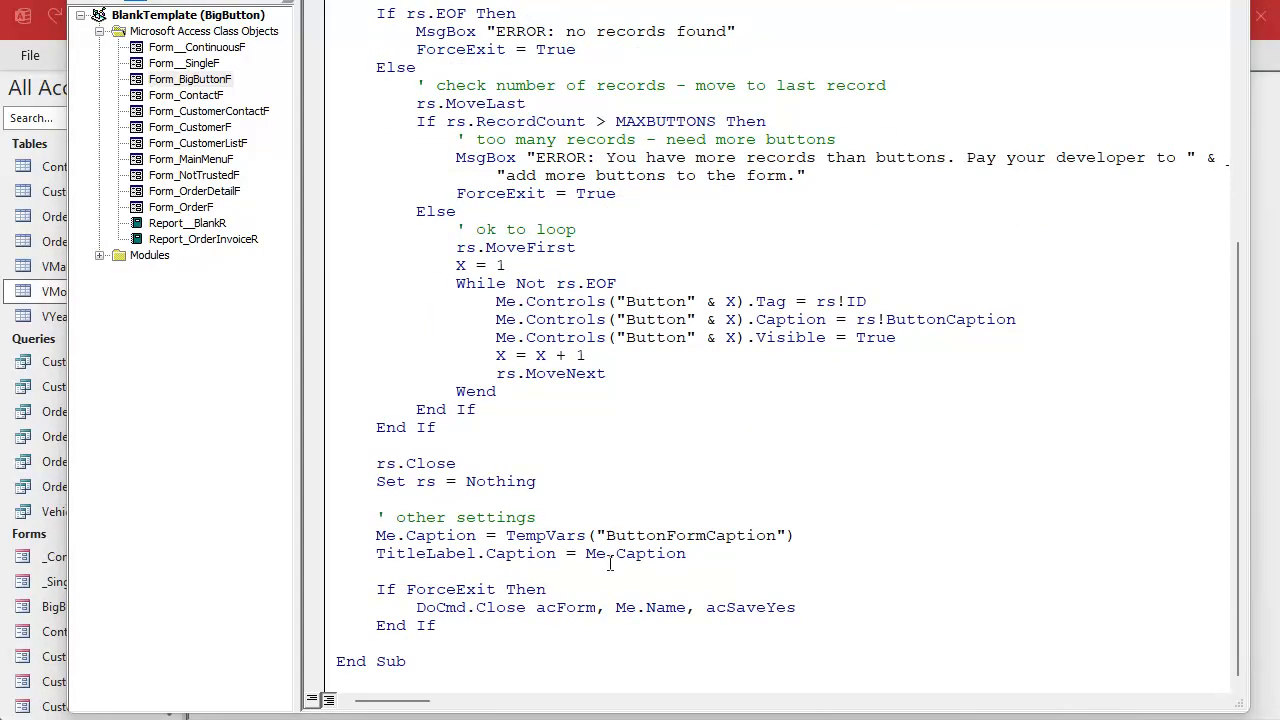
{"action": "left_click", "coordinate": [548, 588]}
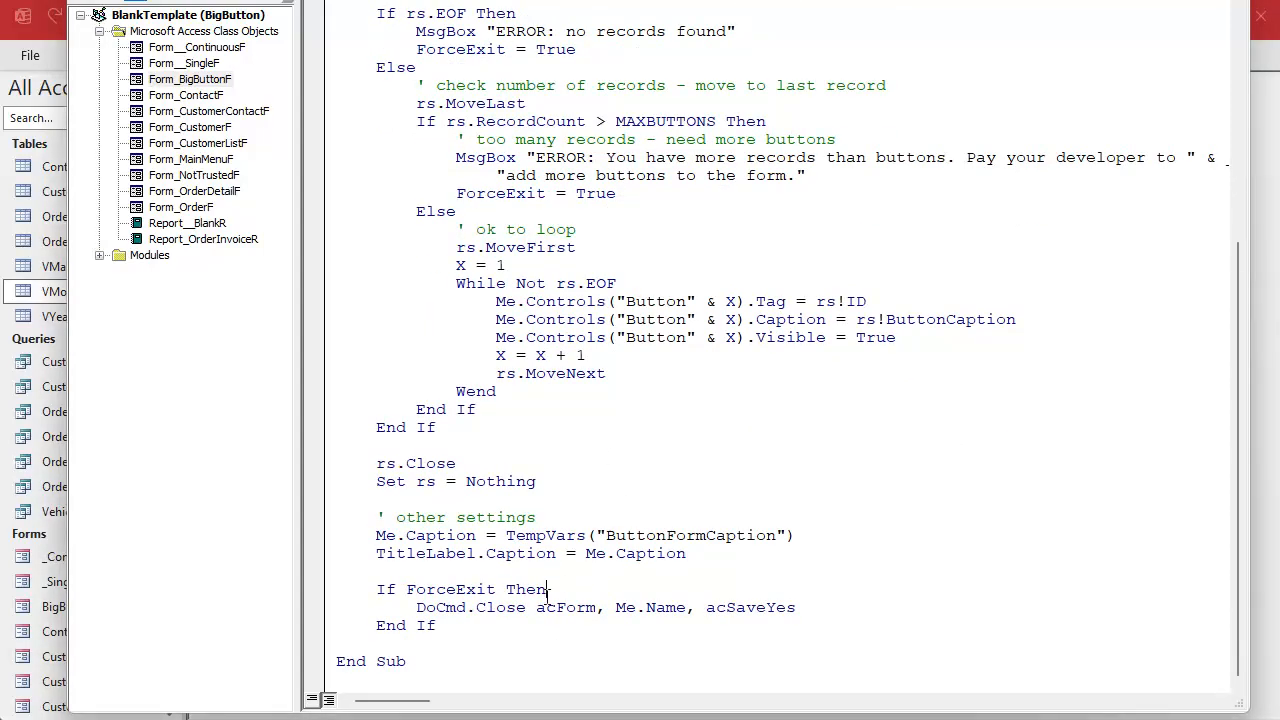
{"action": "mouse_move", "coordinate": [890, 464]}
{"action": "type", "text": "tempvars("}
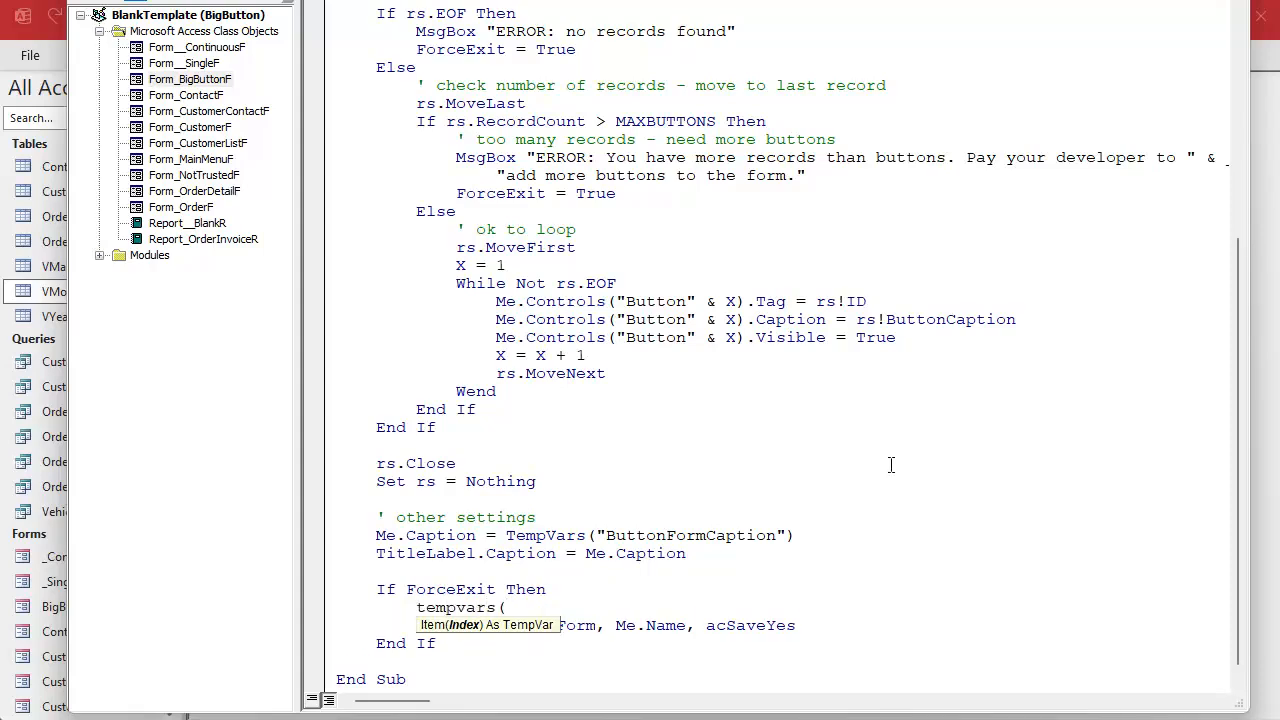
{"action": "type", "text": "ButtonReturnID\") = 0"}
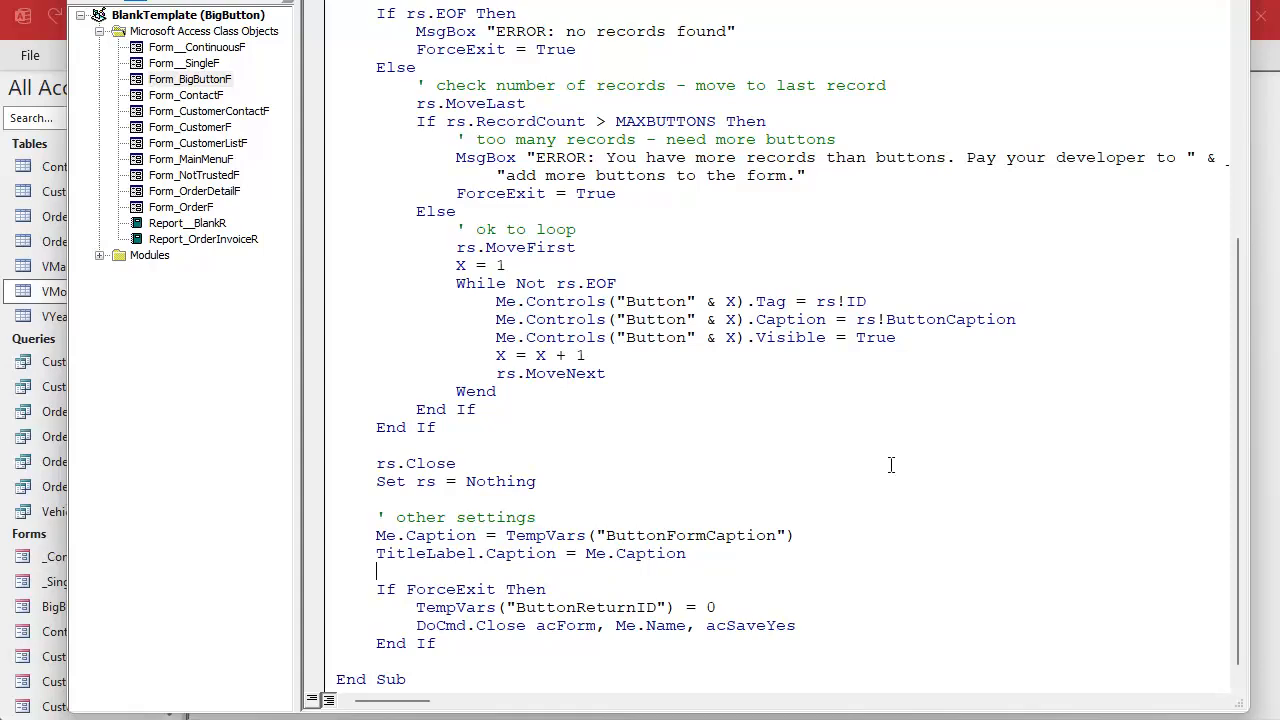
{"action": "mouse_move", "coordinate": [892, 464]}
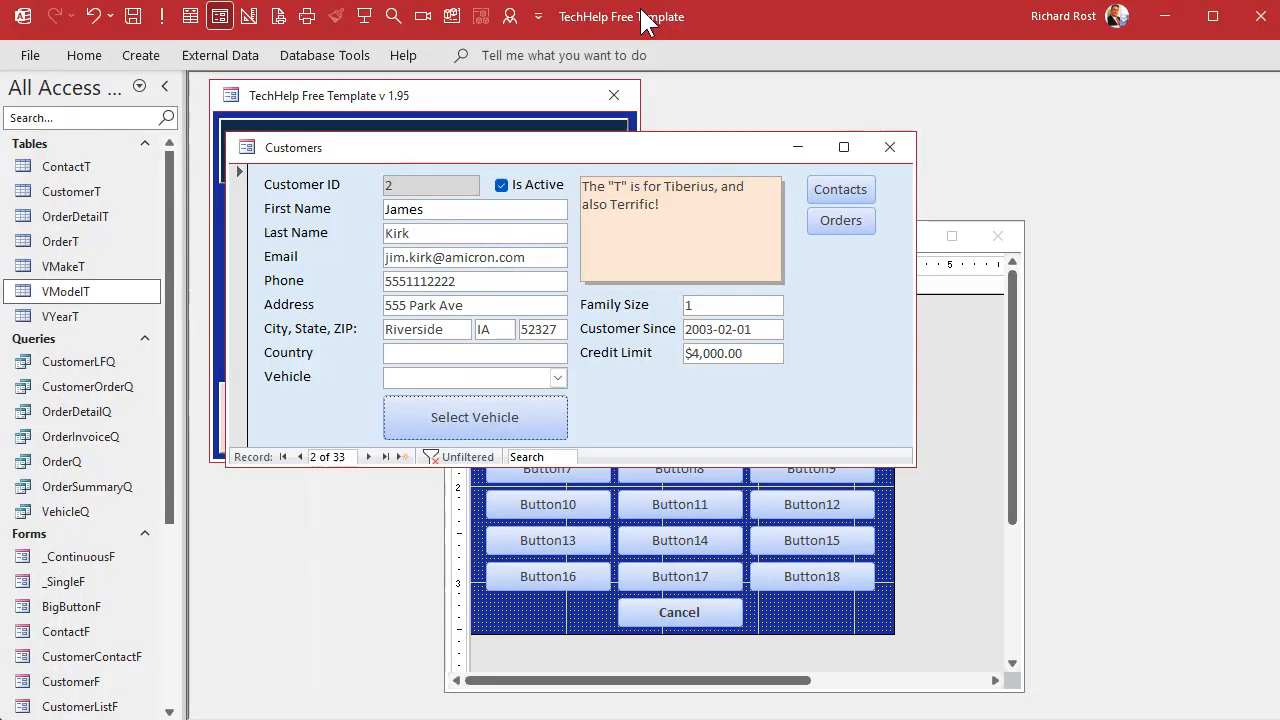
Verify Select Vehicle shows the no-records message and the Make picker cancels cleanly on the customer form
{"action": "left_click", "coordinate": [888, 148]}
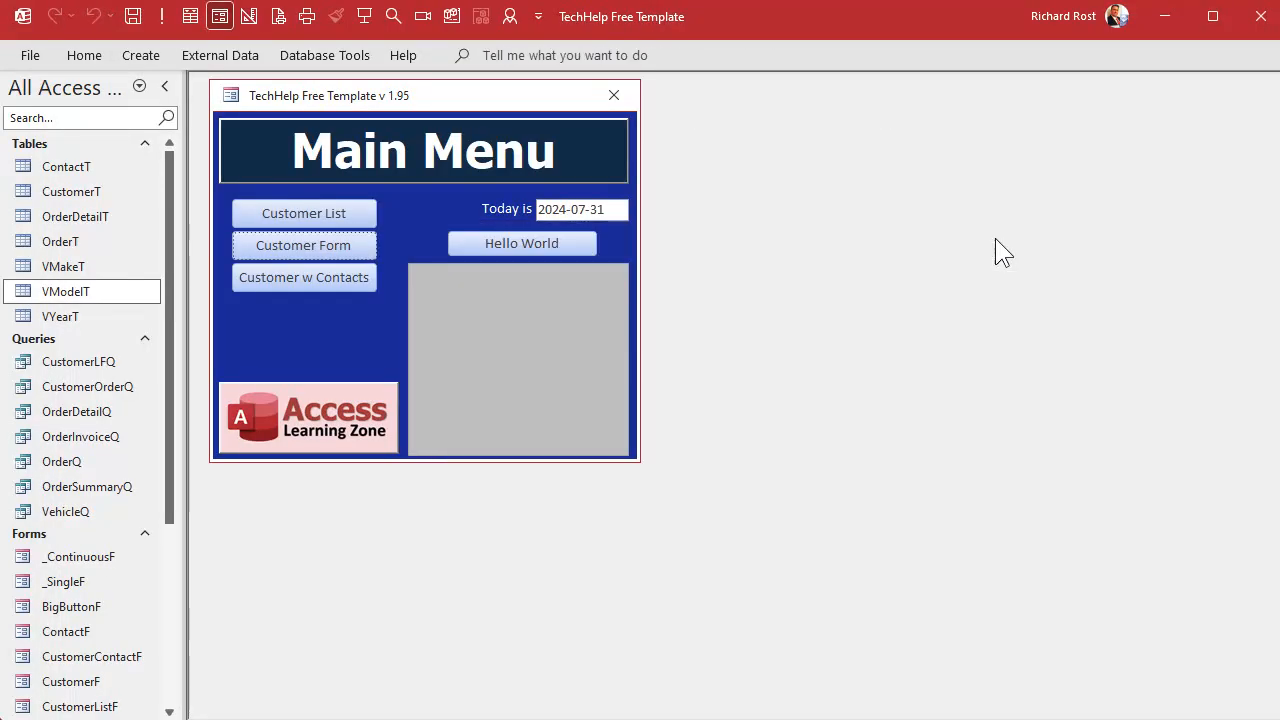
{"action": "left_click", "coordinate": [304, 244]}
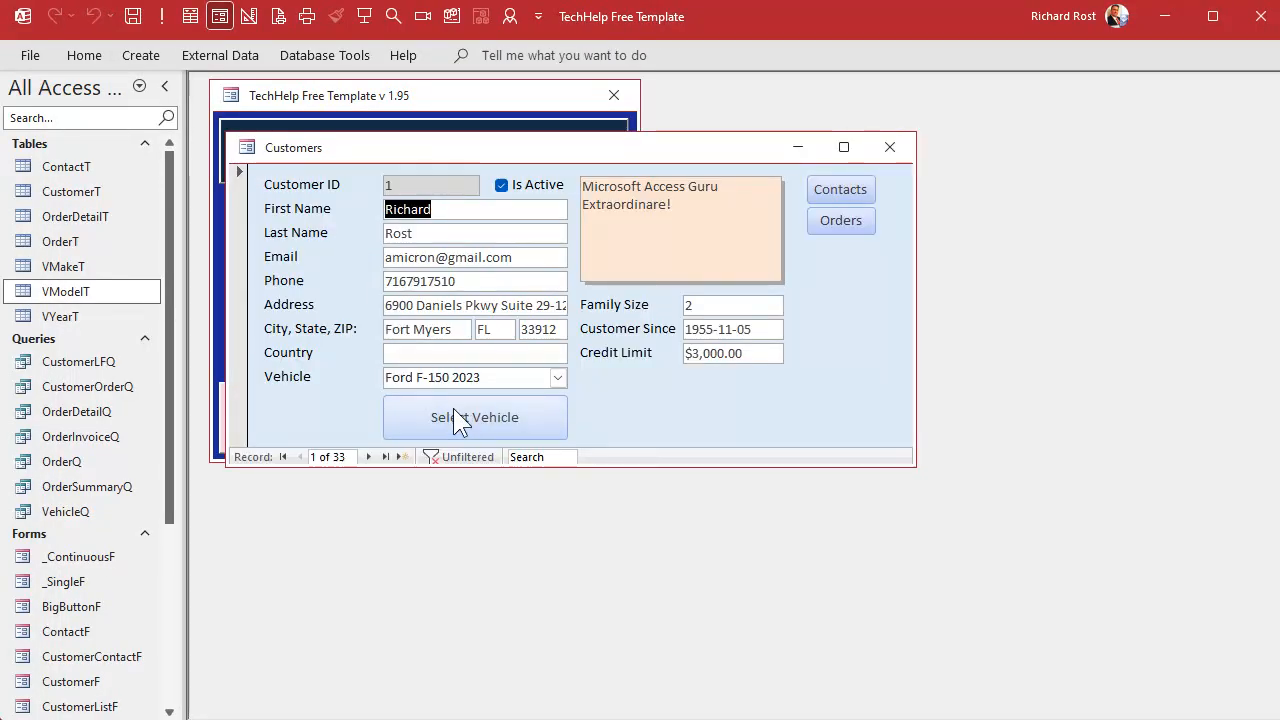
{"action": "left_click", "coordinate": [474, 418]}
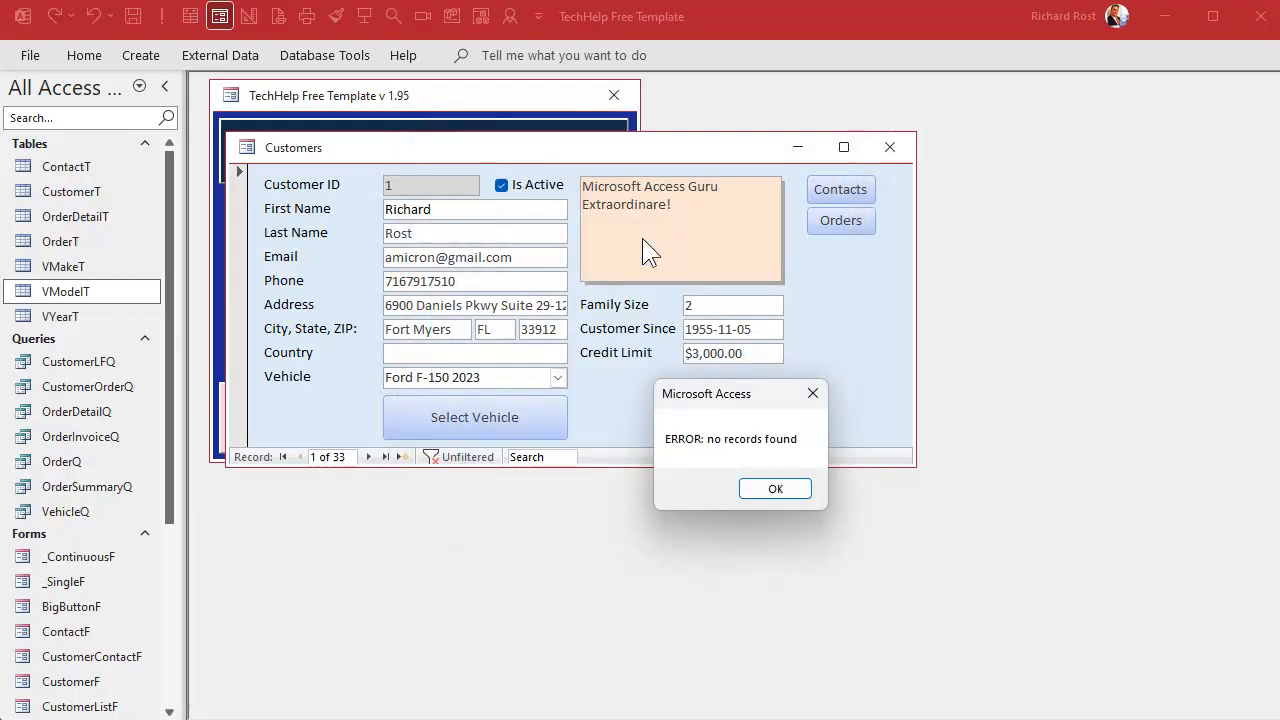
{"action": "left_click", "coordinate": [776, 488]}
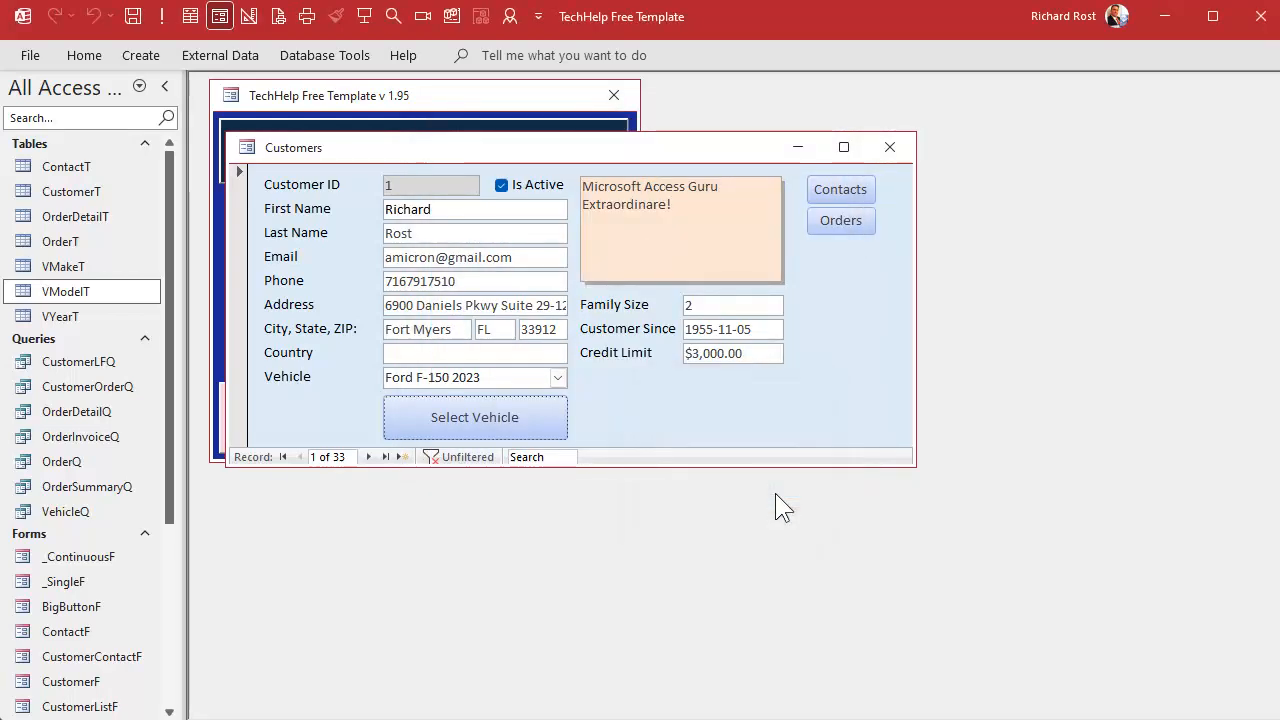
{"action": "left_click", "coordinate": [474, 418]}
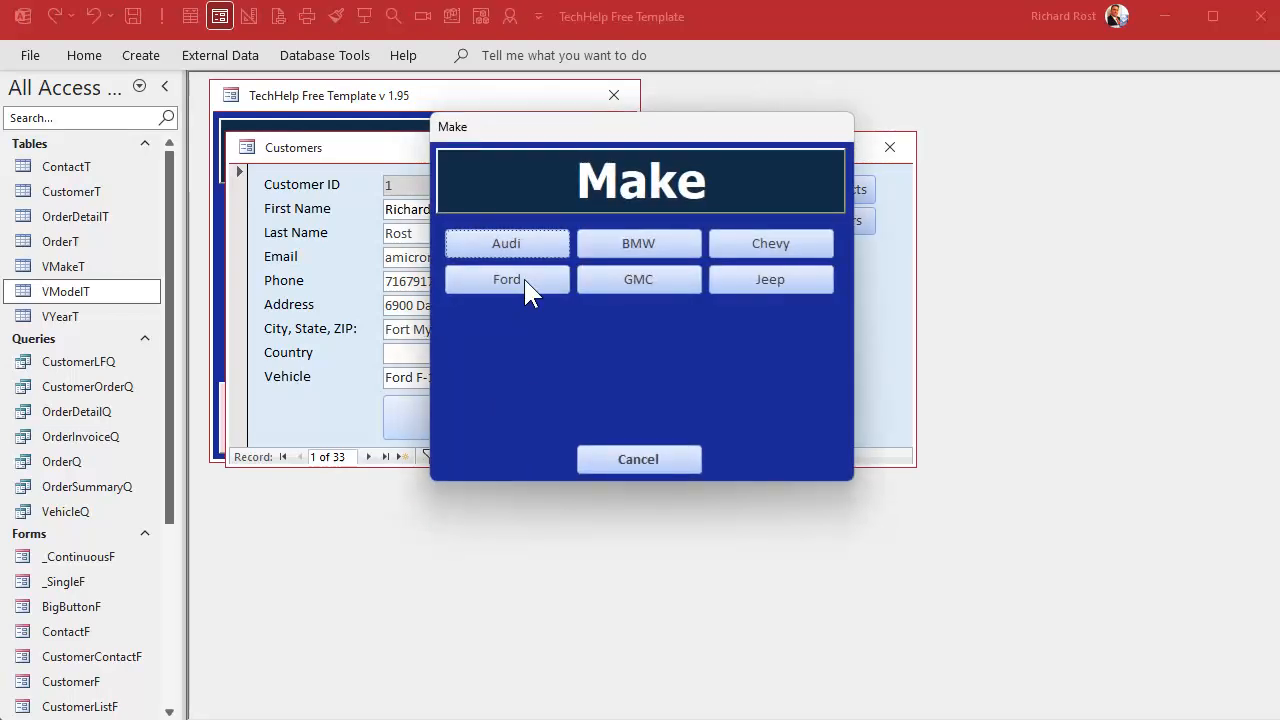
{"action": "left_click", "coordinate": [506, 280]}
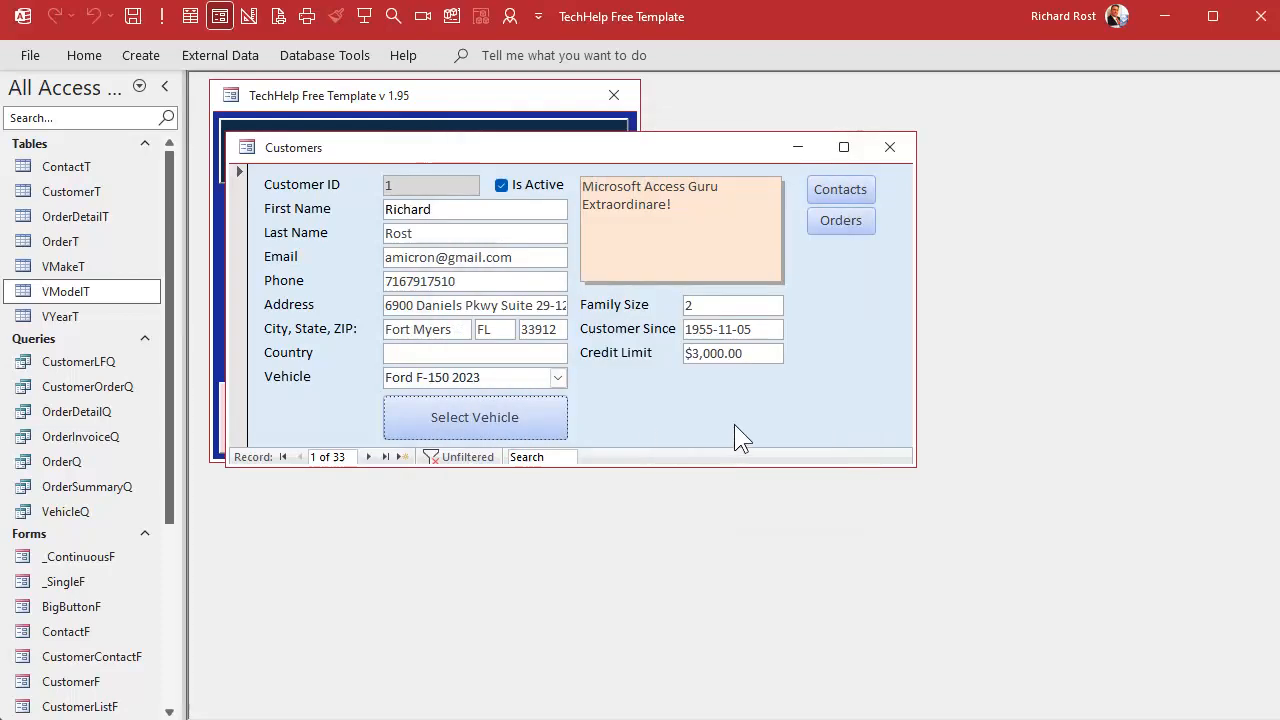
{"action": "mouse_move", "coordinate": [778, 432]}
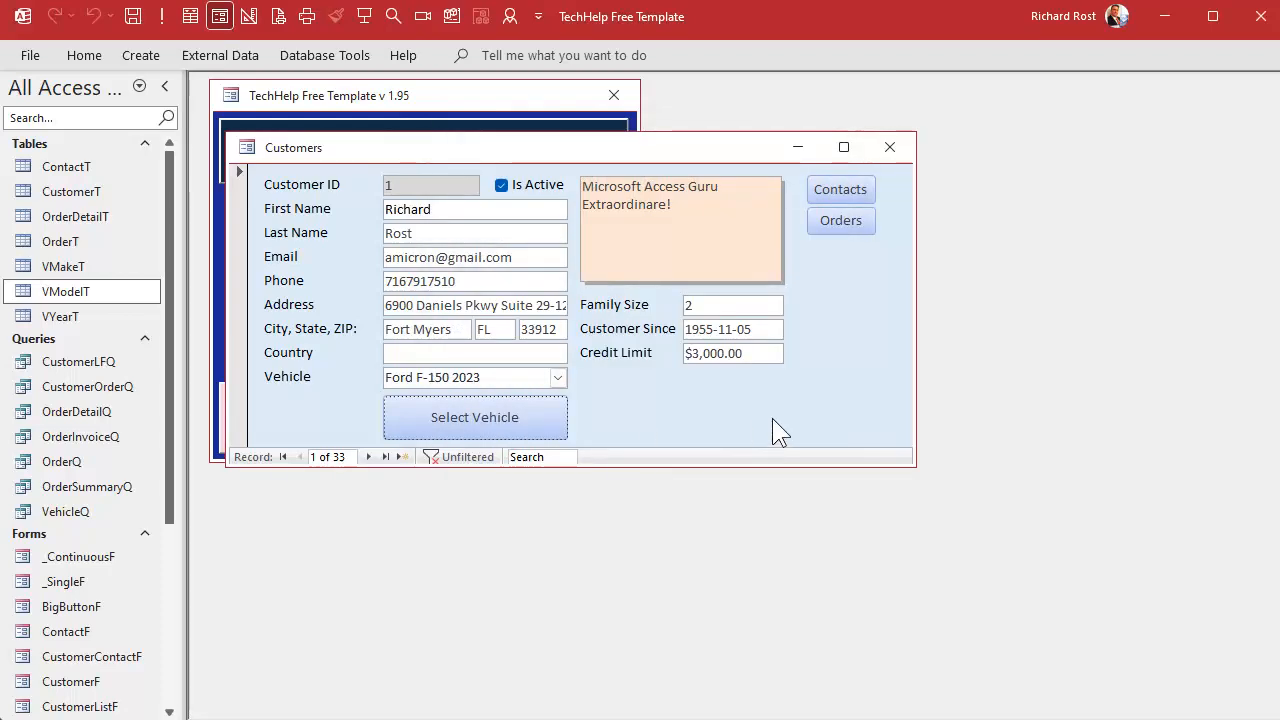
{"action": "mouse_move", "coordinate": [696, 418]}
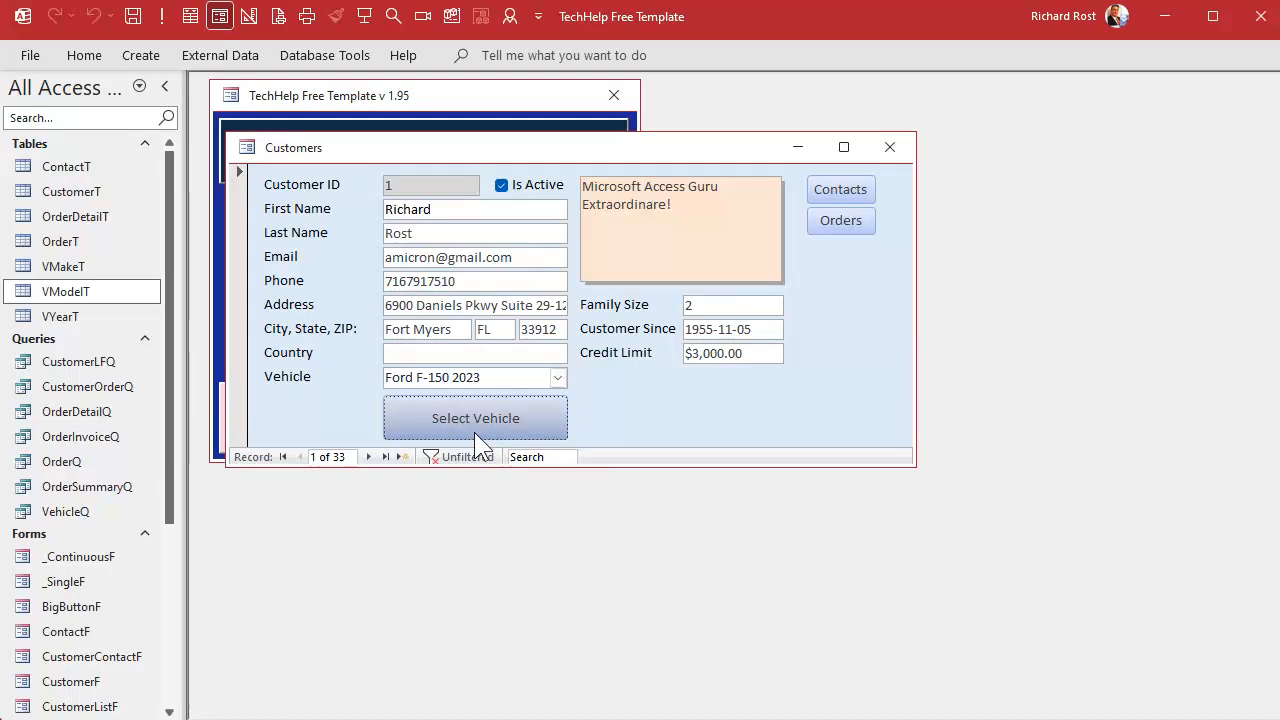
Pick Jeep, Grand Cherokee, 2023 so the first customer's Vehicle reads Jeep Grand Cherokee 2023
{"action": "left_click", "coordinate": [476, 418]}
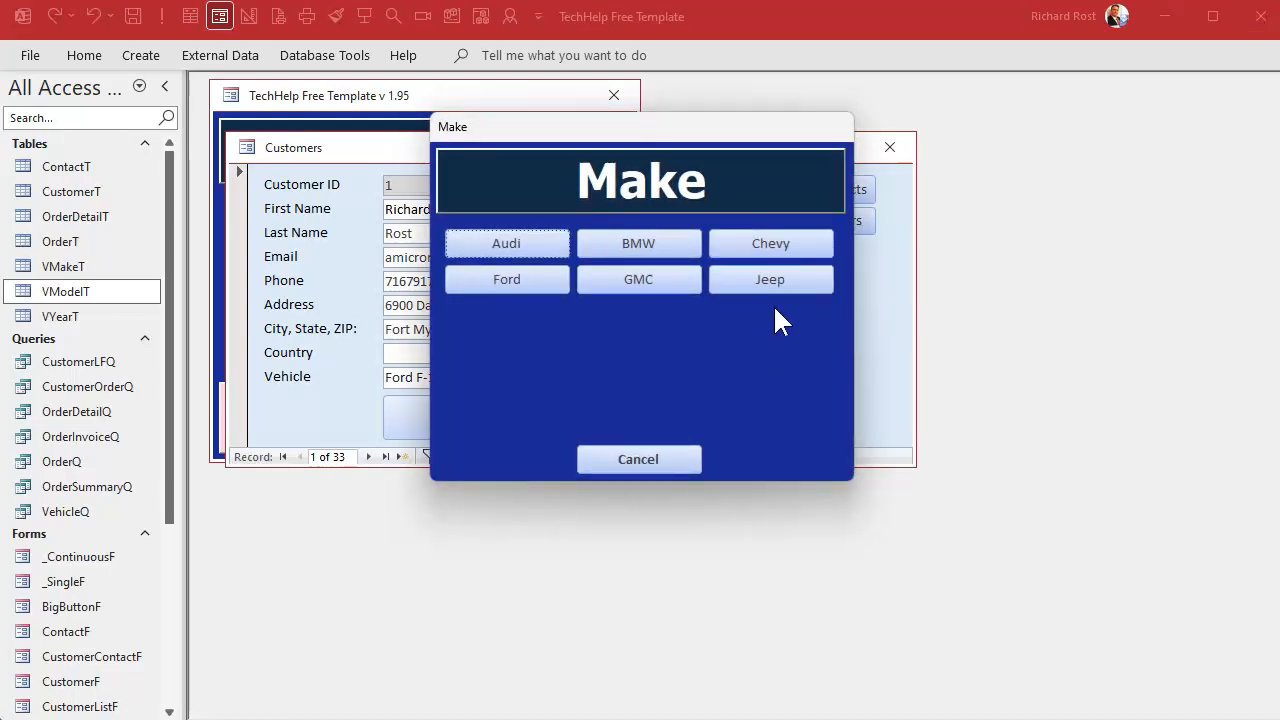
{"action": "left_click", "coordinate": [770, 280]}
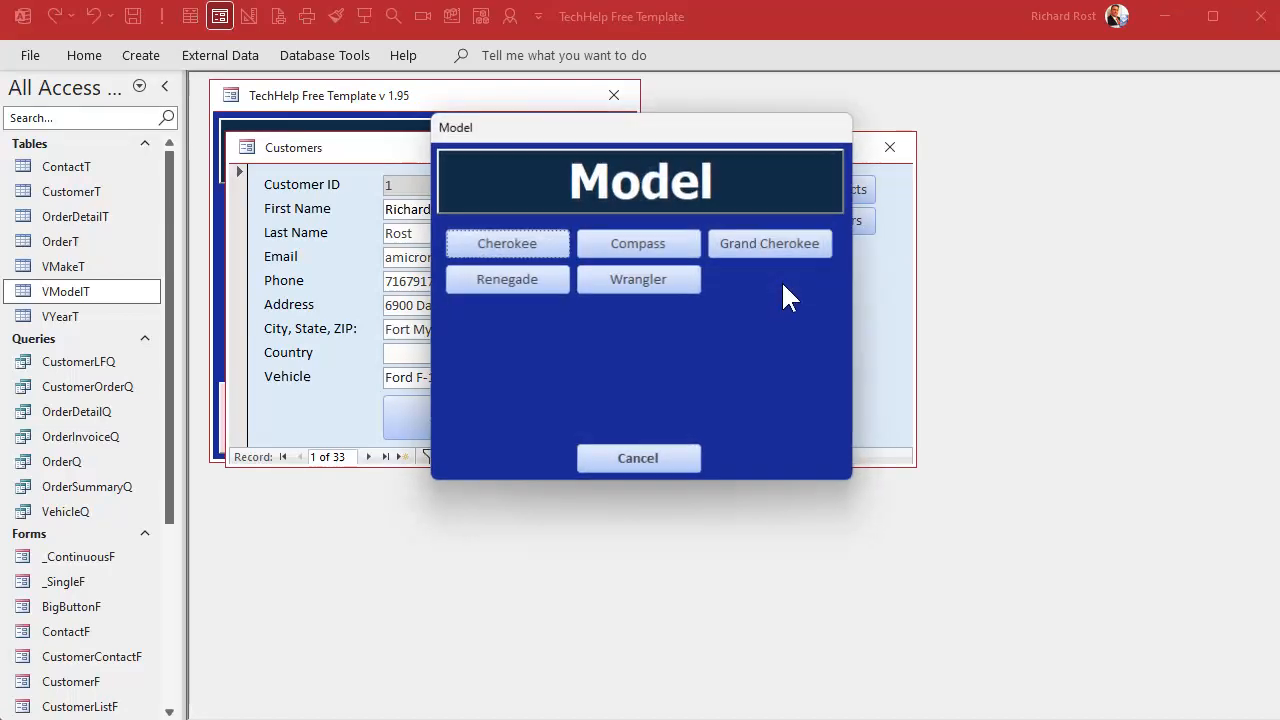
{"action": "left_click", "coordinate": [768, 244]}
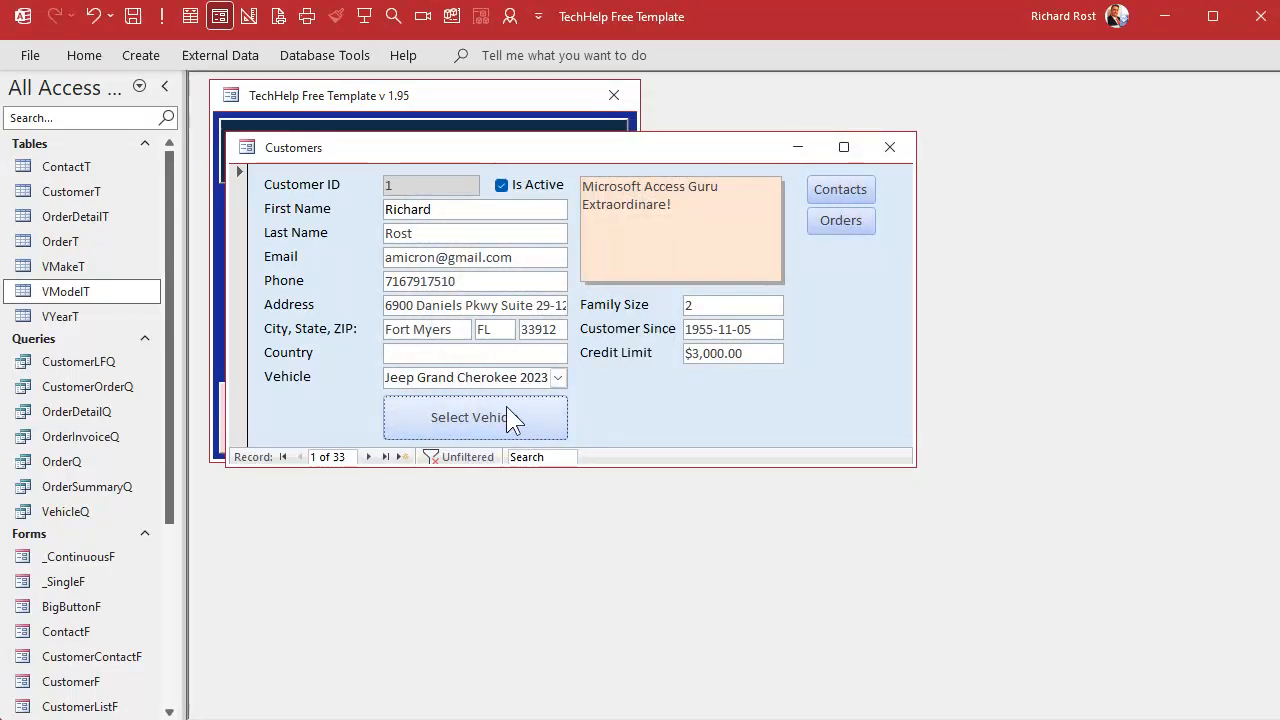
{"action": "mouse_move", "coordinate": [544, 428]}
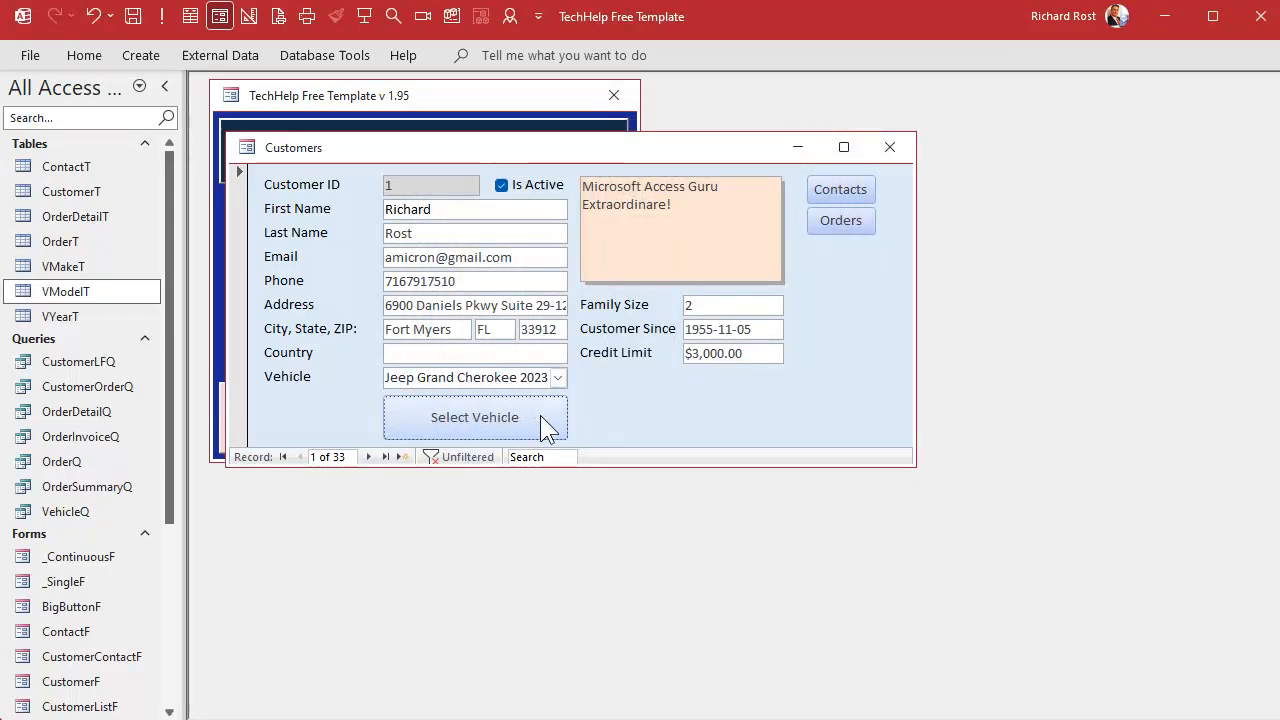
{"action": "mouse_move", "coordinate": [638, 414]}
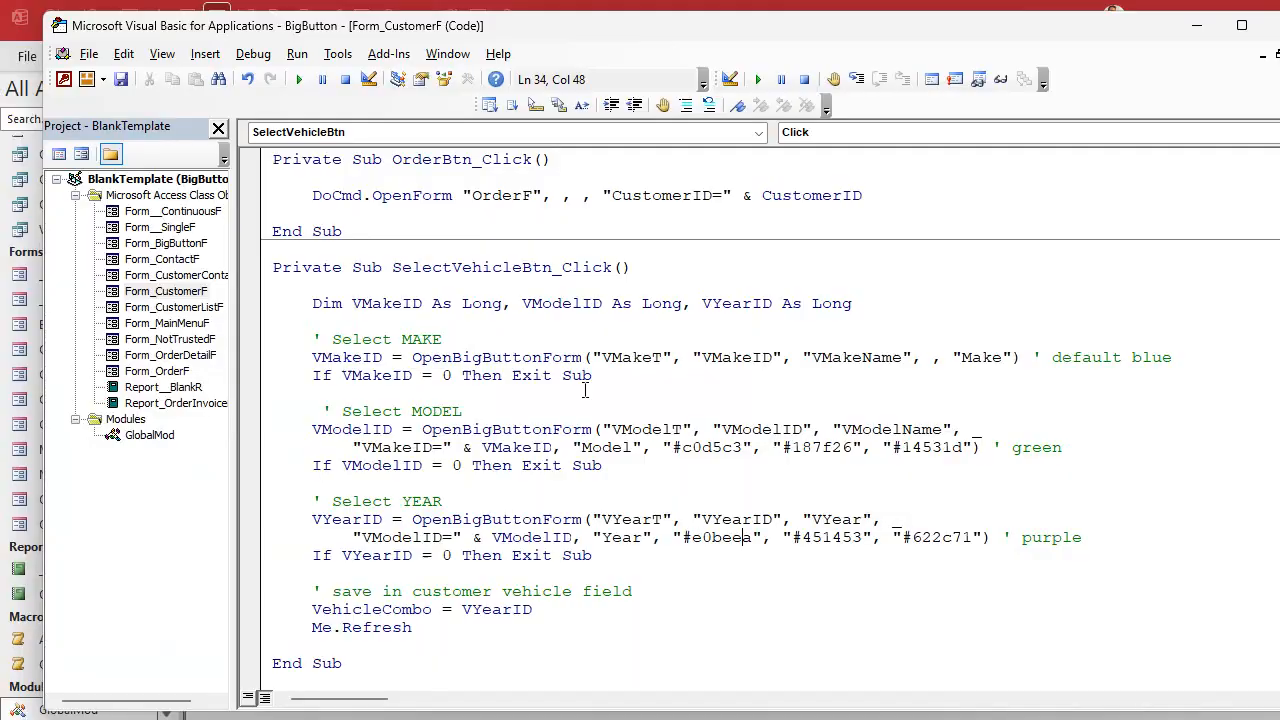
{"action": "mouse_move", "coordinate": [772, 356]}
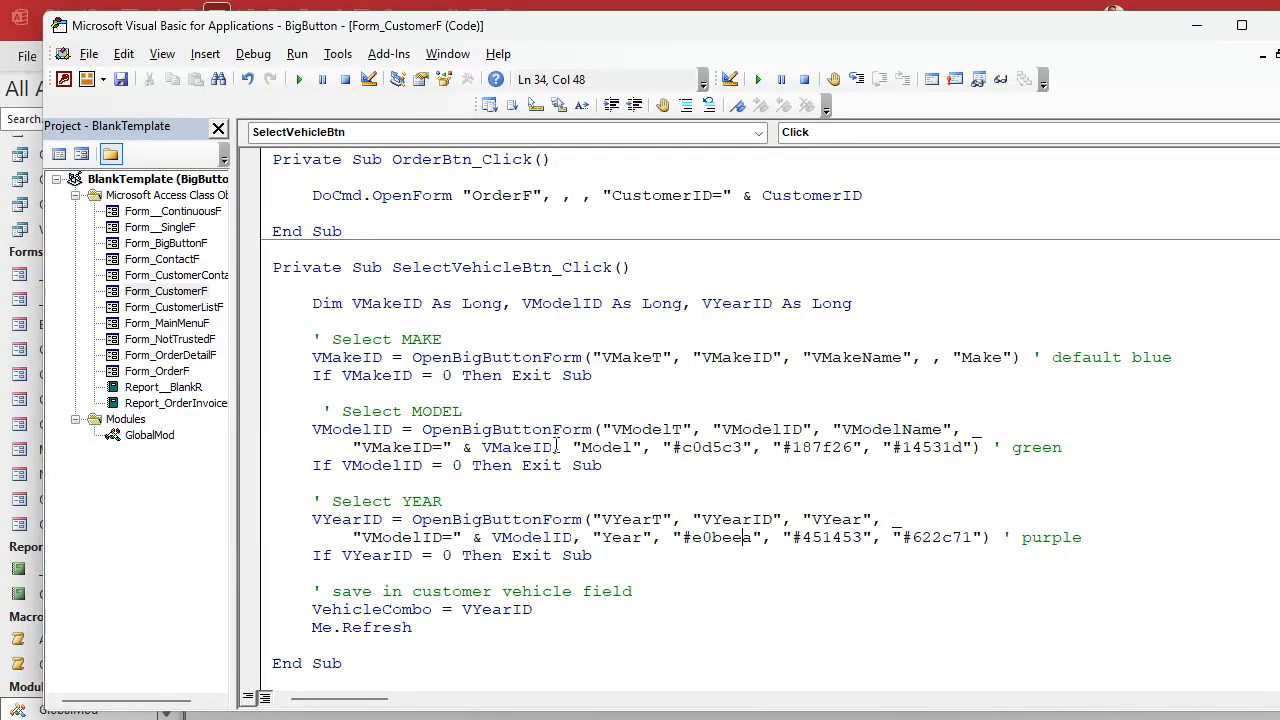
Review the OpenBigButtonForm calls in SelectVehicleBtn_Click, highlighting the VModelID and colour arguments
{"action": "double_click", "coordinate": [760, 428]}
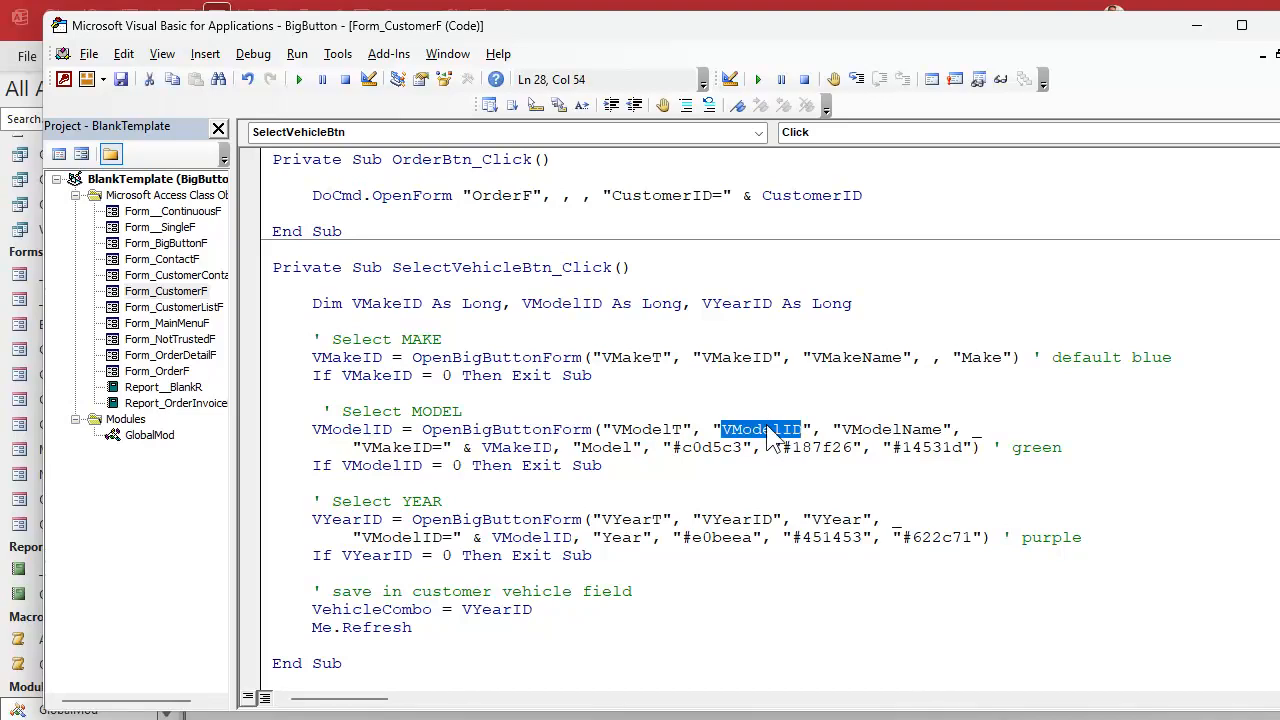
{"action": "double_click", "coordinate": [890, 428]}
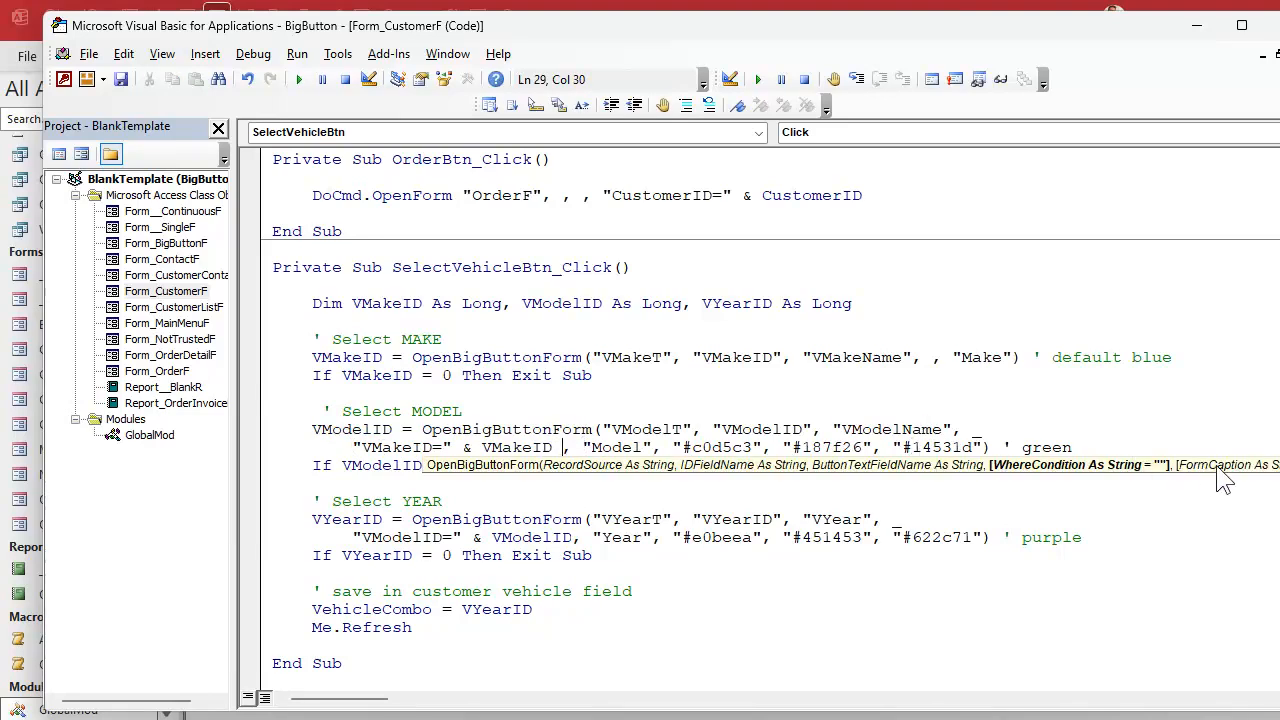
{"action": "left_click", "coordinate": [322, 392]}
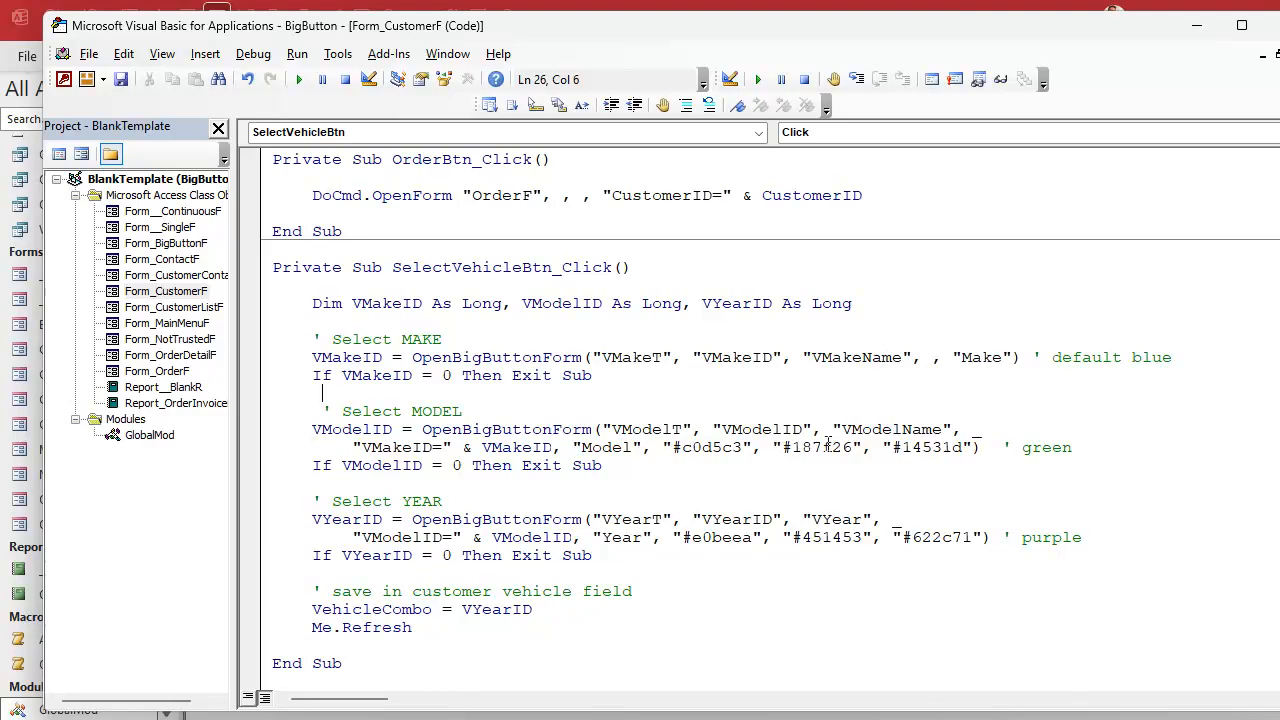
{"action": "double_click", "coordinate": [604, 448]}
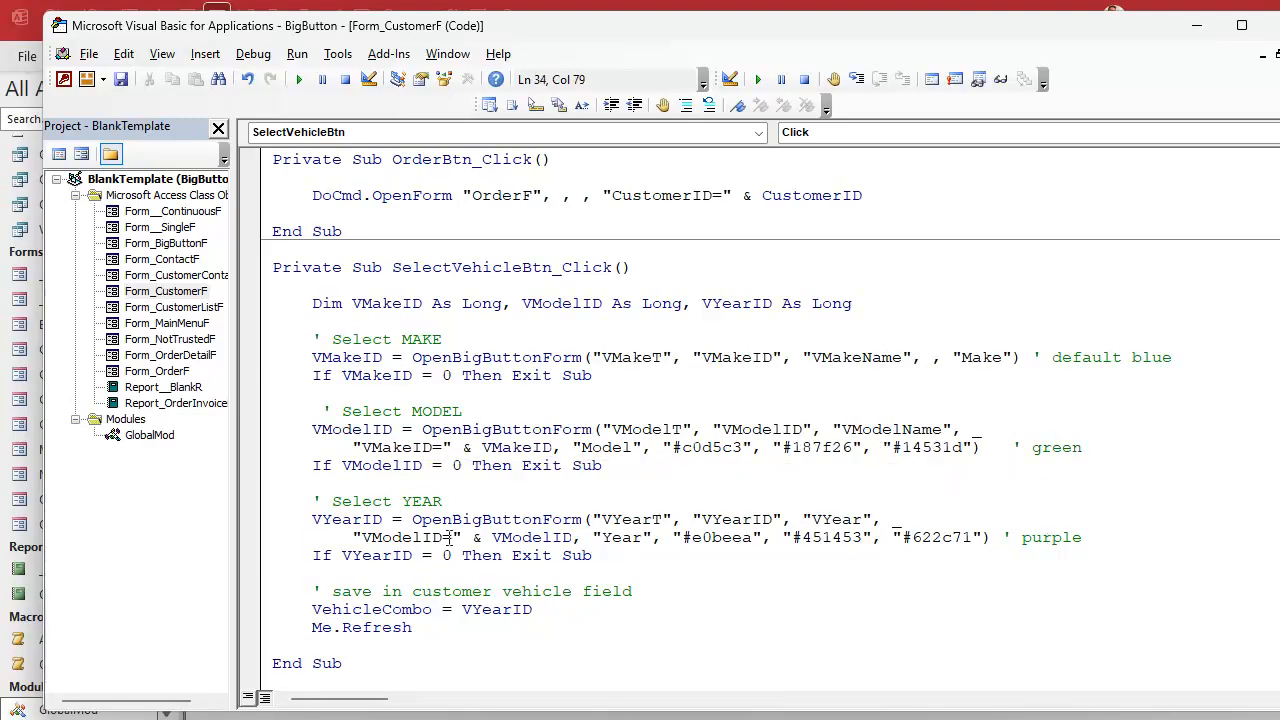
{"action": "mouse_move", "coordinate": [608, 544]}
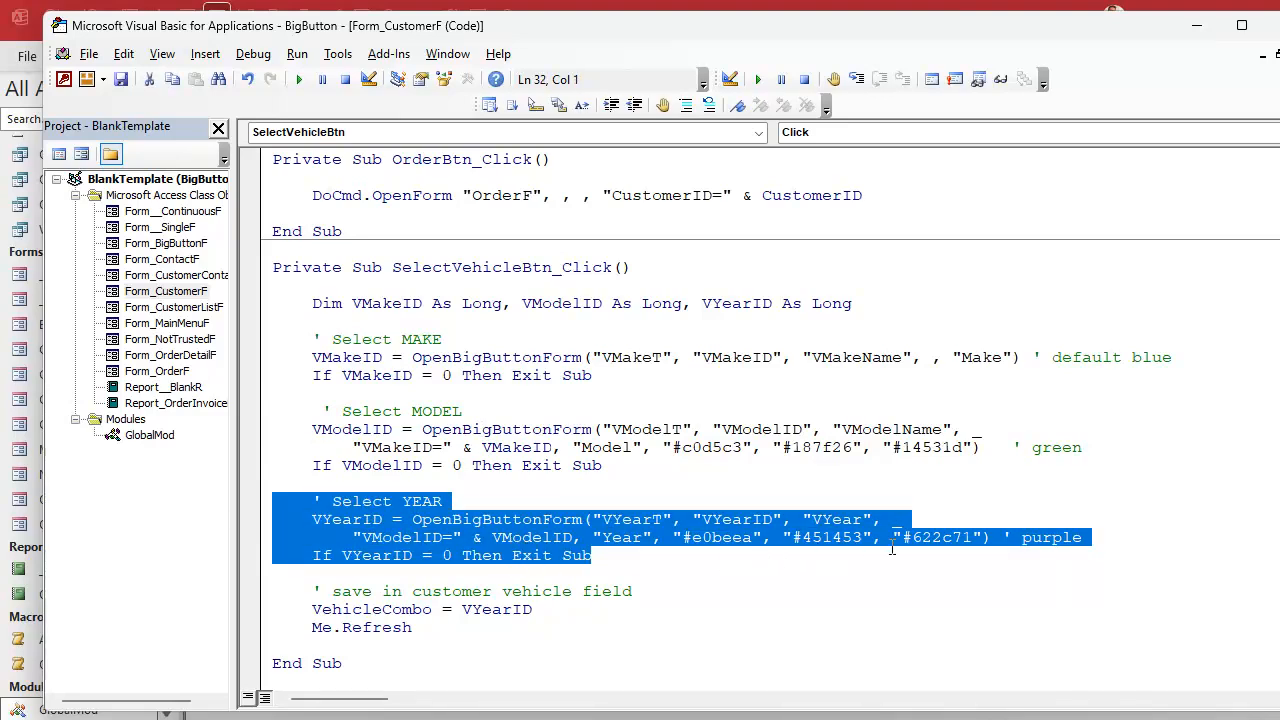
{"action": "left_click", "coordinate": [636, 376]}
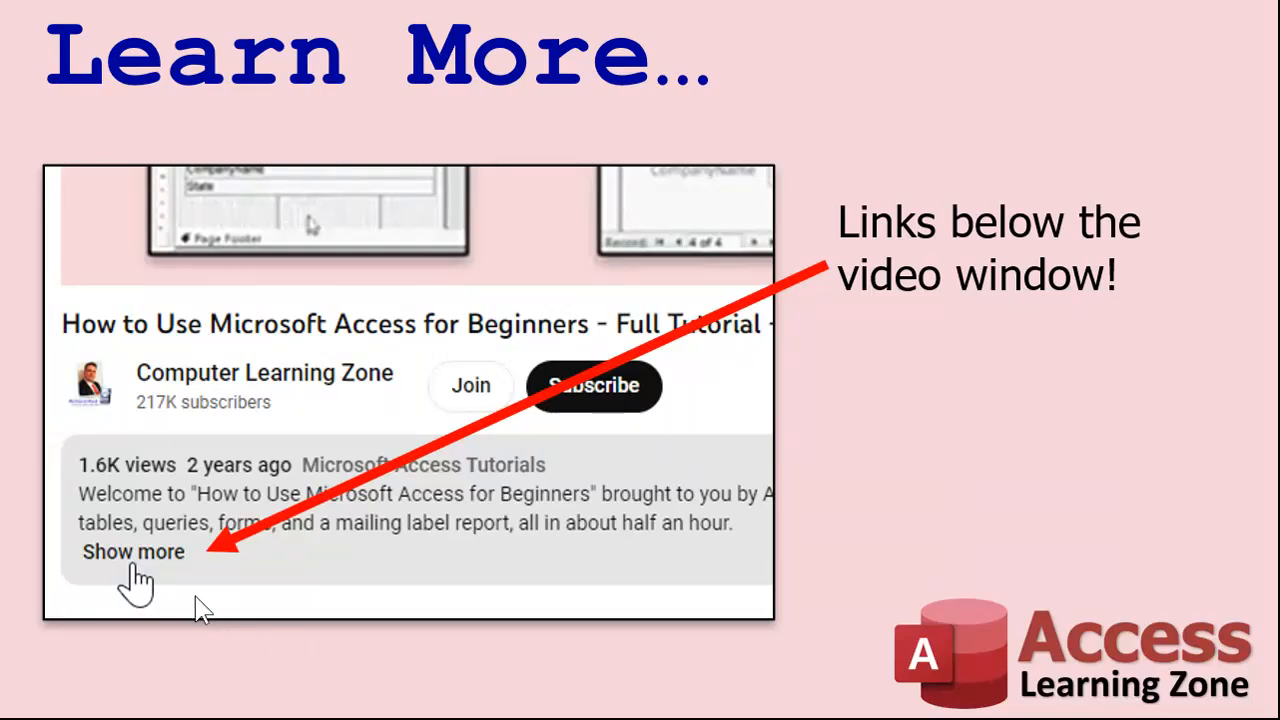
{"action": "mouse_move", "coordinate": [400, 496]}
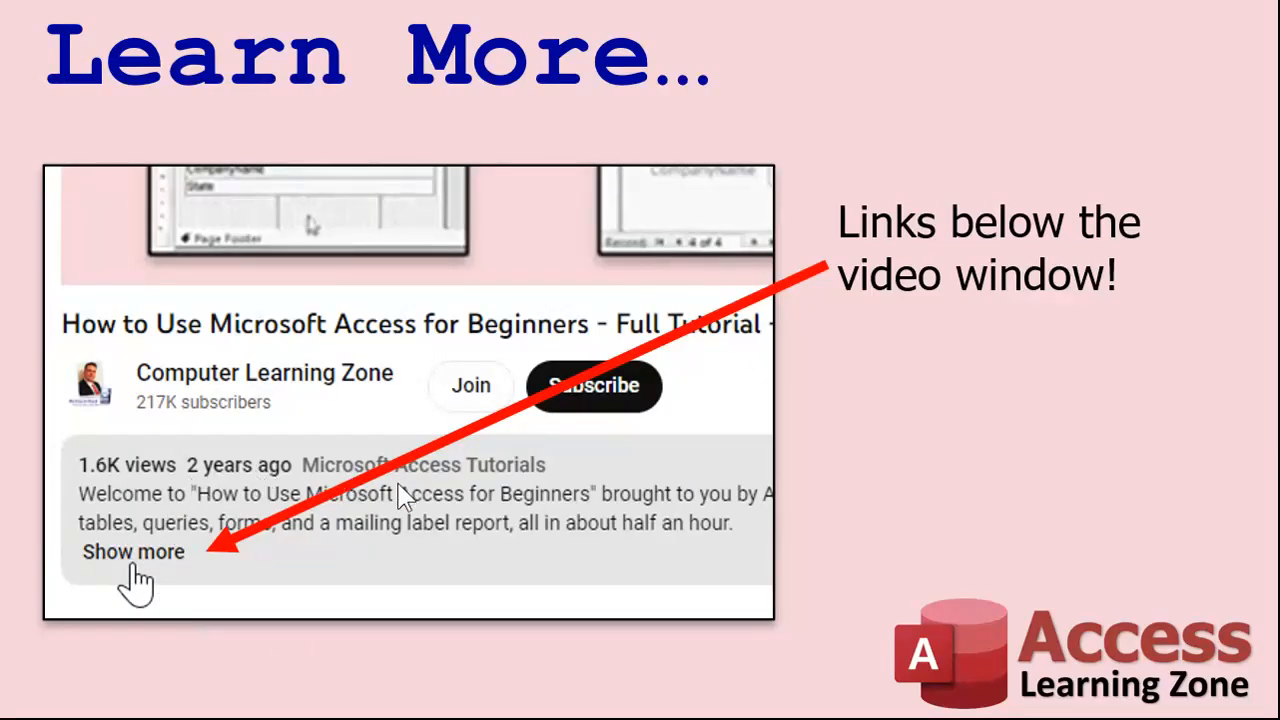
{"action": "mouse_move", "coordinate": [316, 250]}
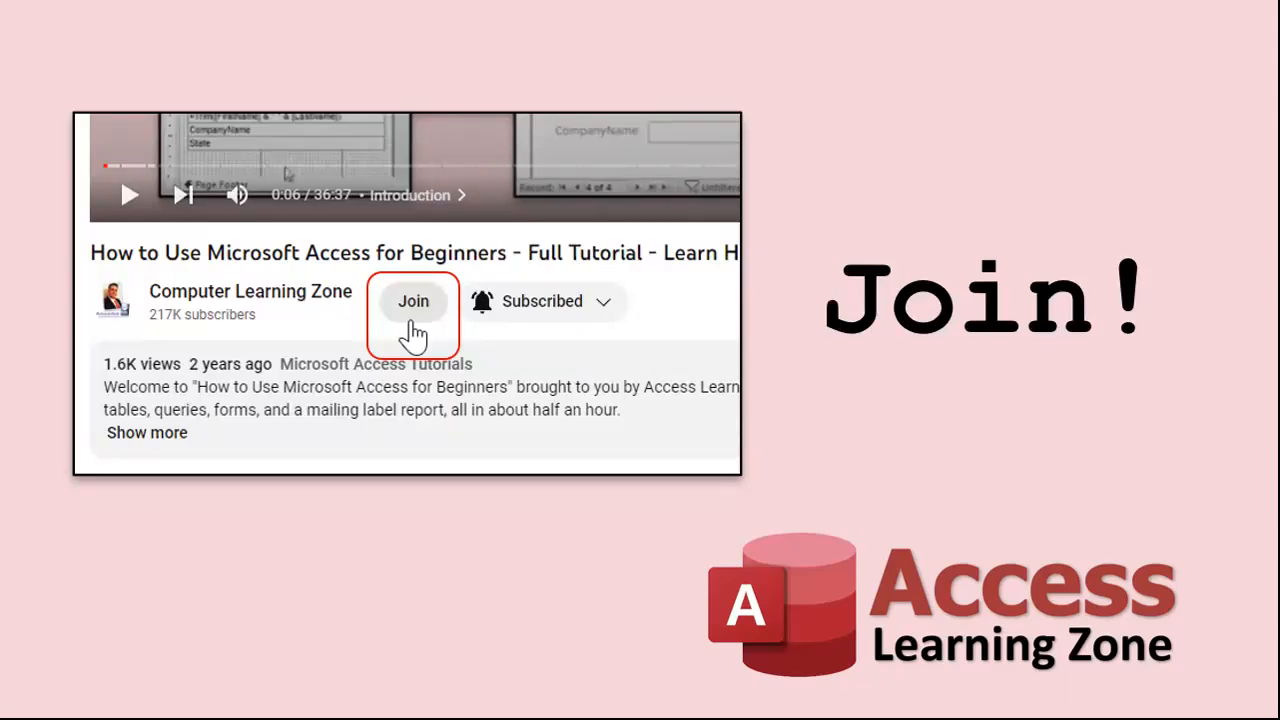
{"action": "left_click", "coordinate": [412, 300]}
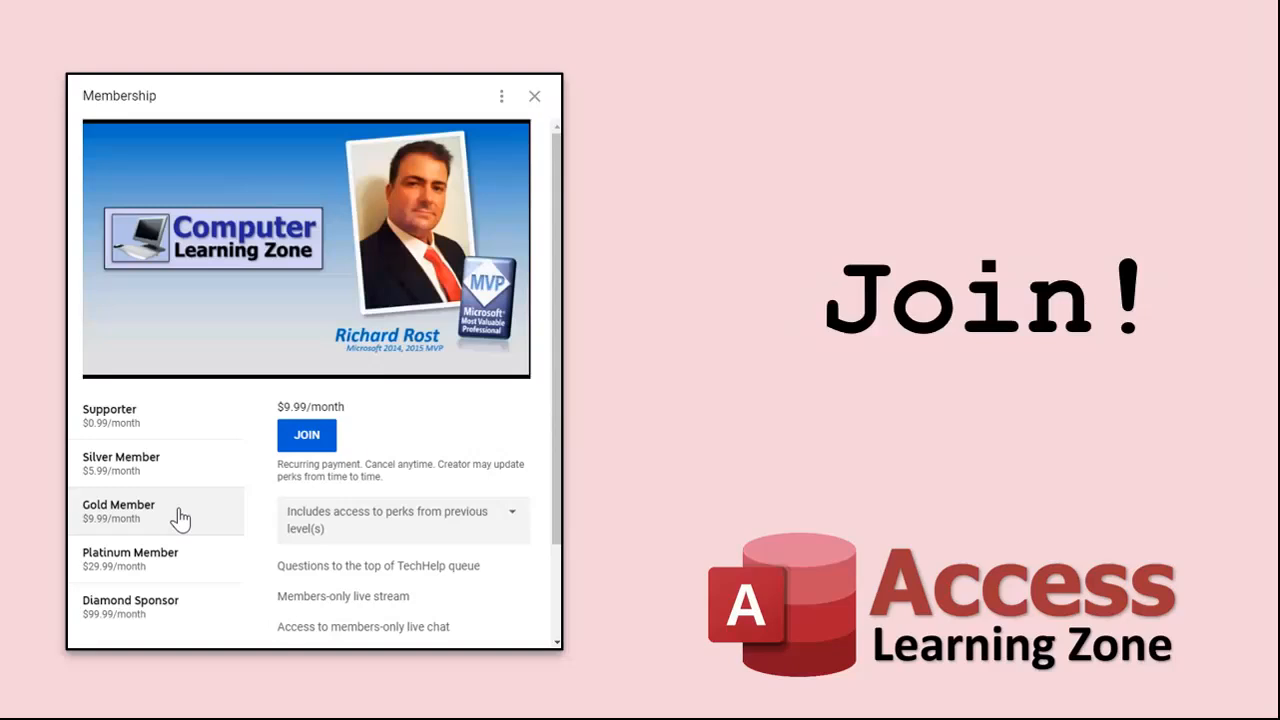